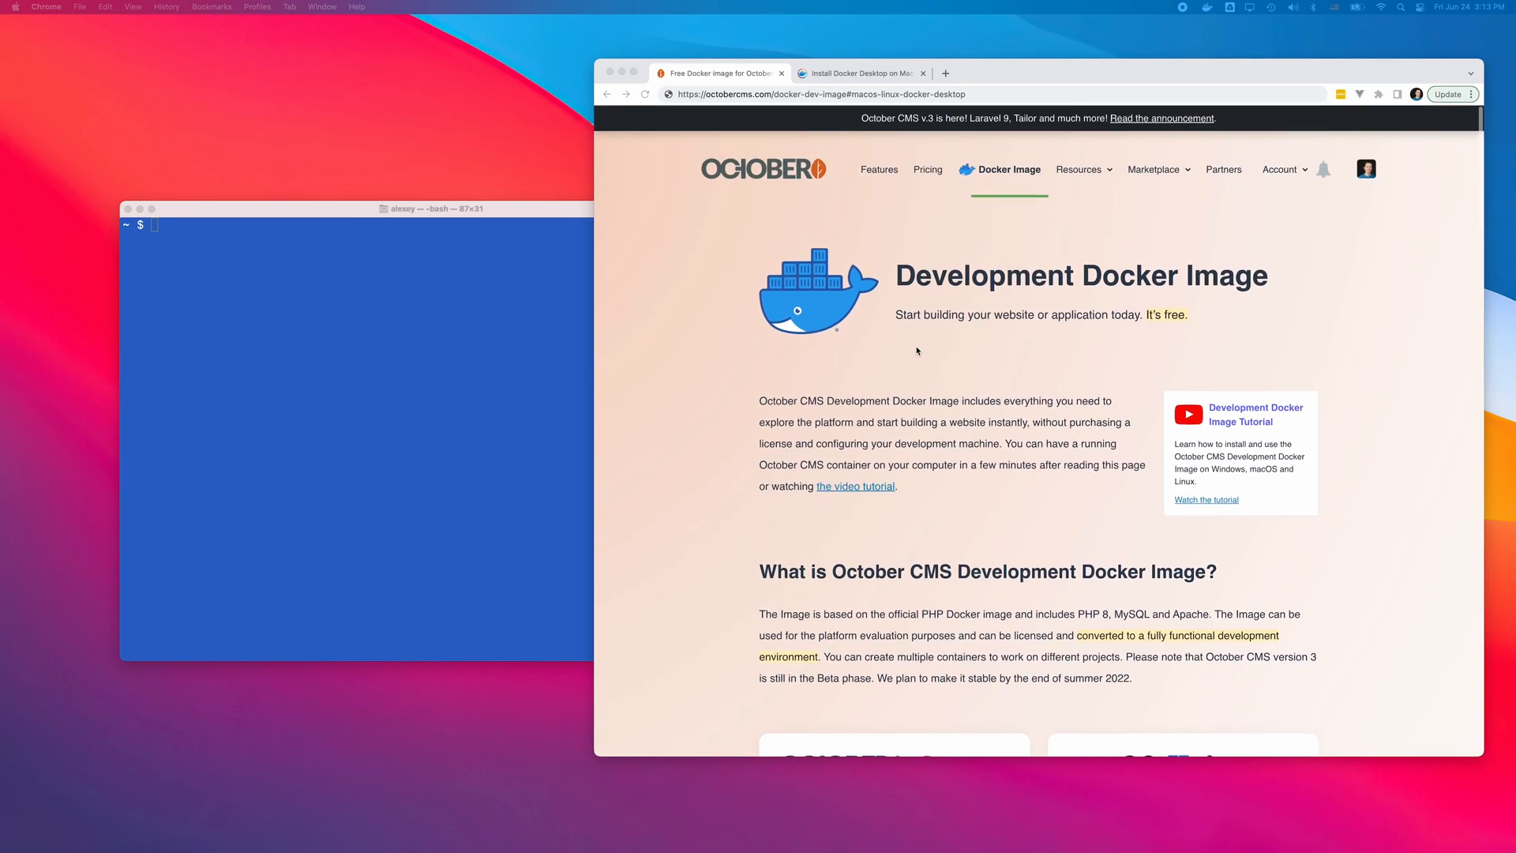
Step: Read the October CMS Docker image page, then view the Docker Desktop for Mac install guide
scroll("down", 3)
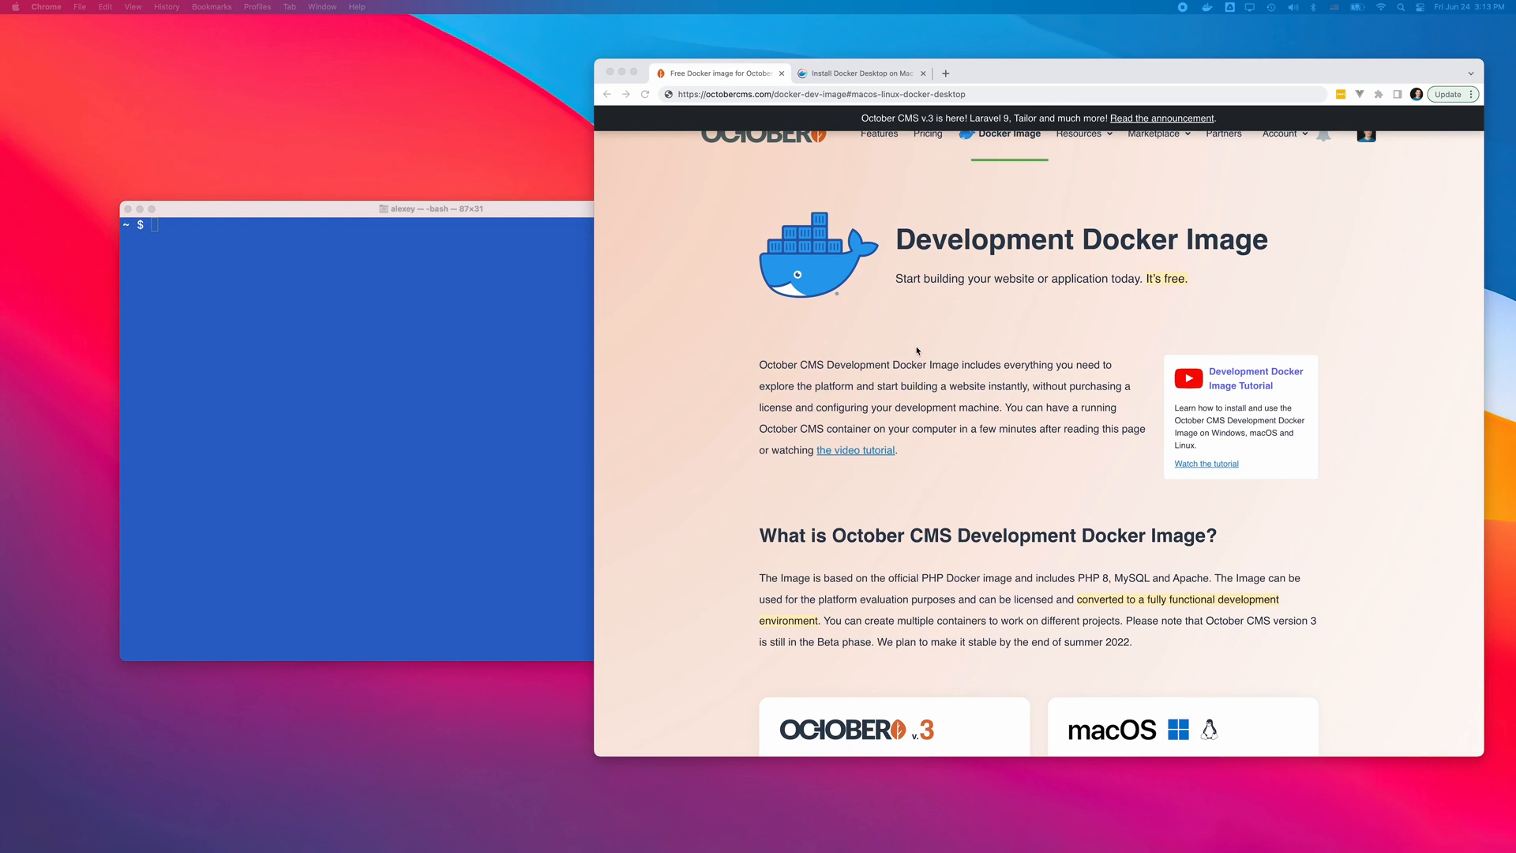
mouse_move(850, 356)
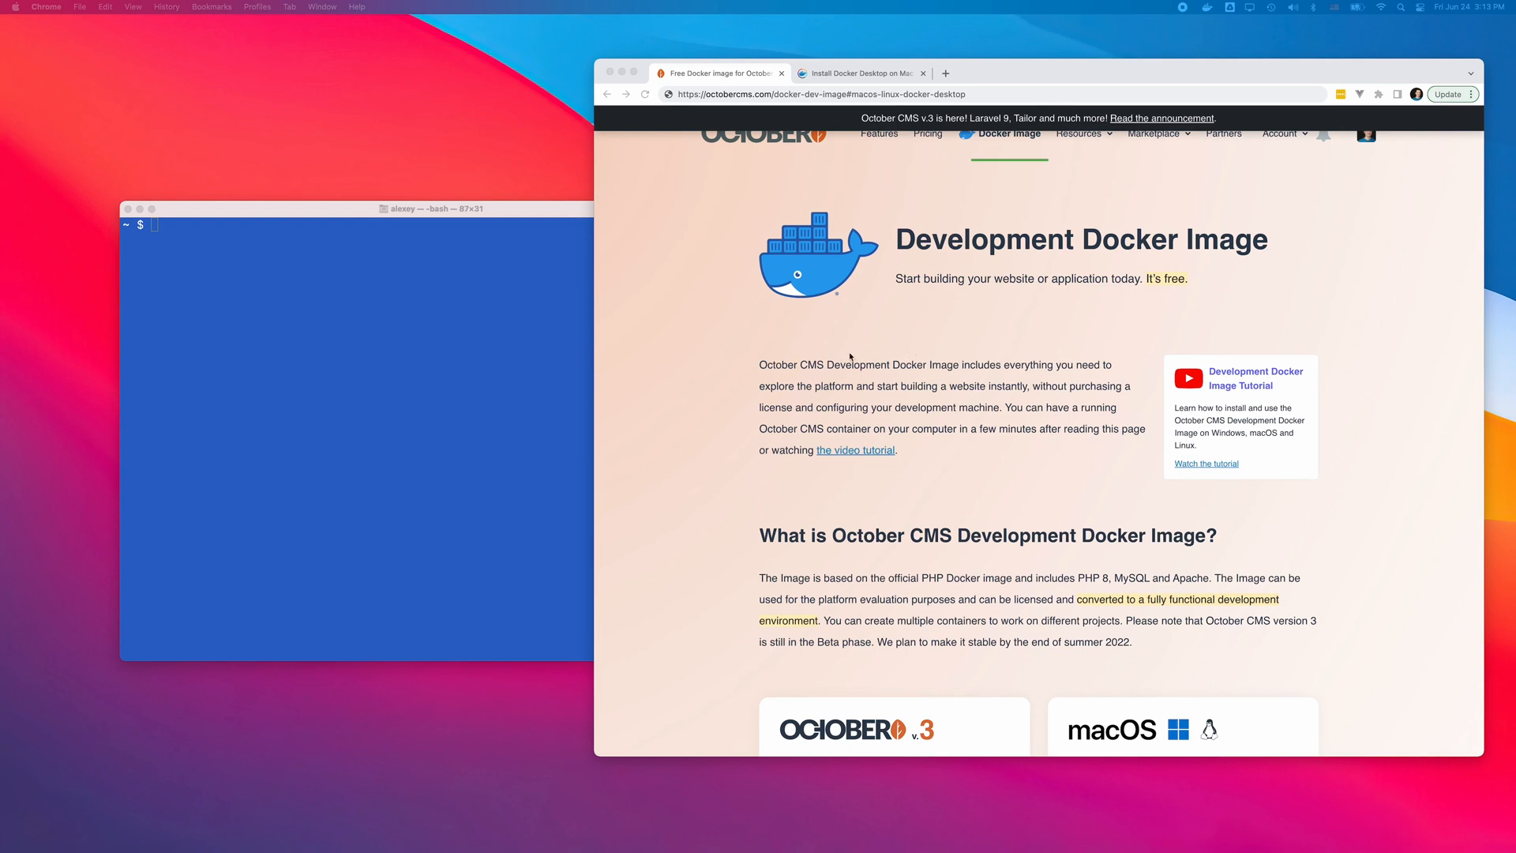
mouse_move(742, 358)
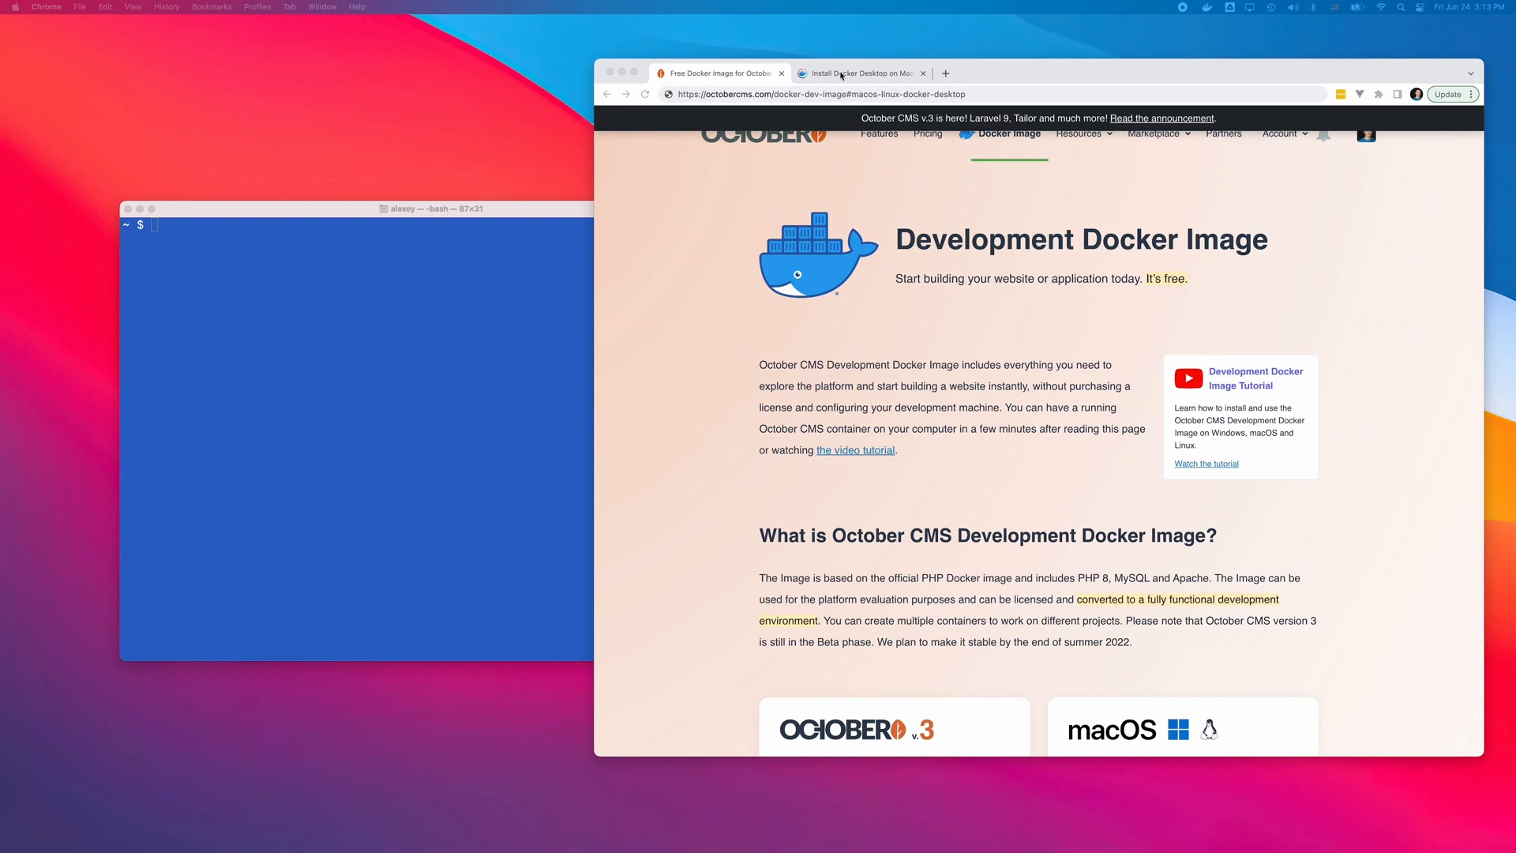
left_click(859, 72)
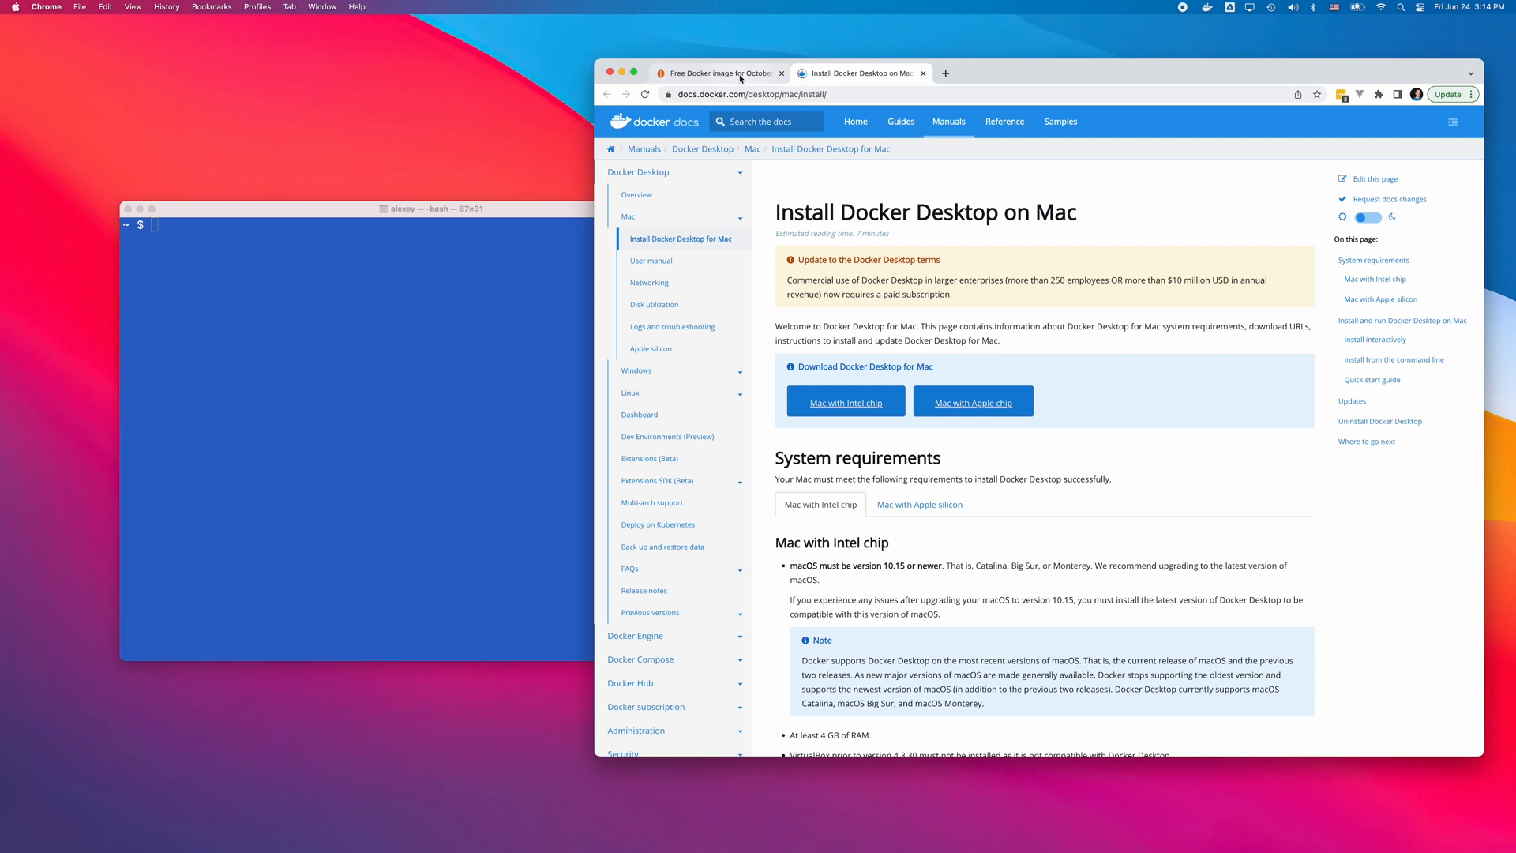
Step: Return to the image page and run docker pull octobercms/october-dev in Terminal
left_click(719, 73)
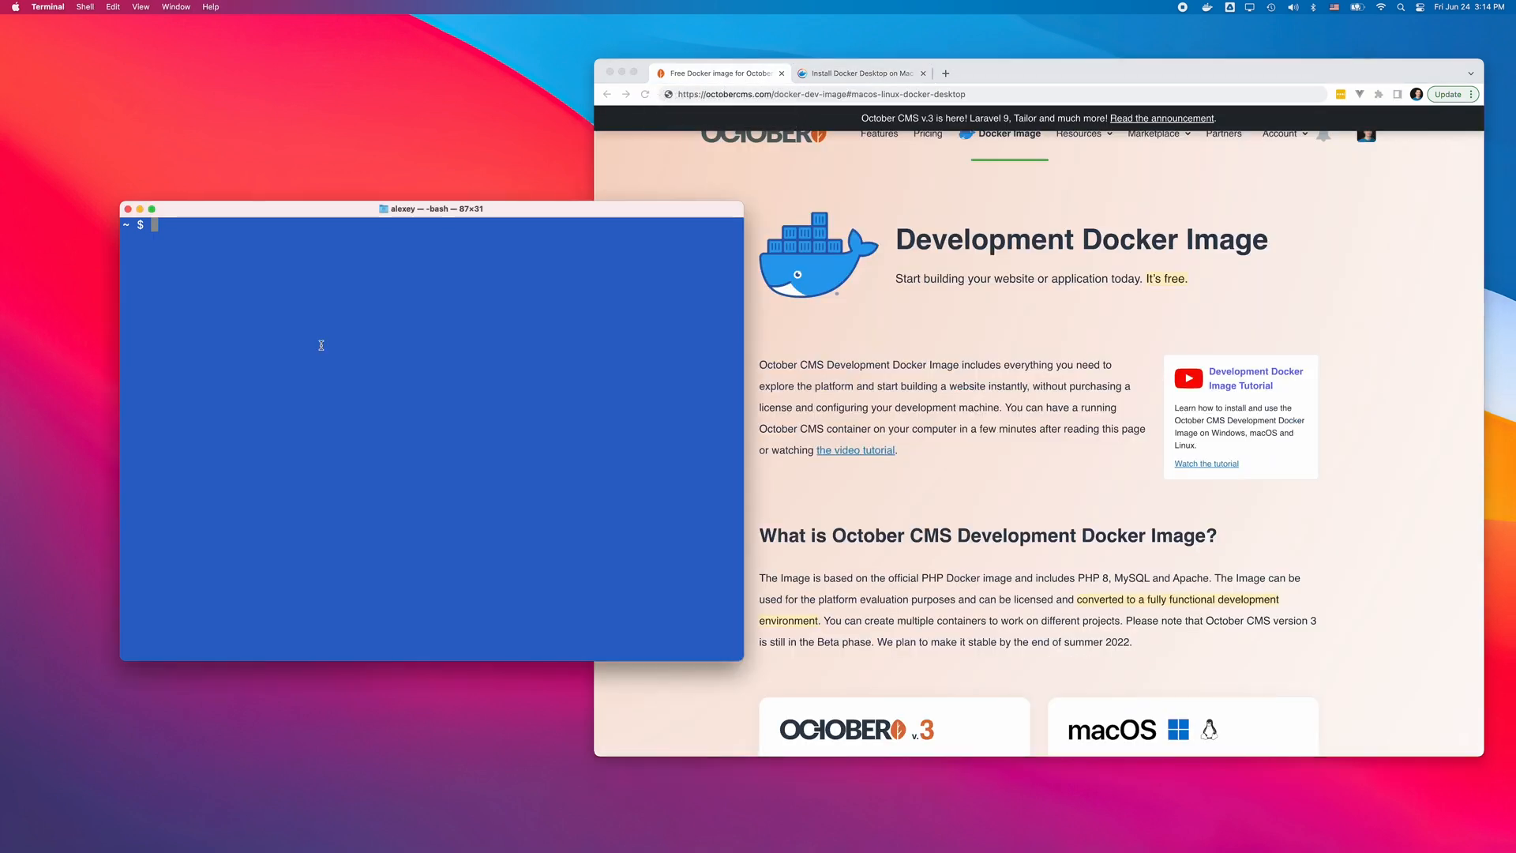
type("docker pull octobercms/")
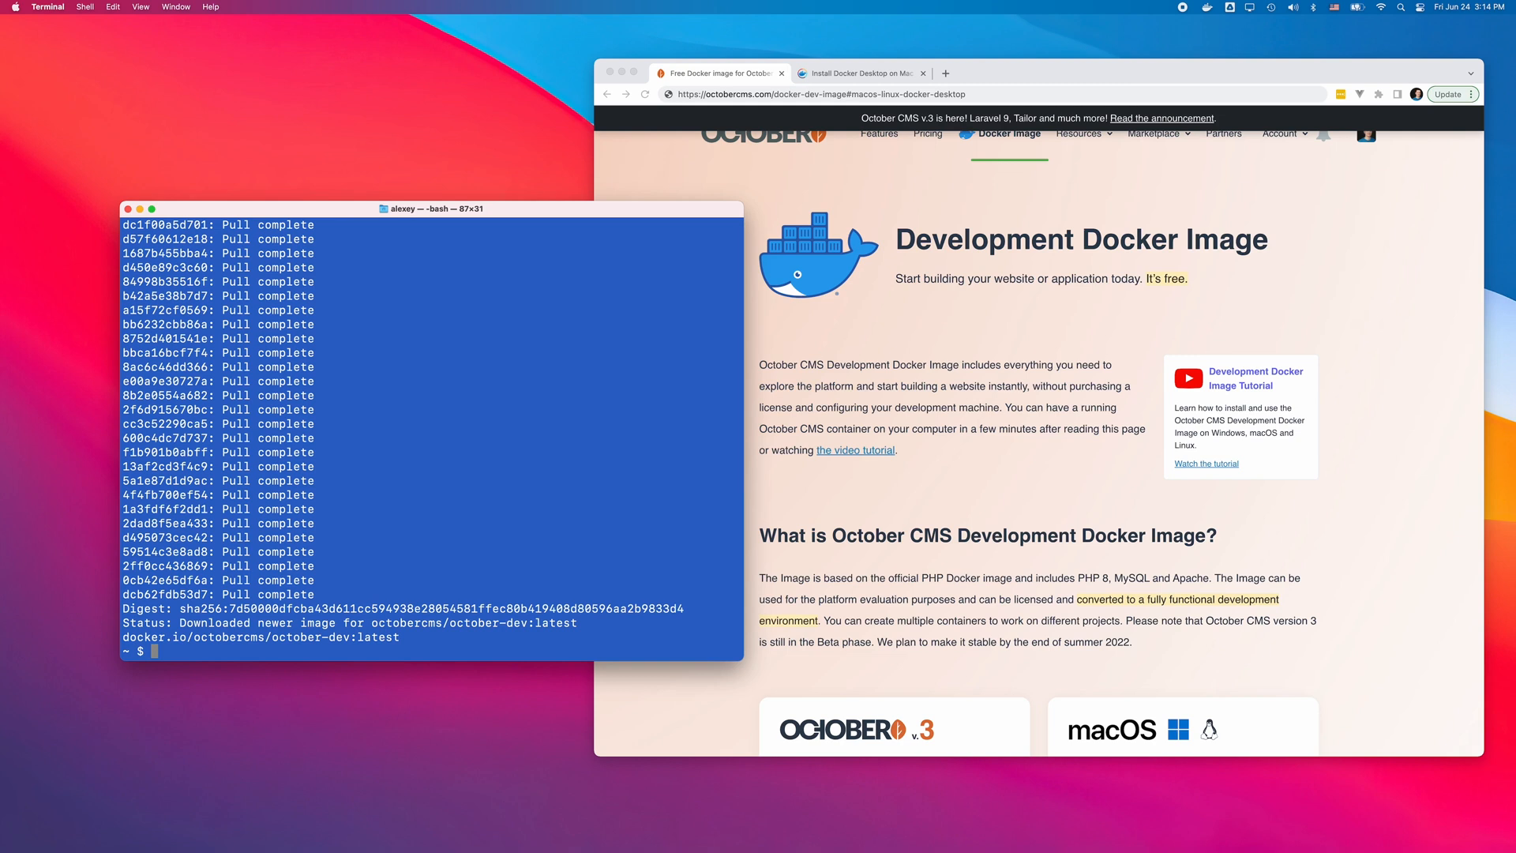
Step: From the Docker Dashboard, run october-dev as my-octobercms-project with host port 8080 on 80/tcp
left_click(1207, 8)
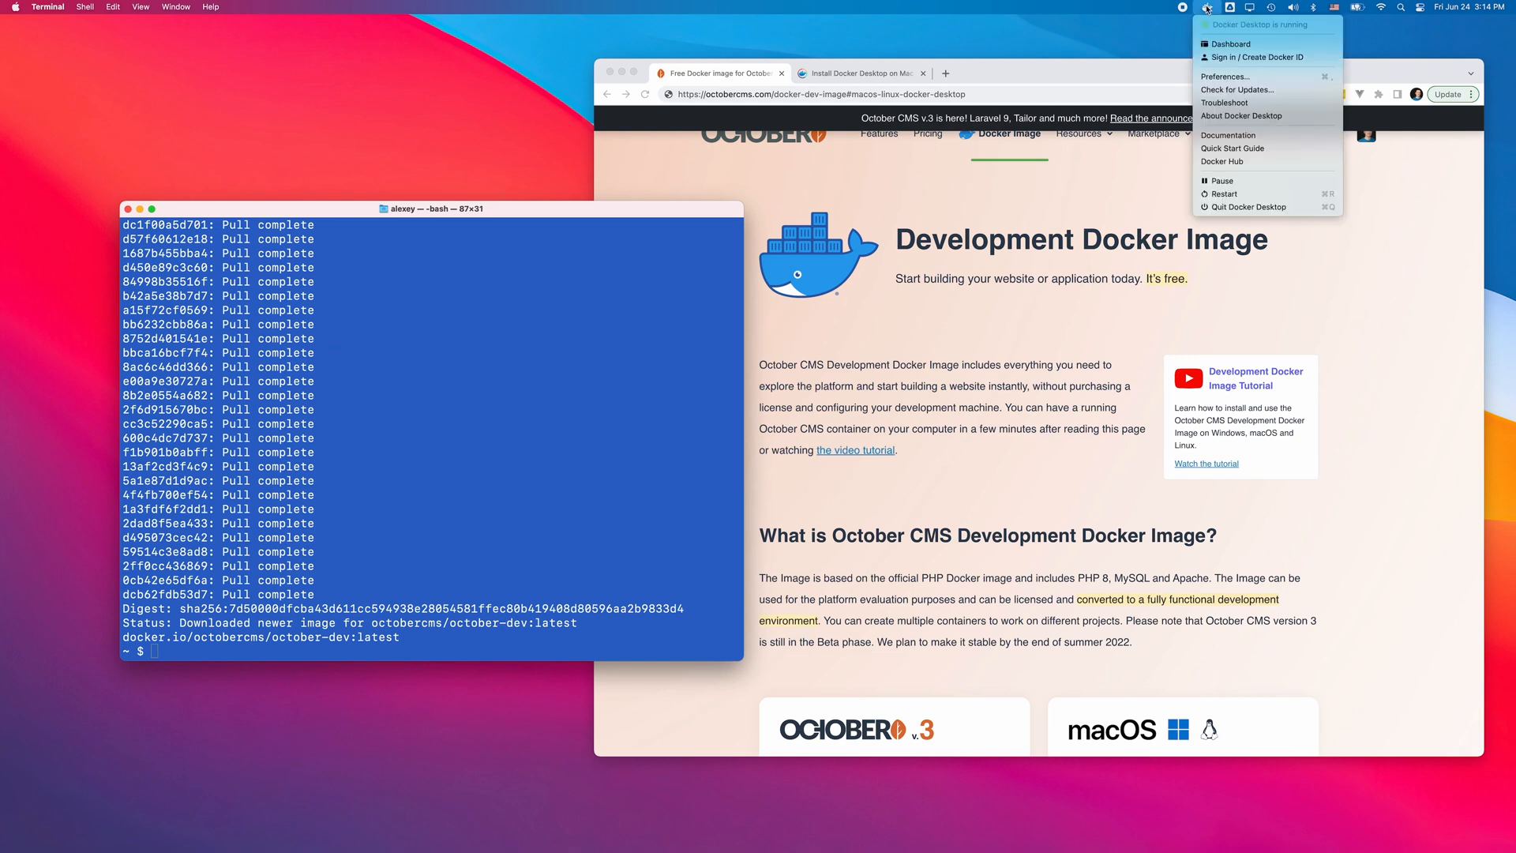
left_click(1227, 44)
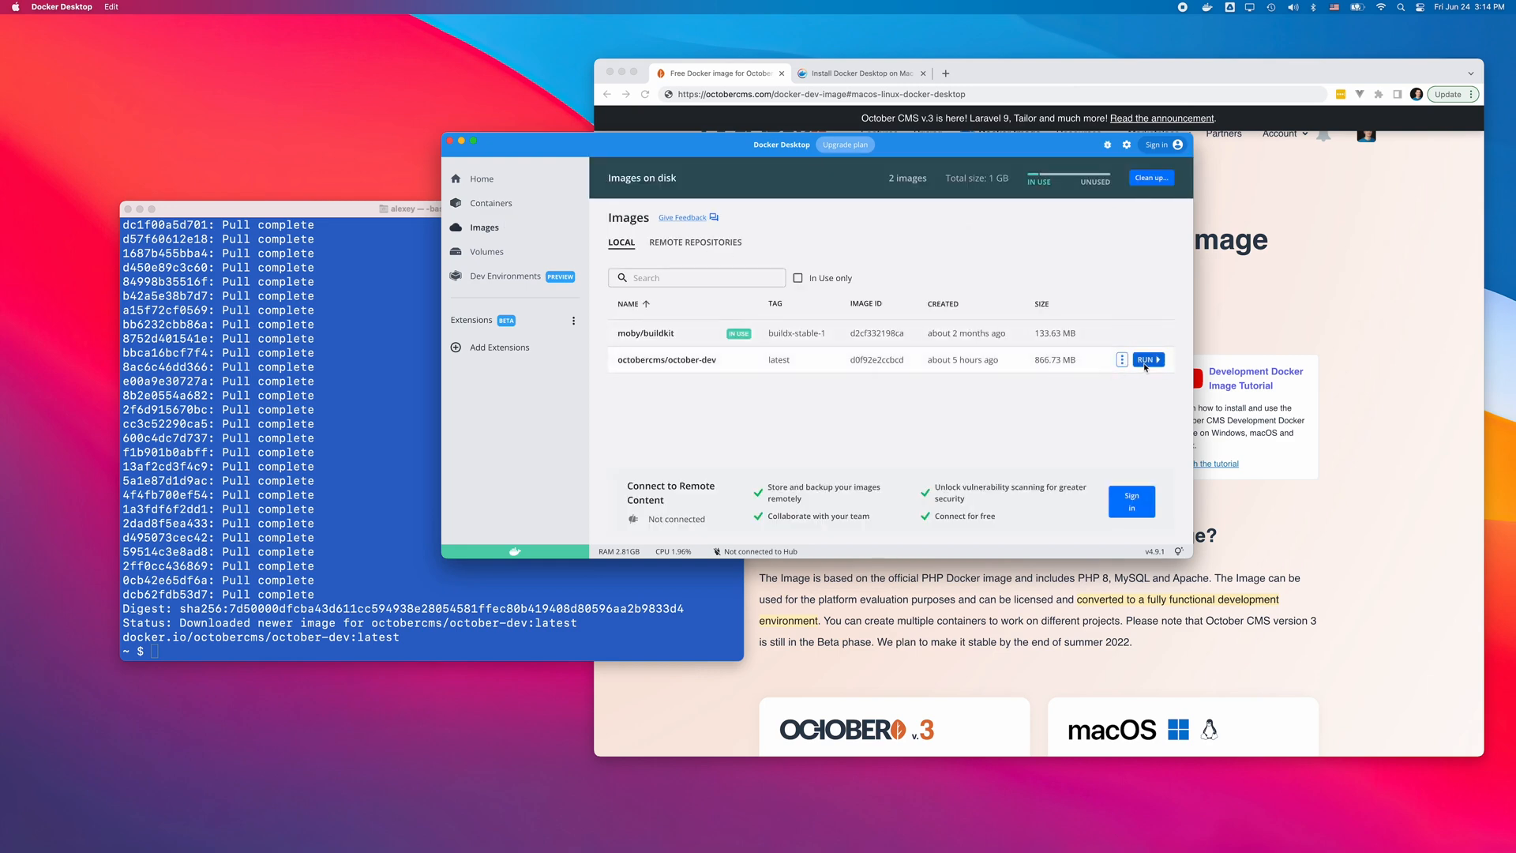
left_click(1147, 360)
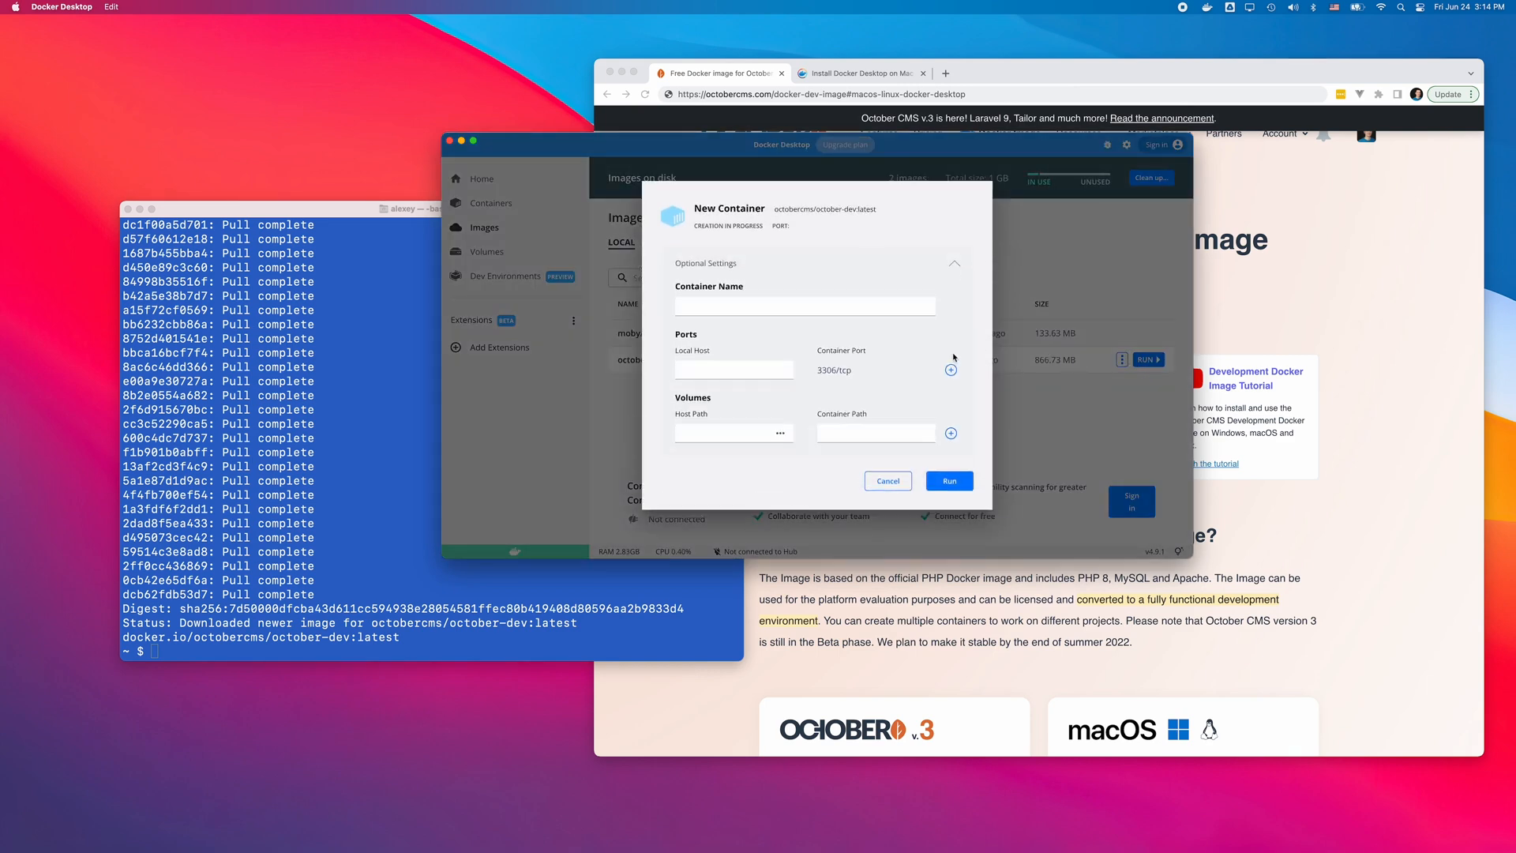
left_click(949, 370)
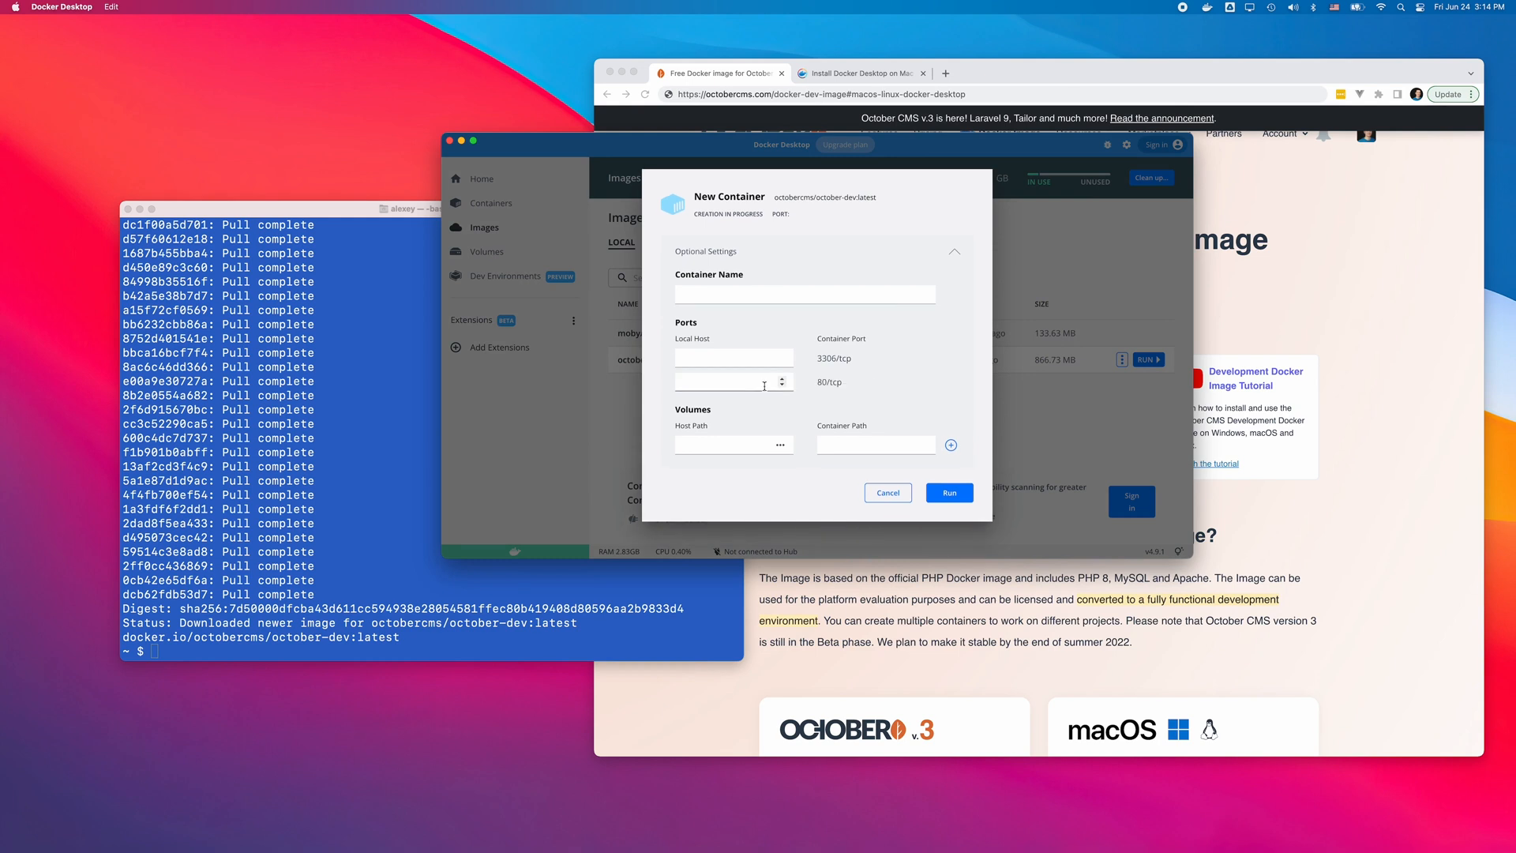
type("8080")
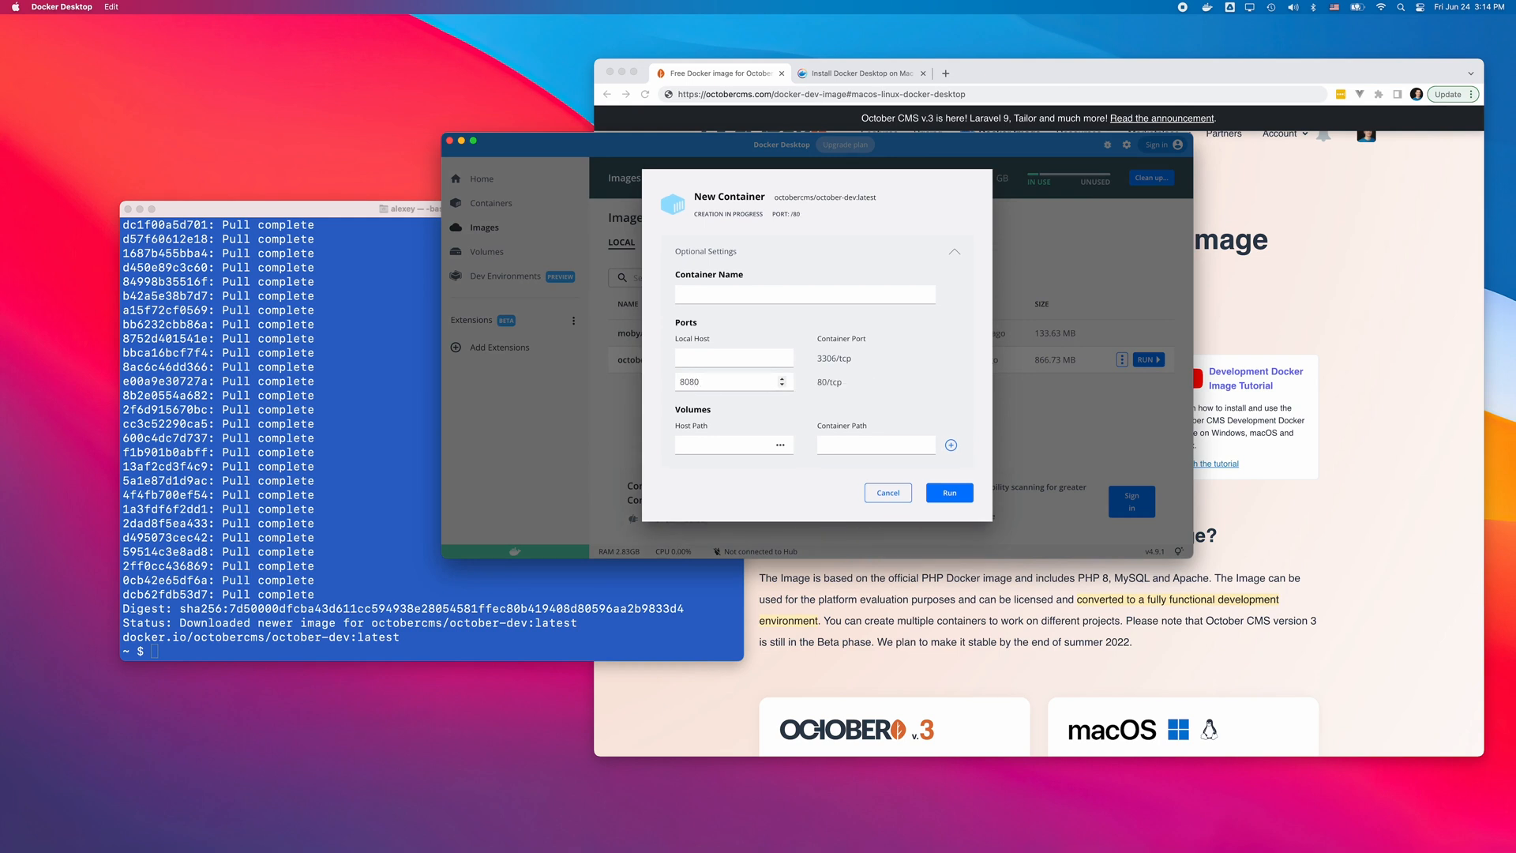
type("my-octobercms-project")
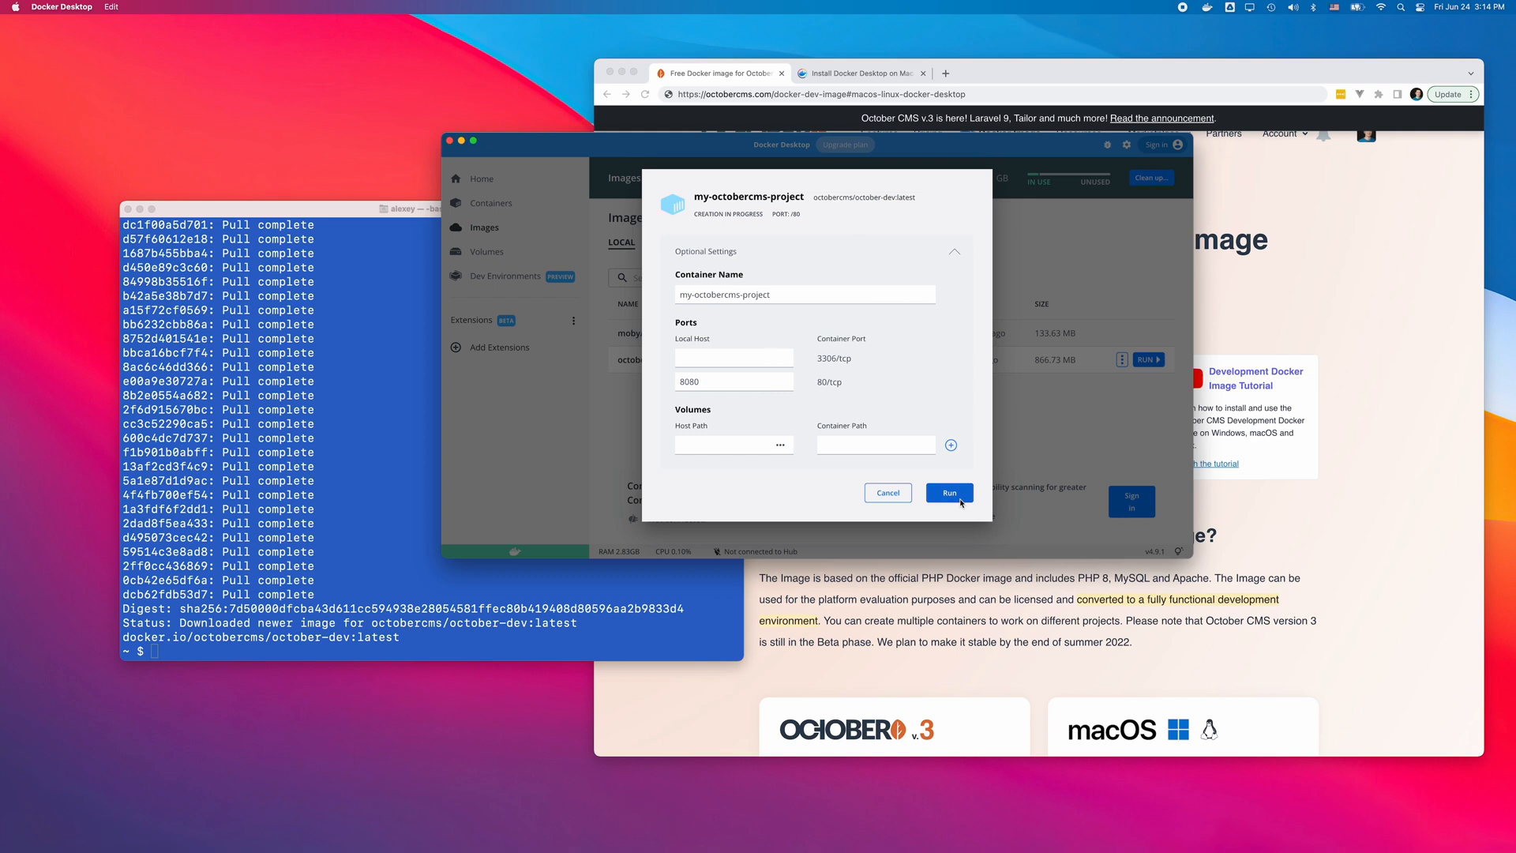
left_click(949, 493)
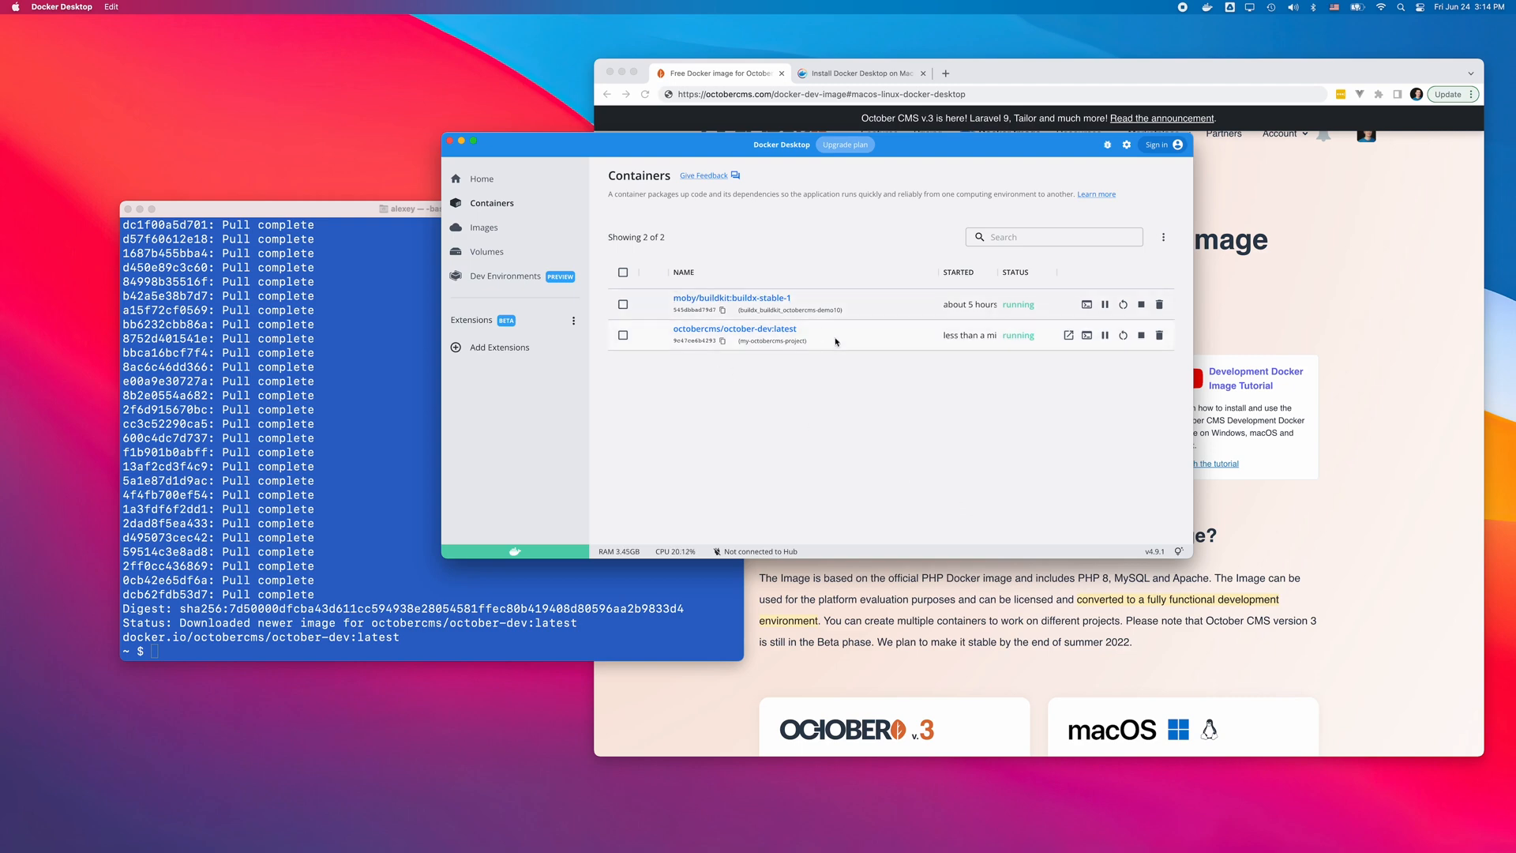
Step: View the container's October CMS welcome site at localhost:8080 in Chrome
left_click(734, 329)
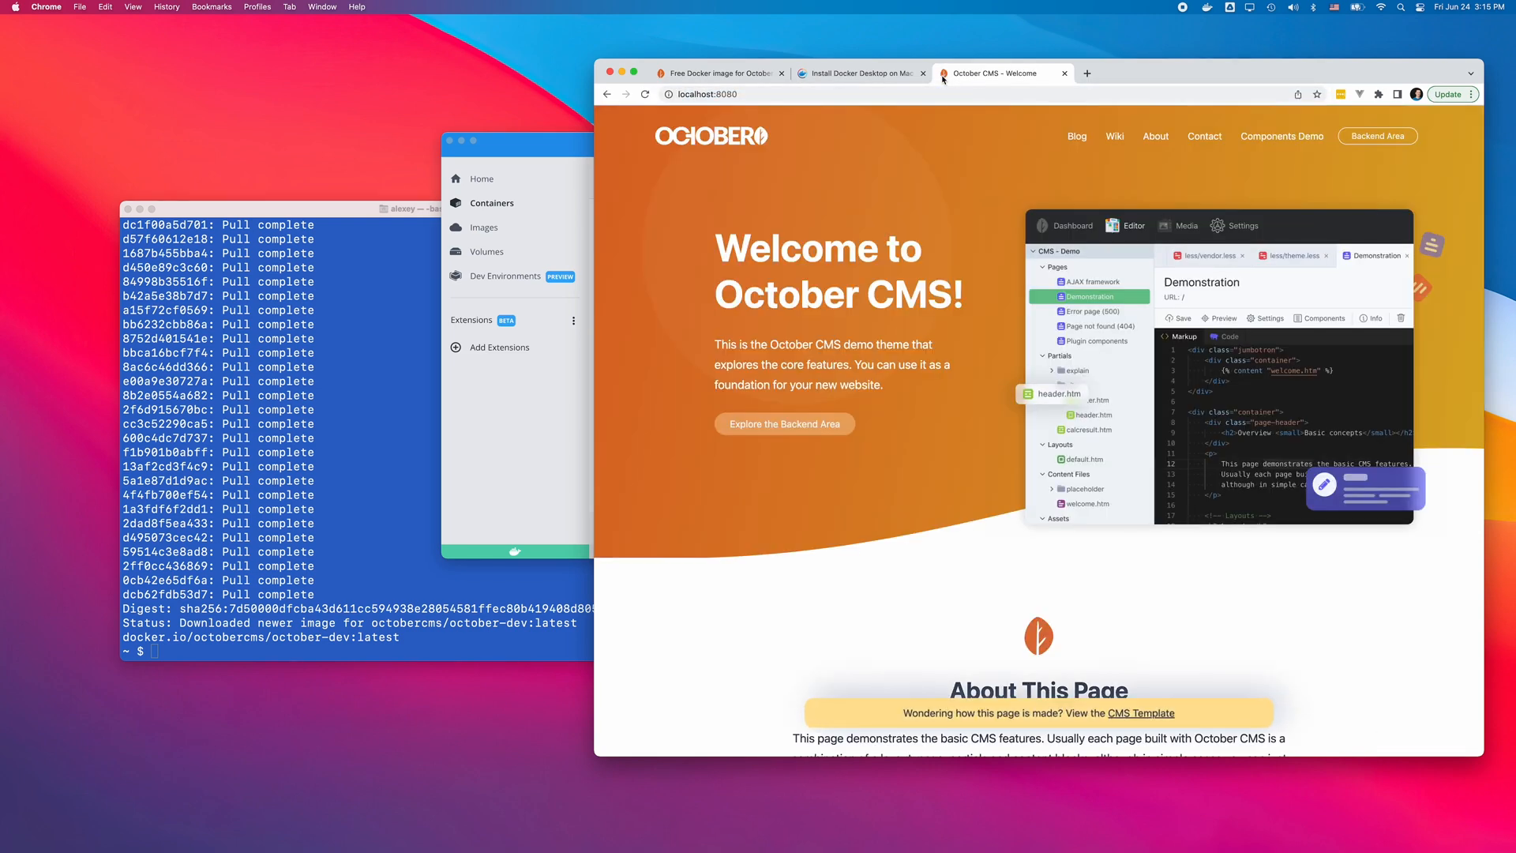
scroll("down", 3)
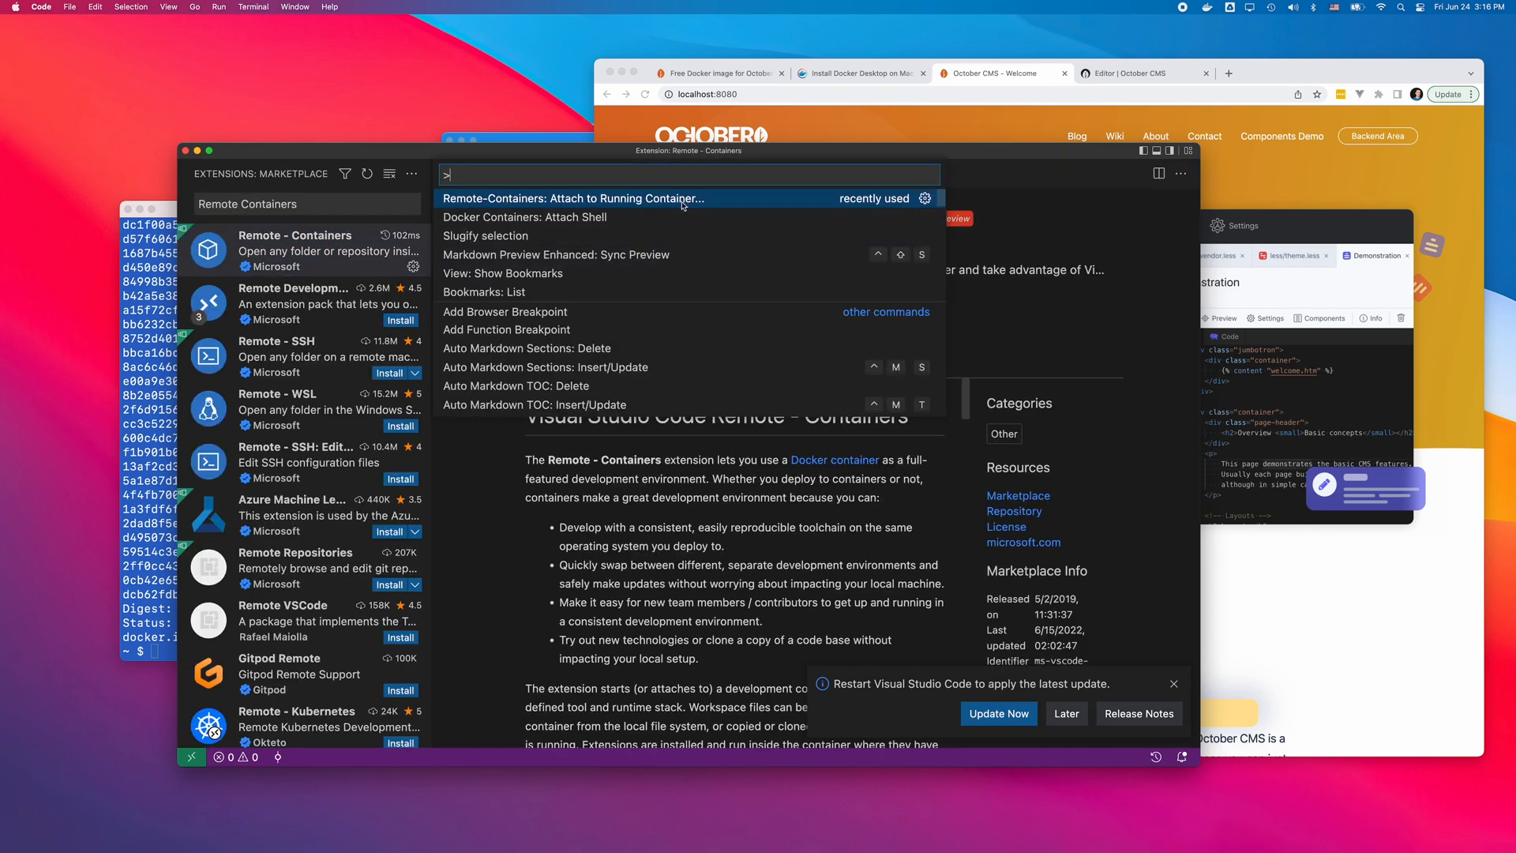
Step: Attach VS Code to the running container and browse into its themes folder
left_click(572, 199)
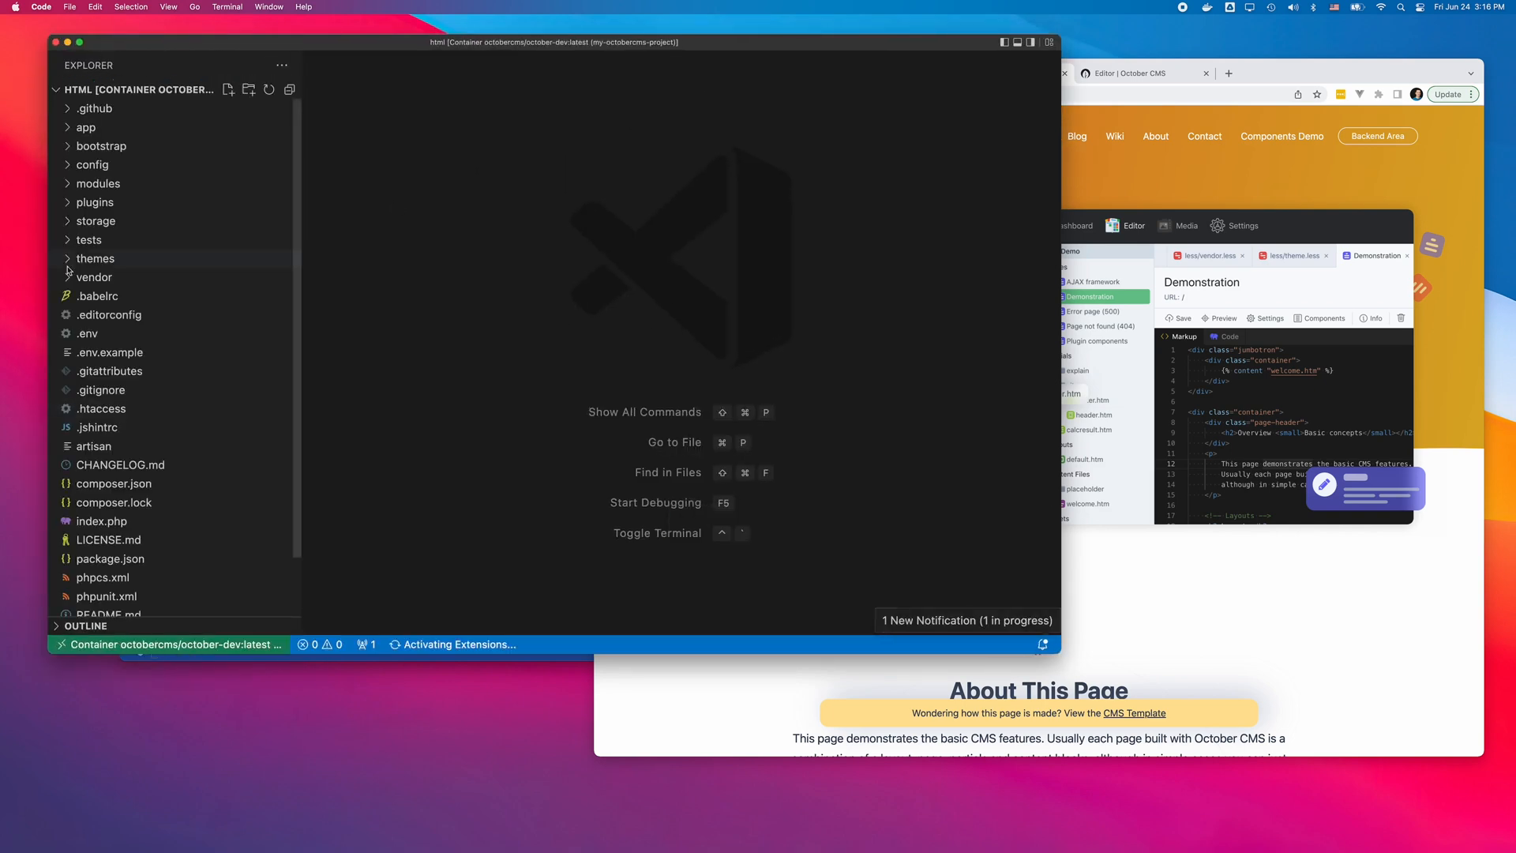
left_click(117, 502)
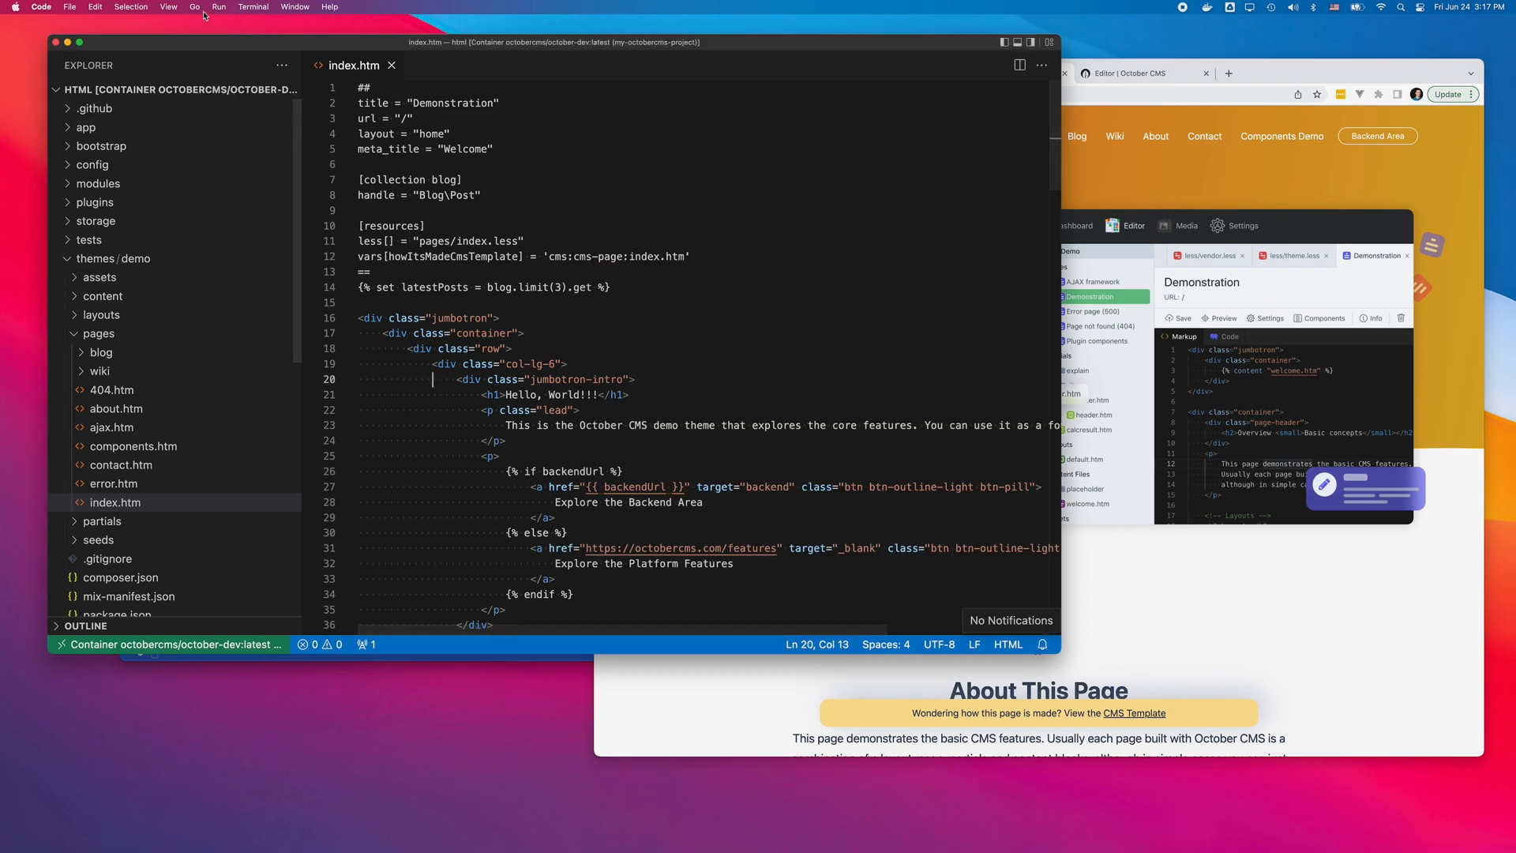
Step: In the integrated terminal, list the project files and the php artisan commands
left_click(169, 7)
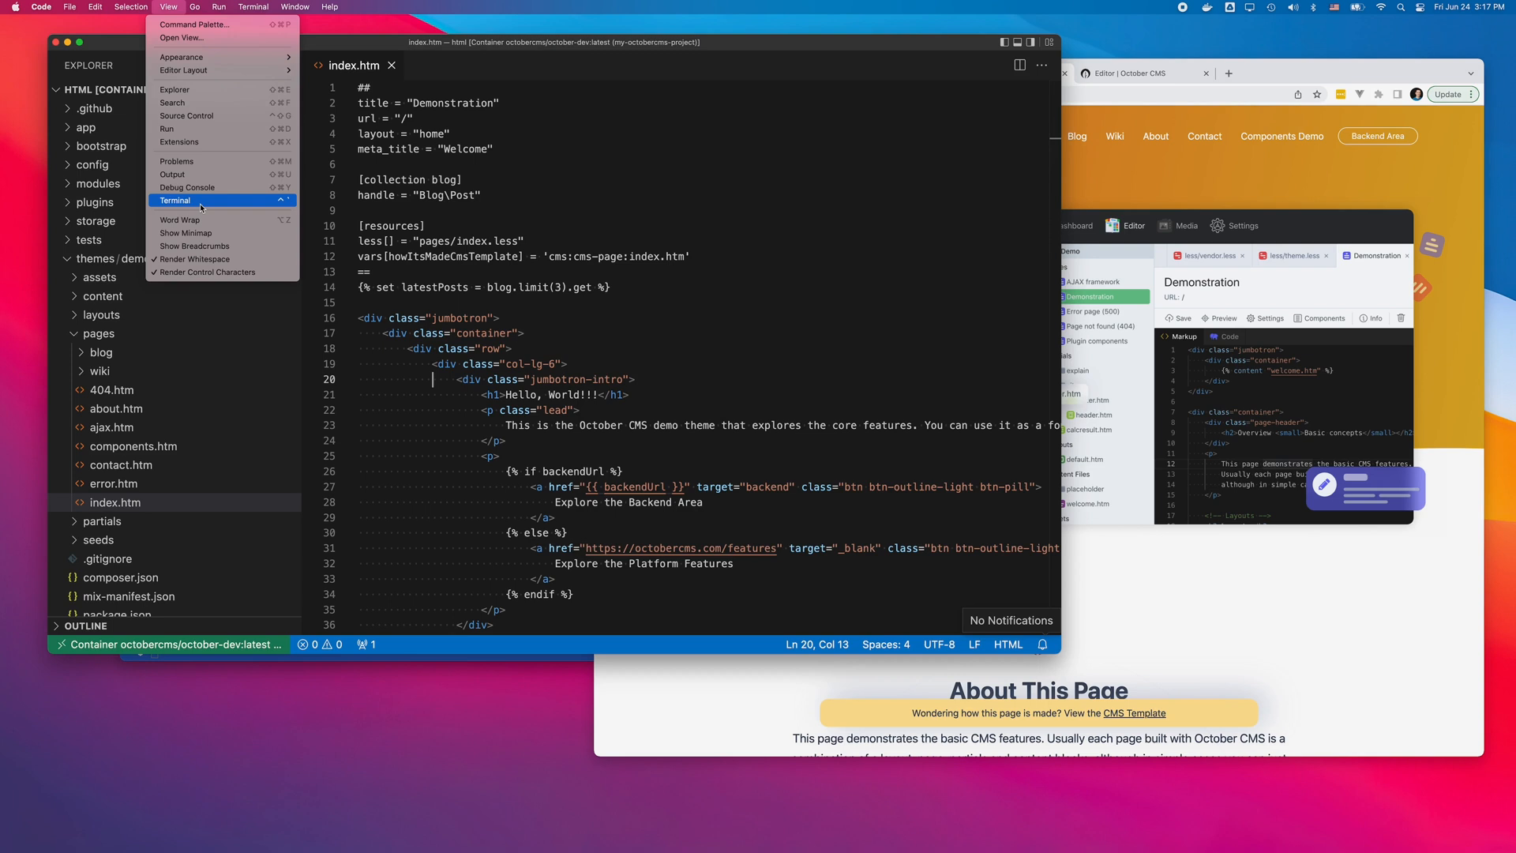
left_click(175, 201)
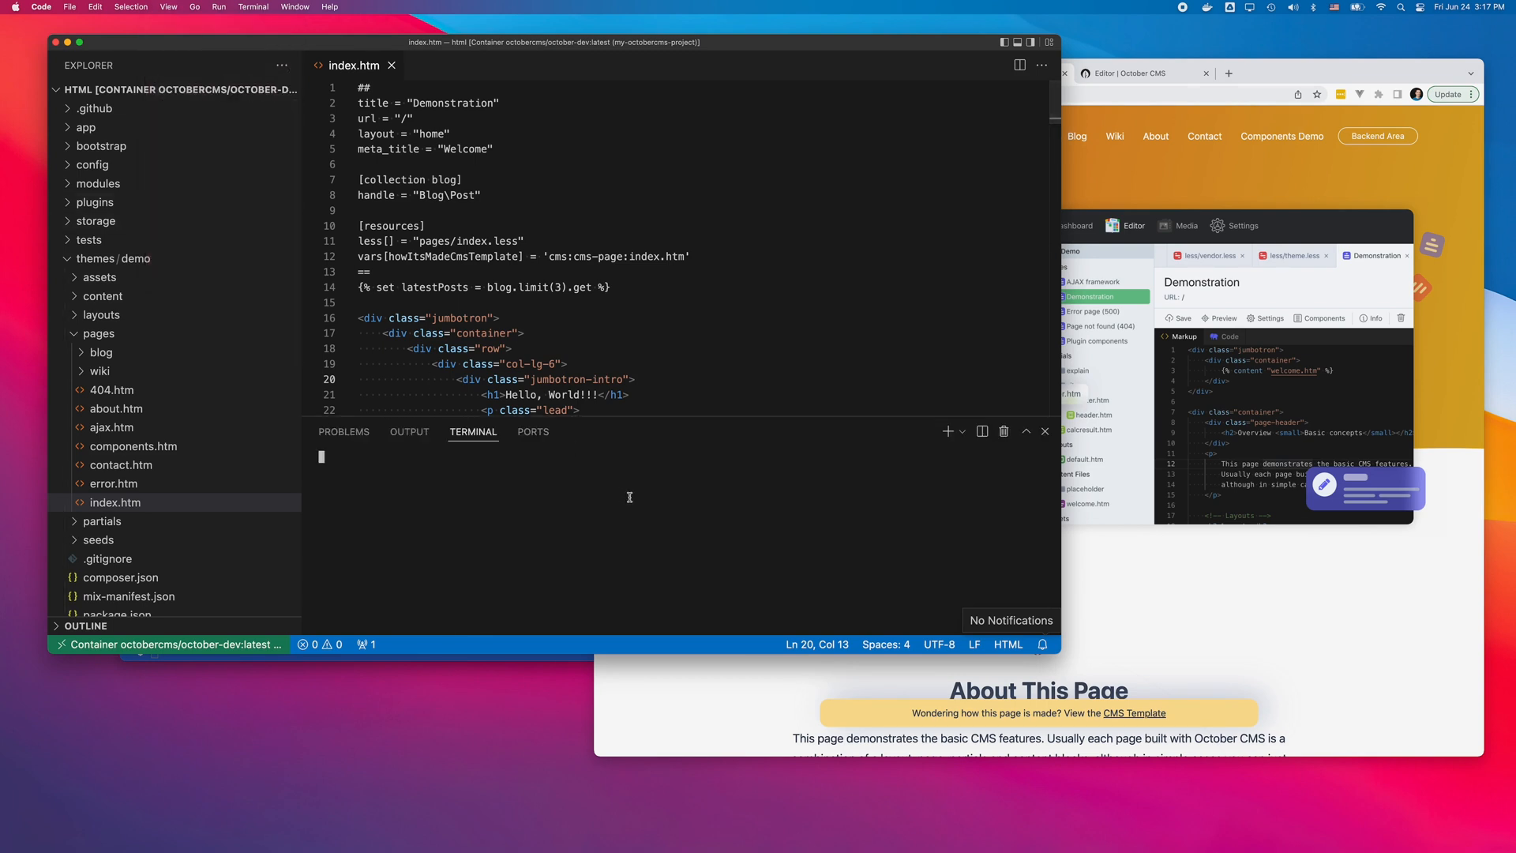
type("ls")
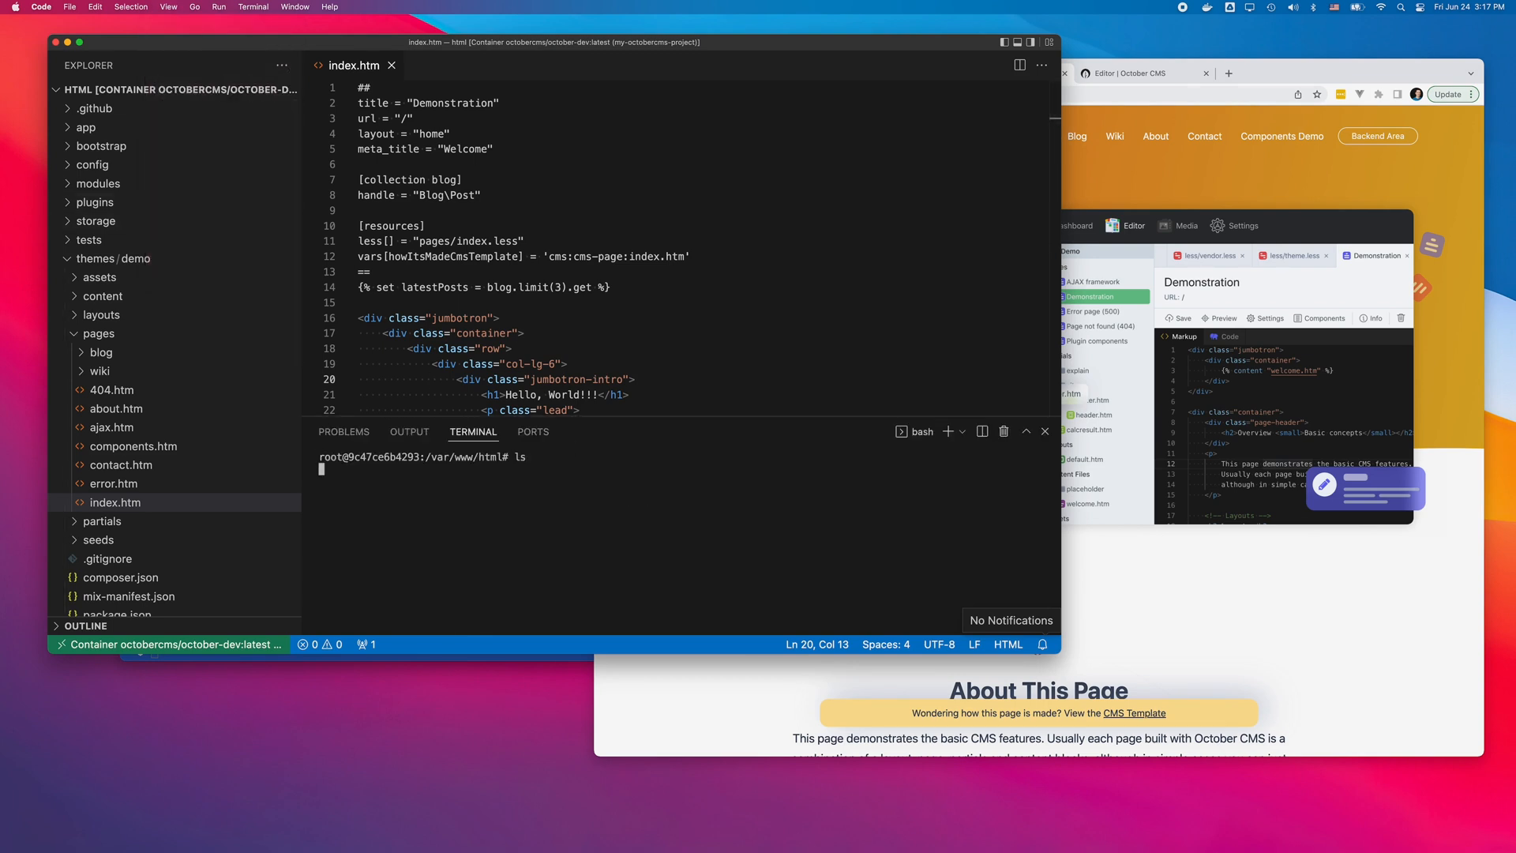
type("php")
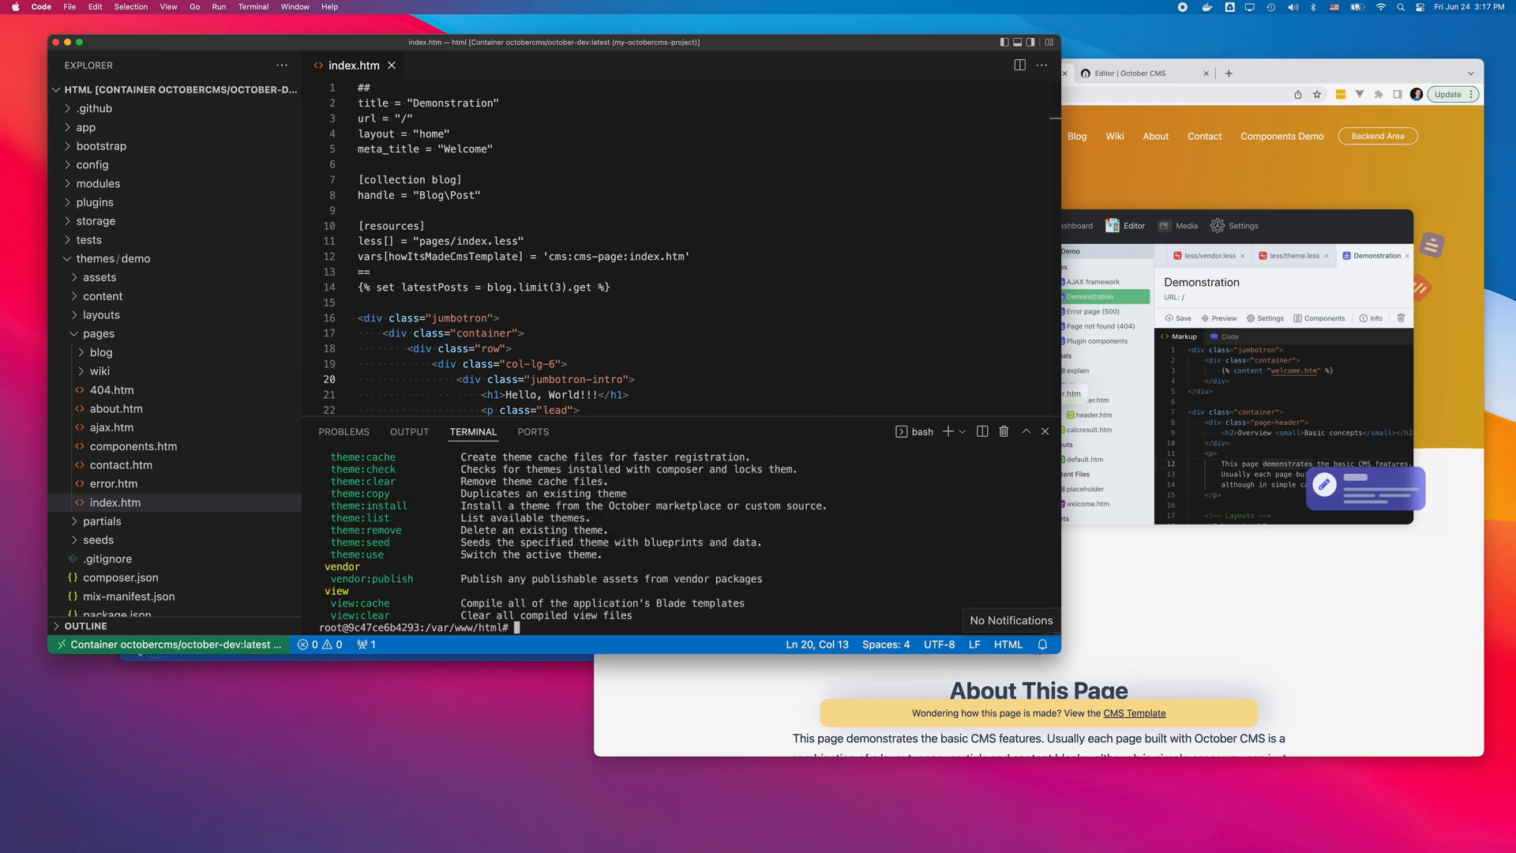
Step: Log into mysql as root/root, show the octobercms tables, and exit
type("mysql")
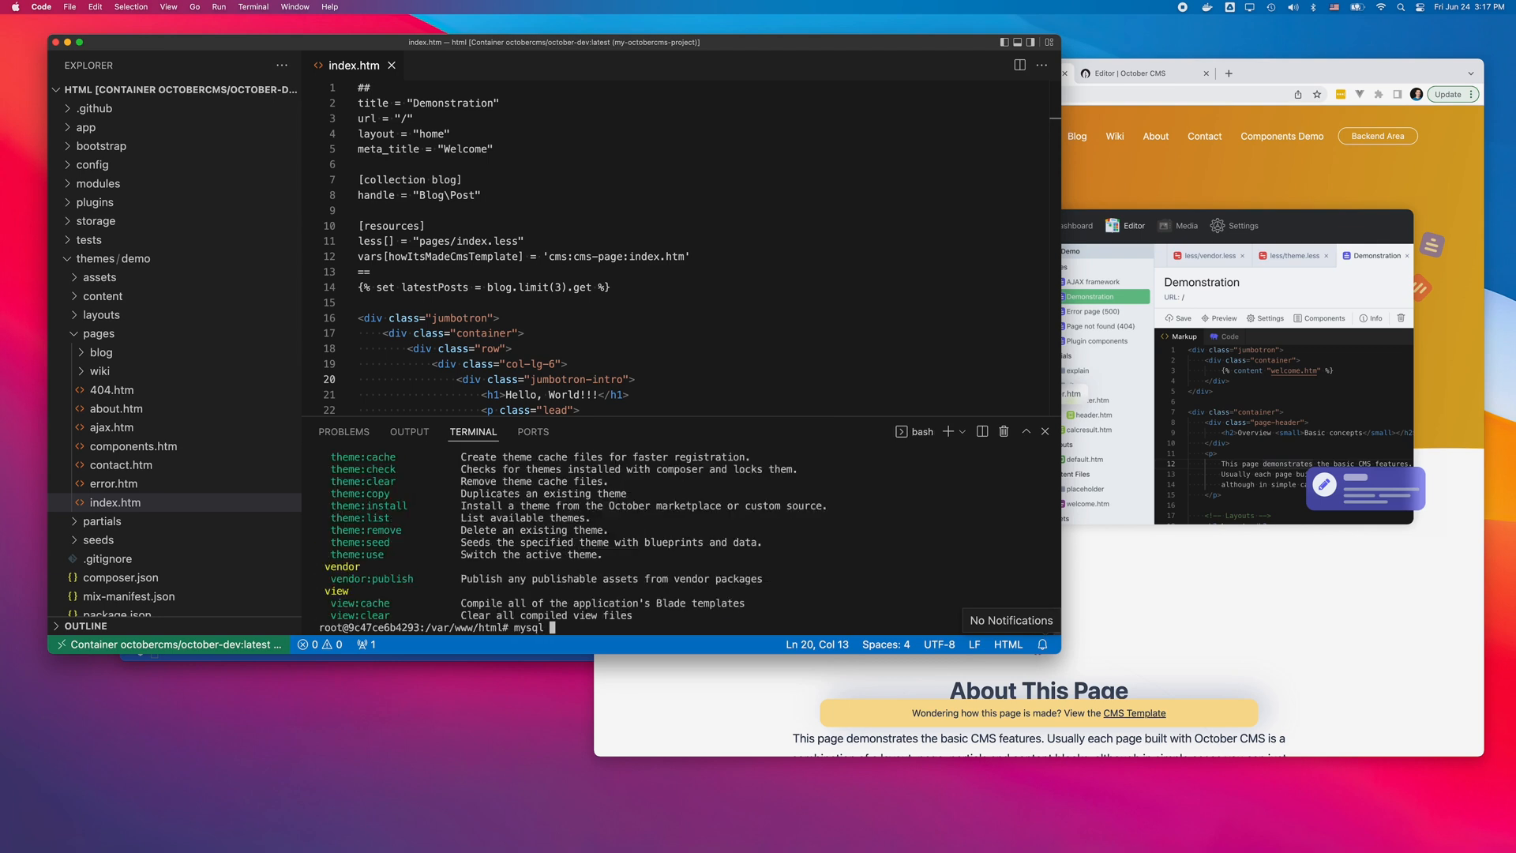
type("-uroot -proot")
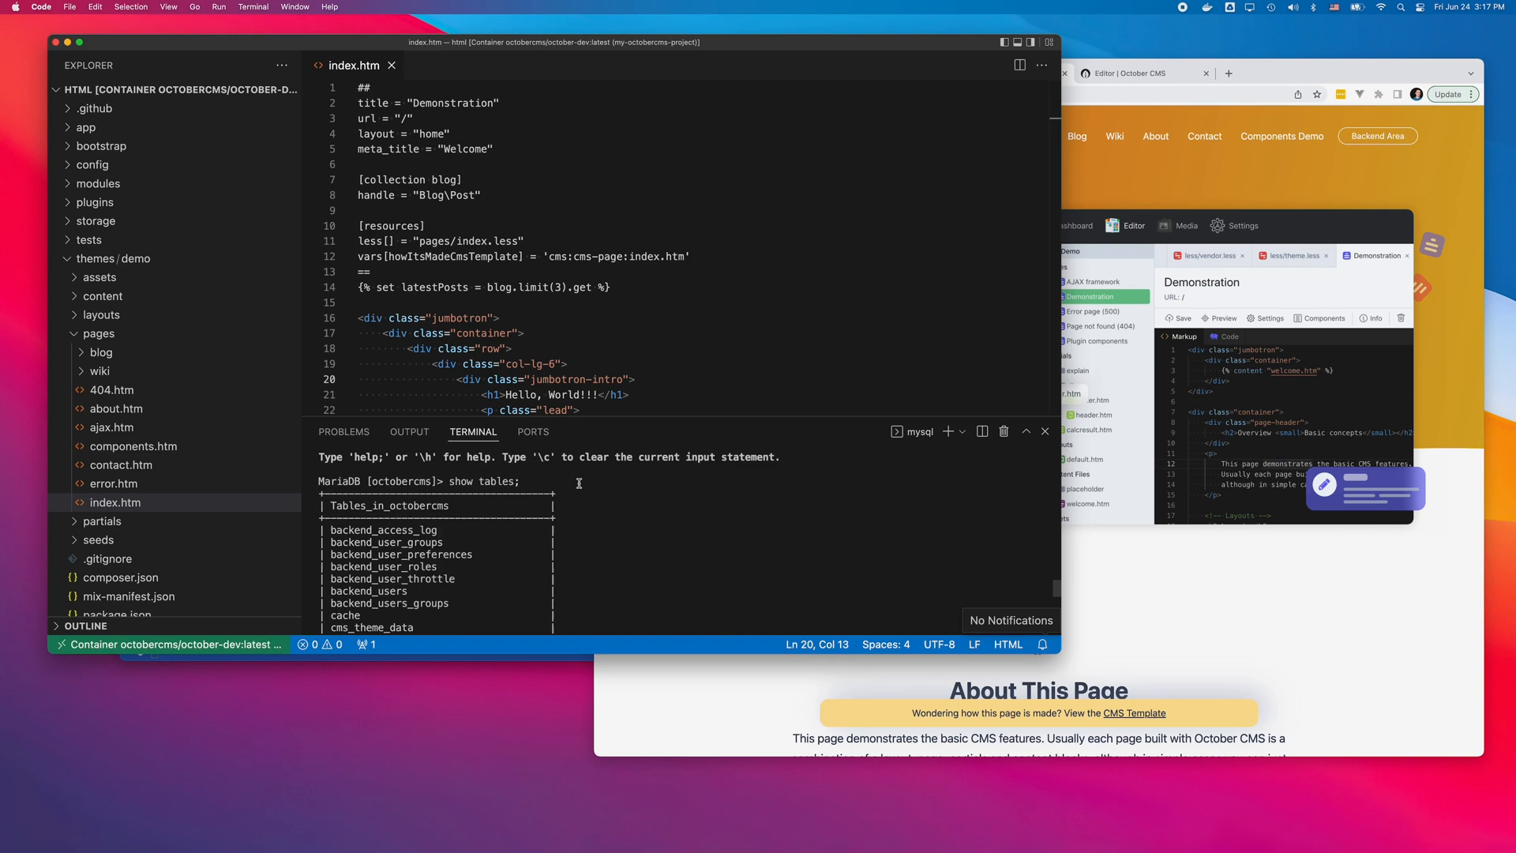
type("exit")
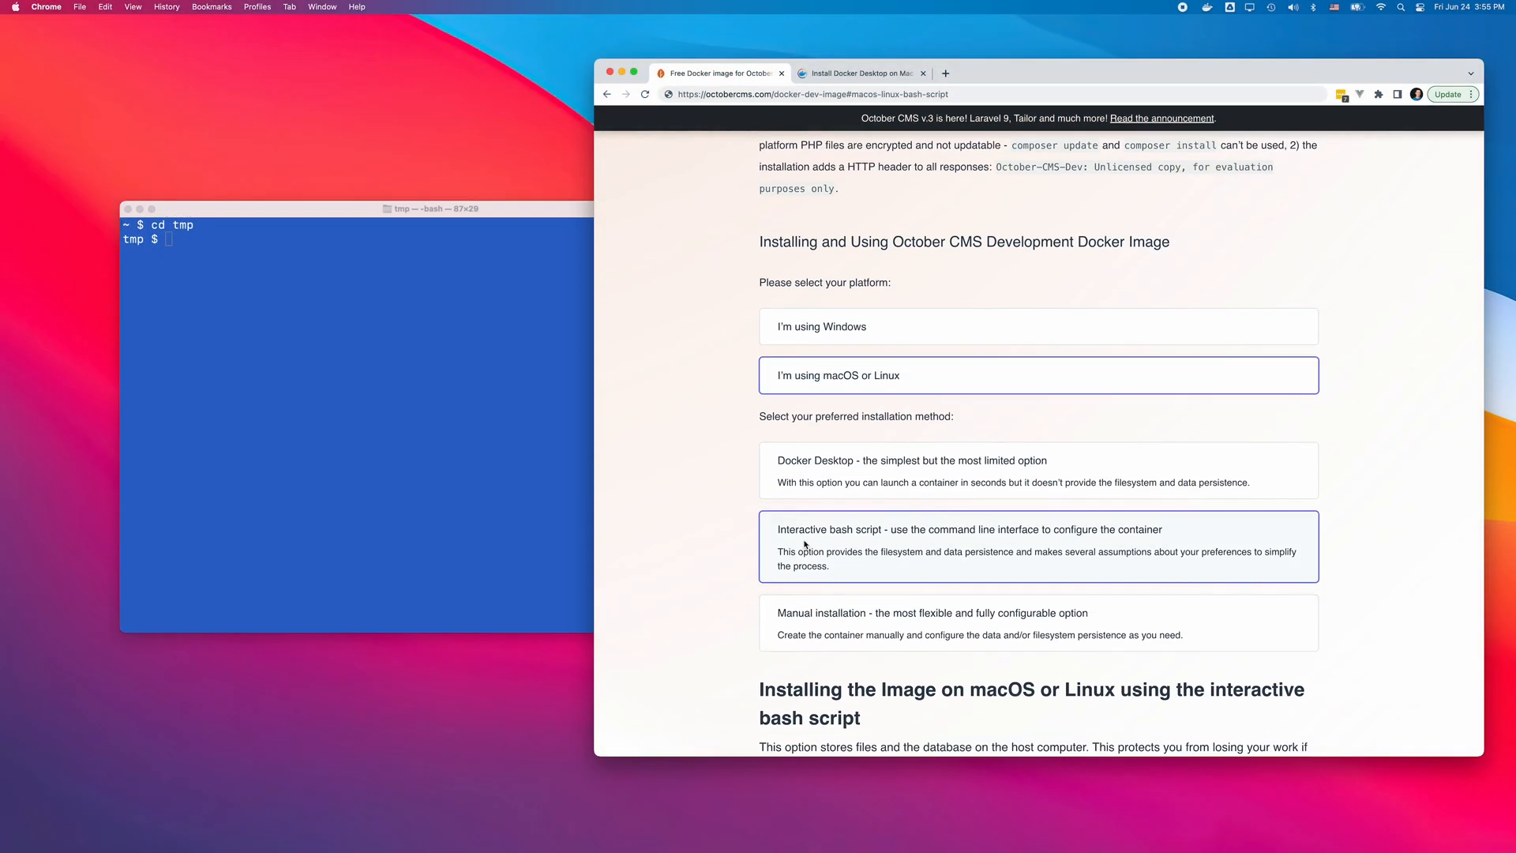
Step: Git clone the docker-dev-installer repo into my-octobercms-project and run its install script
scroll("down", 3)
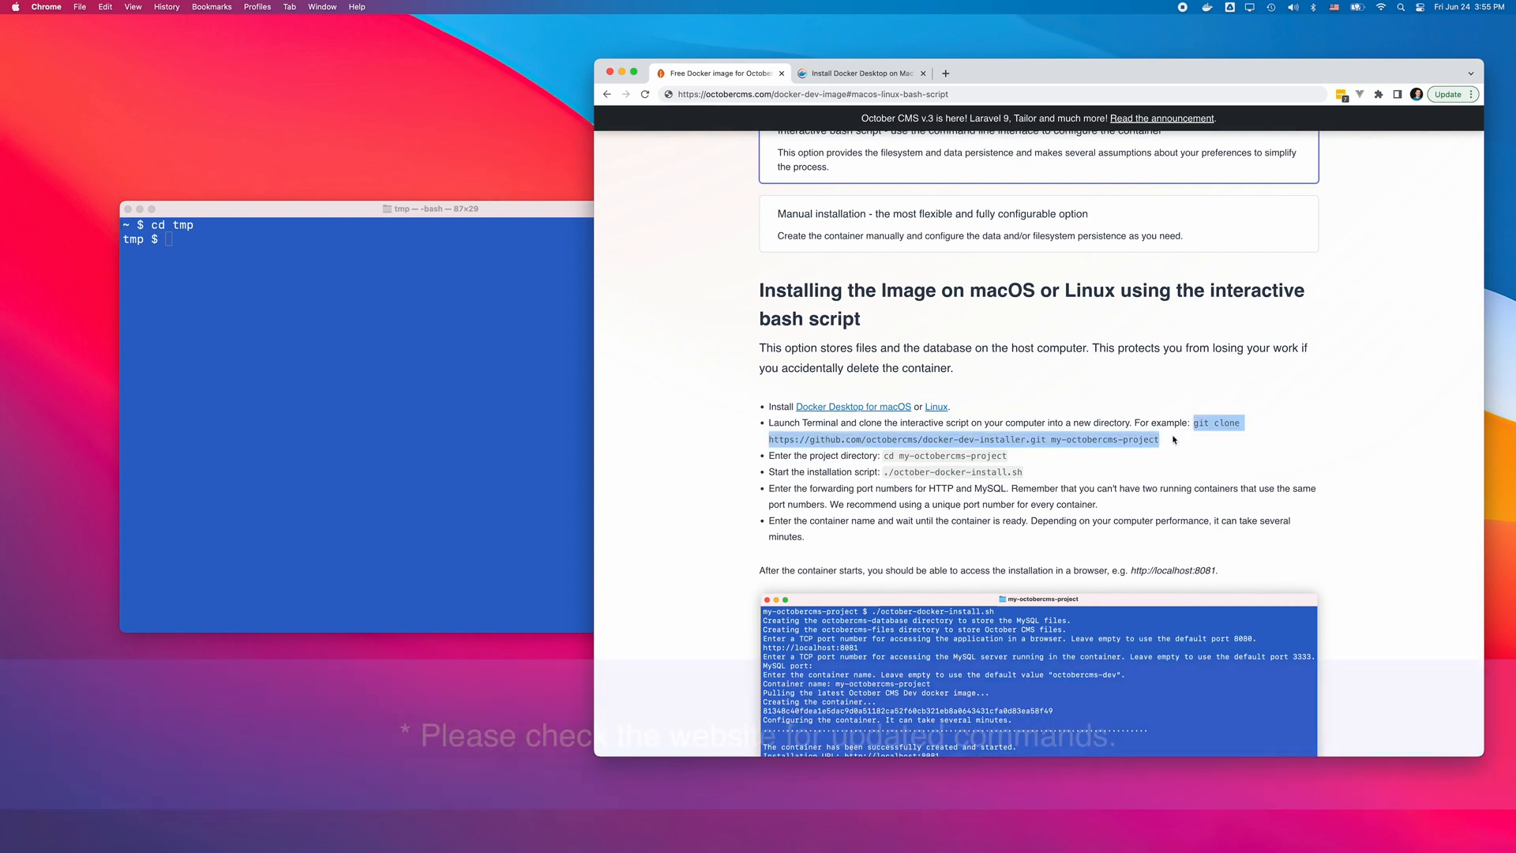
type("git clone https://github.com/octobercms/docker-dev-installer.git my-octobercms-project")
type("./october-docker-install.sh")
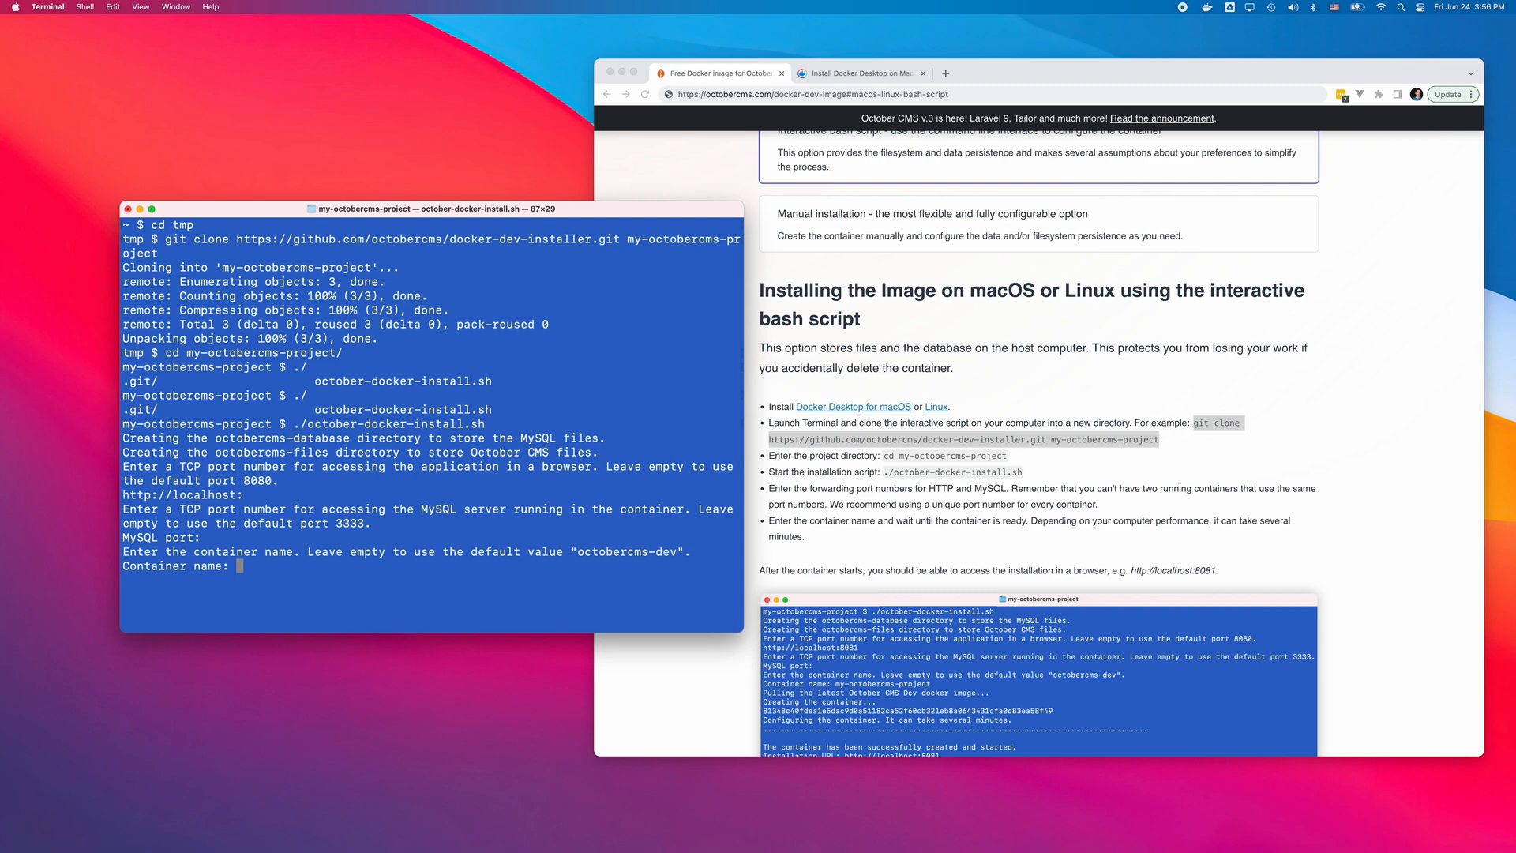
type("my-octobercms-project")
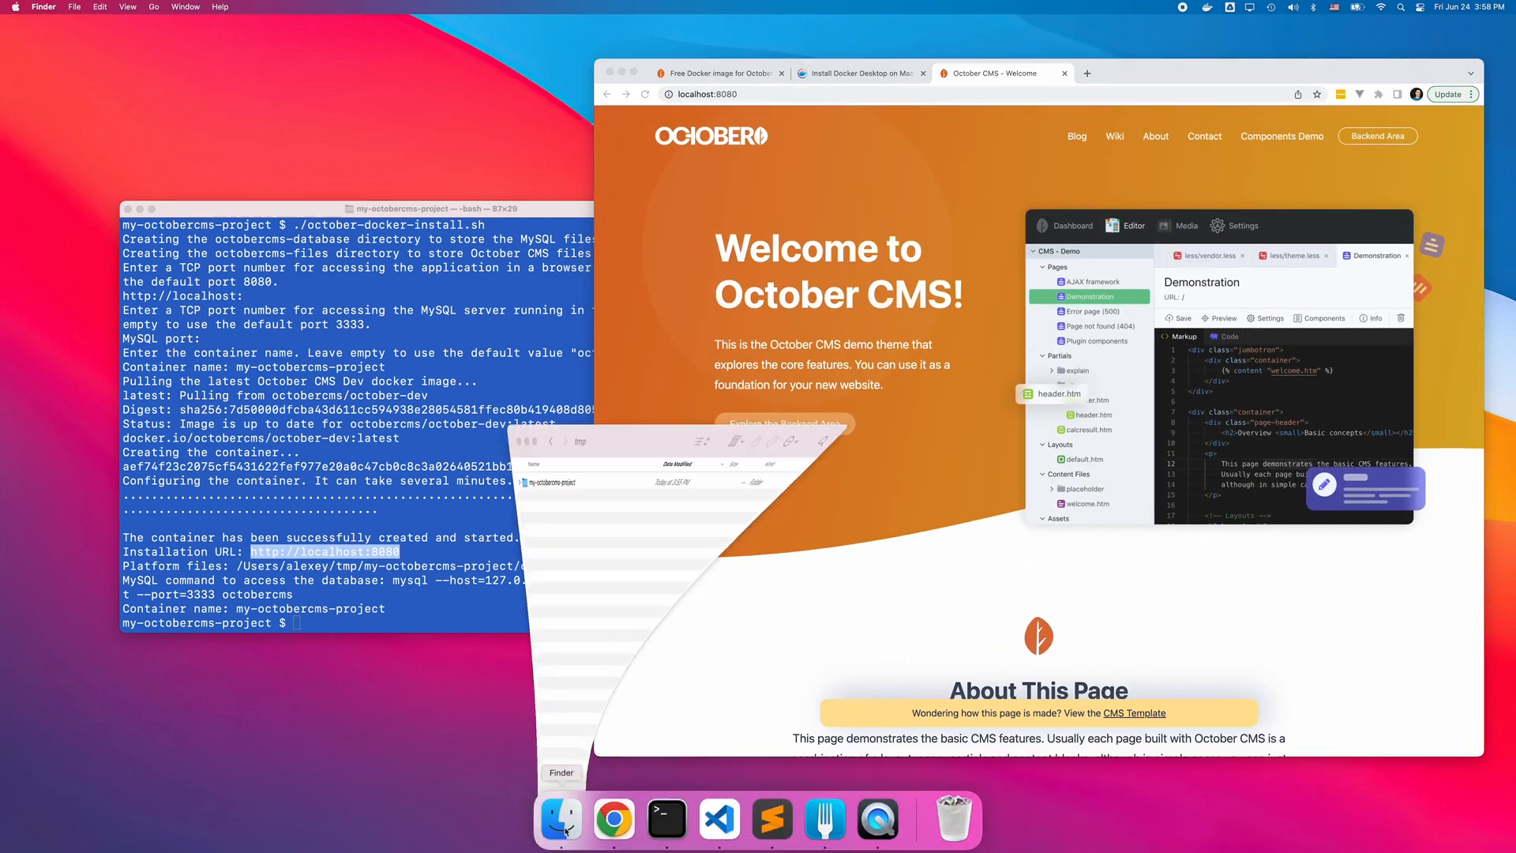
Step: In Finder, enter my-octobercms-project and choose its octobercms-files folder to open in VS Code
double_click(546, 481)
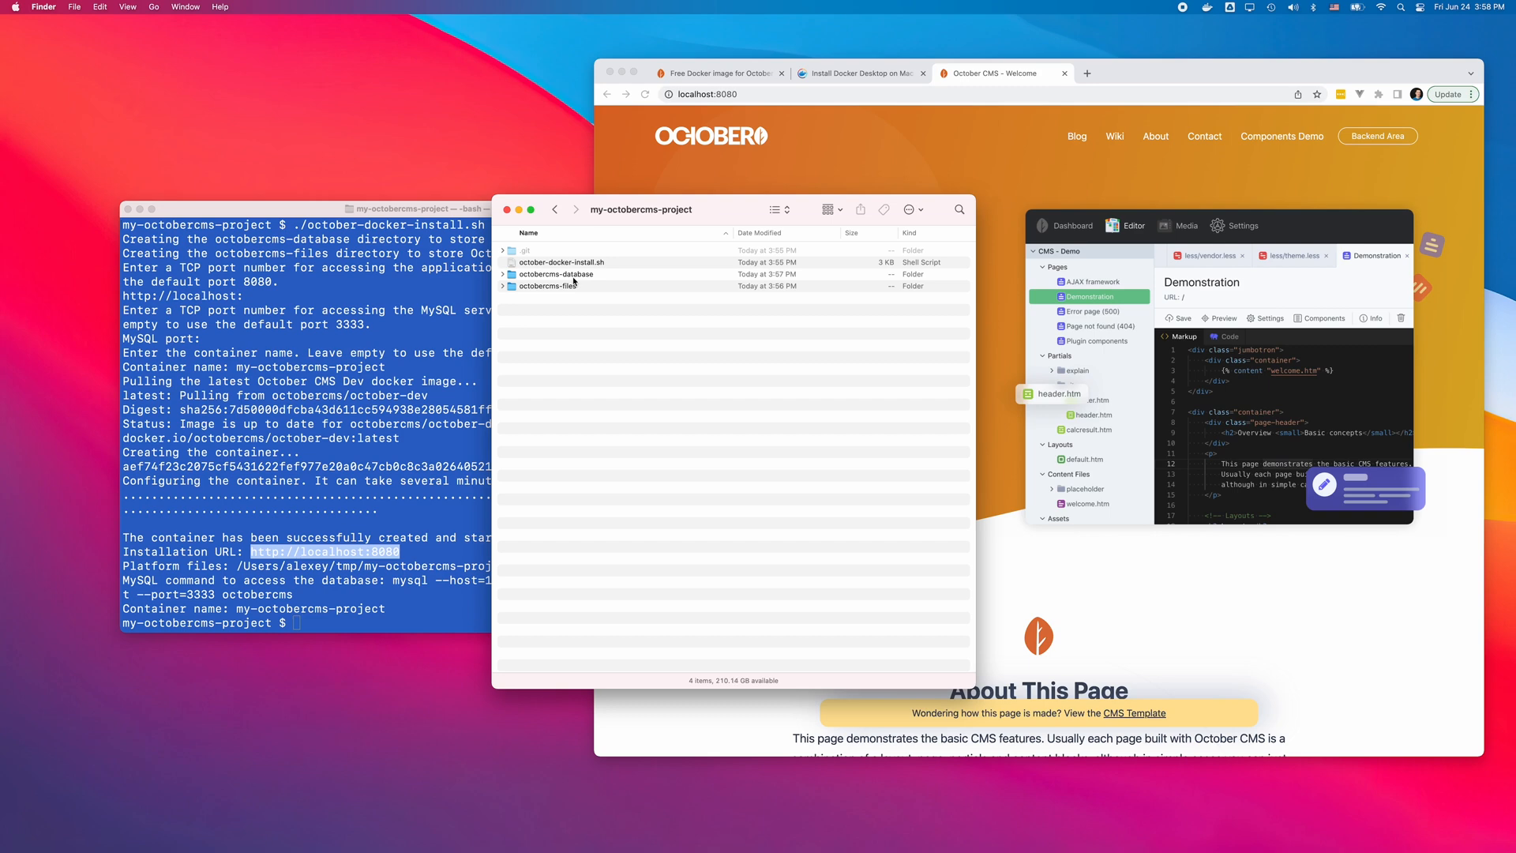
left_click(555, 273)
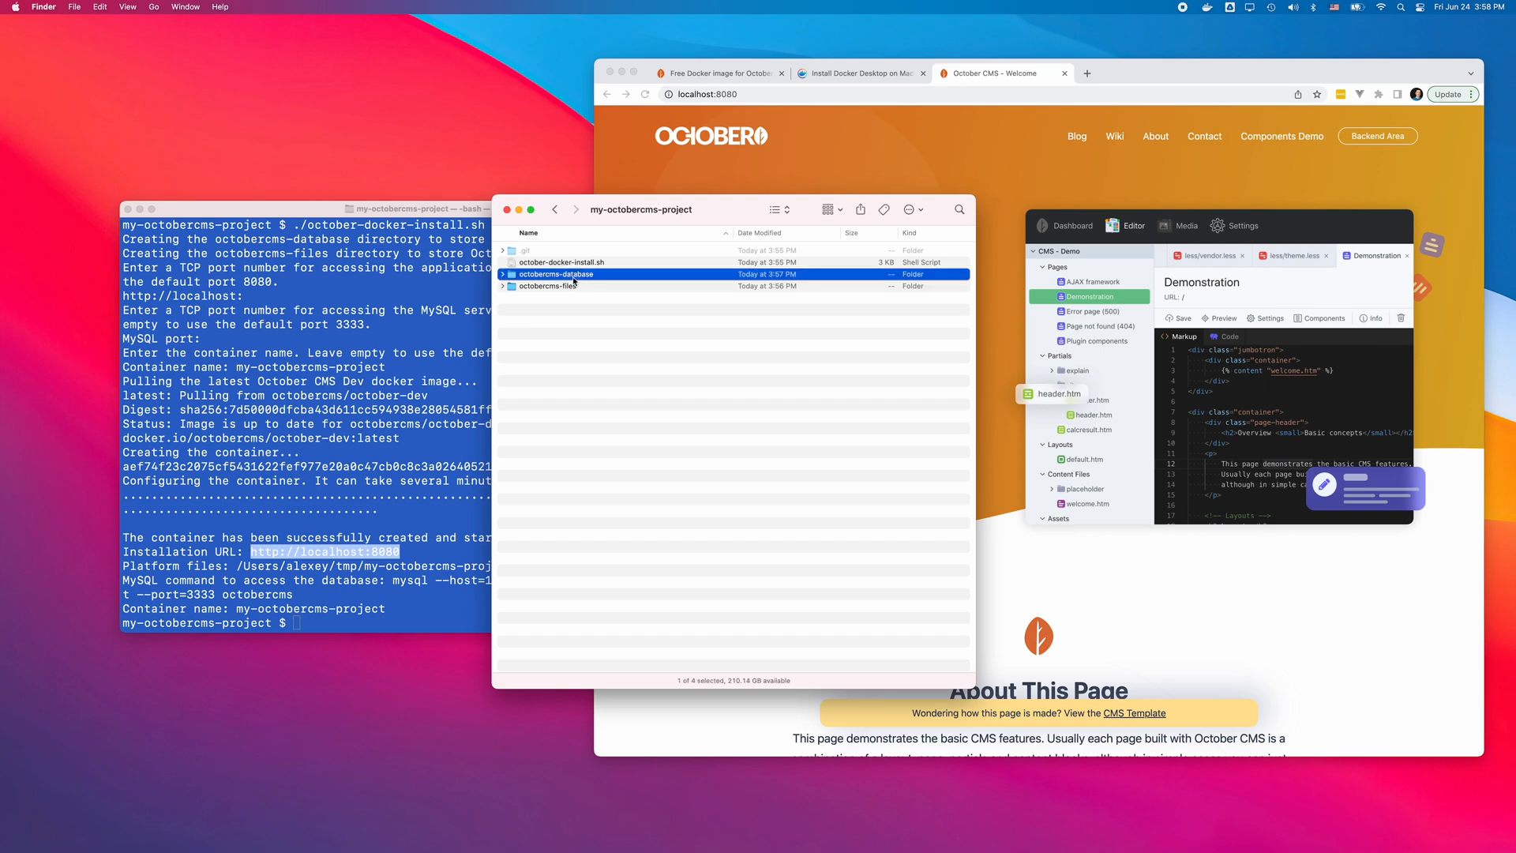
left_click(502, 285)
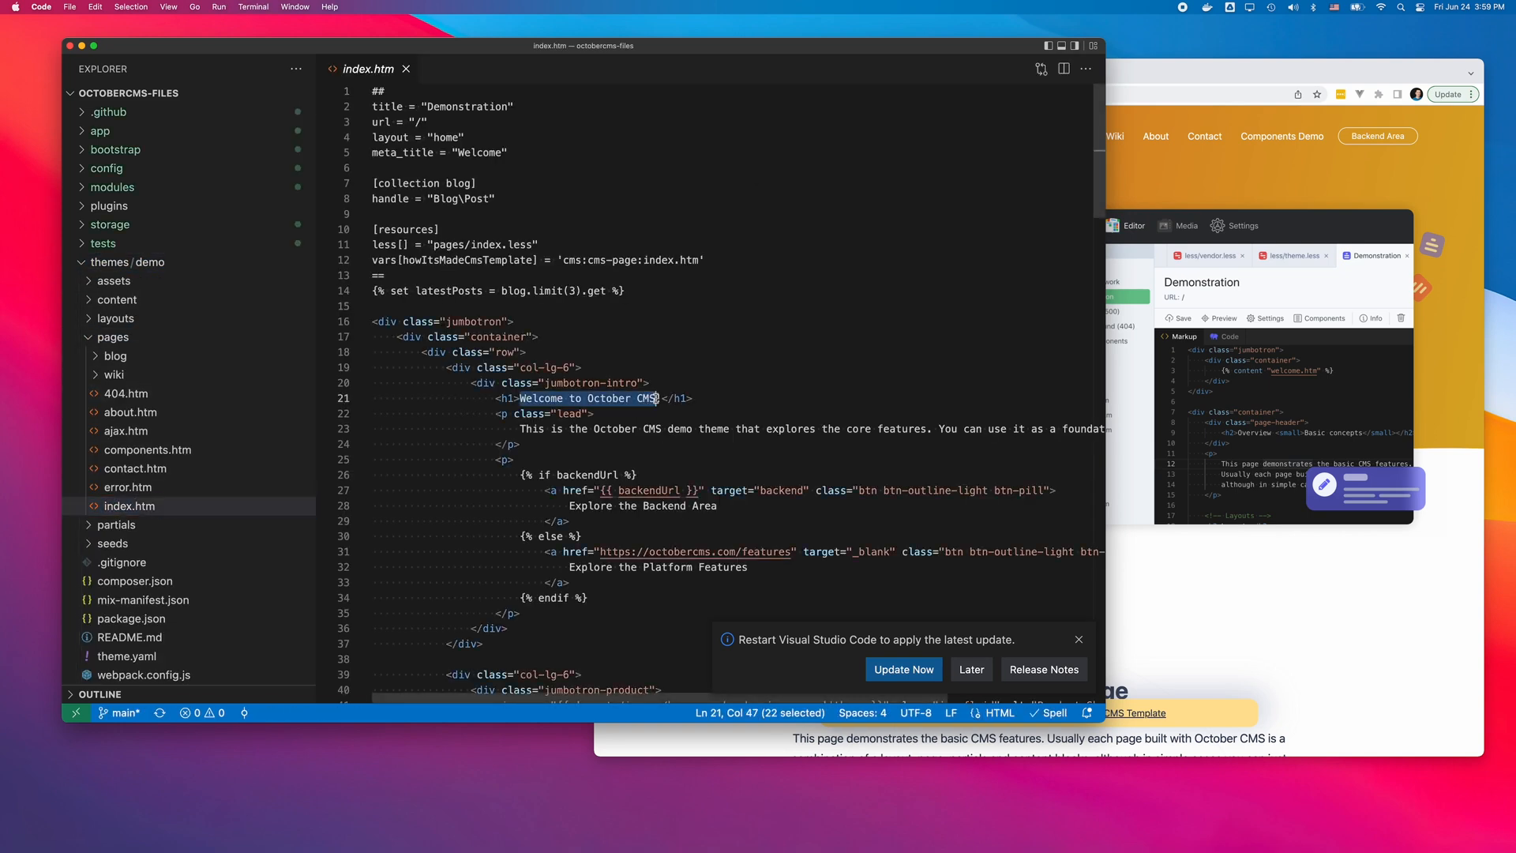
Step: Set the index.htm h1 to Hello, World!!! and reload localhost:8080 to see it
type("Hello, World!!!")
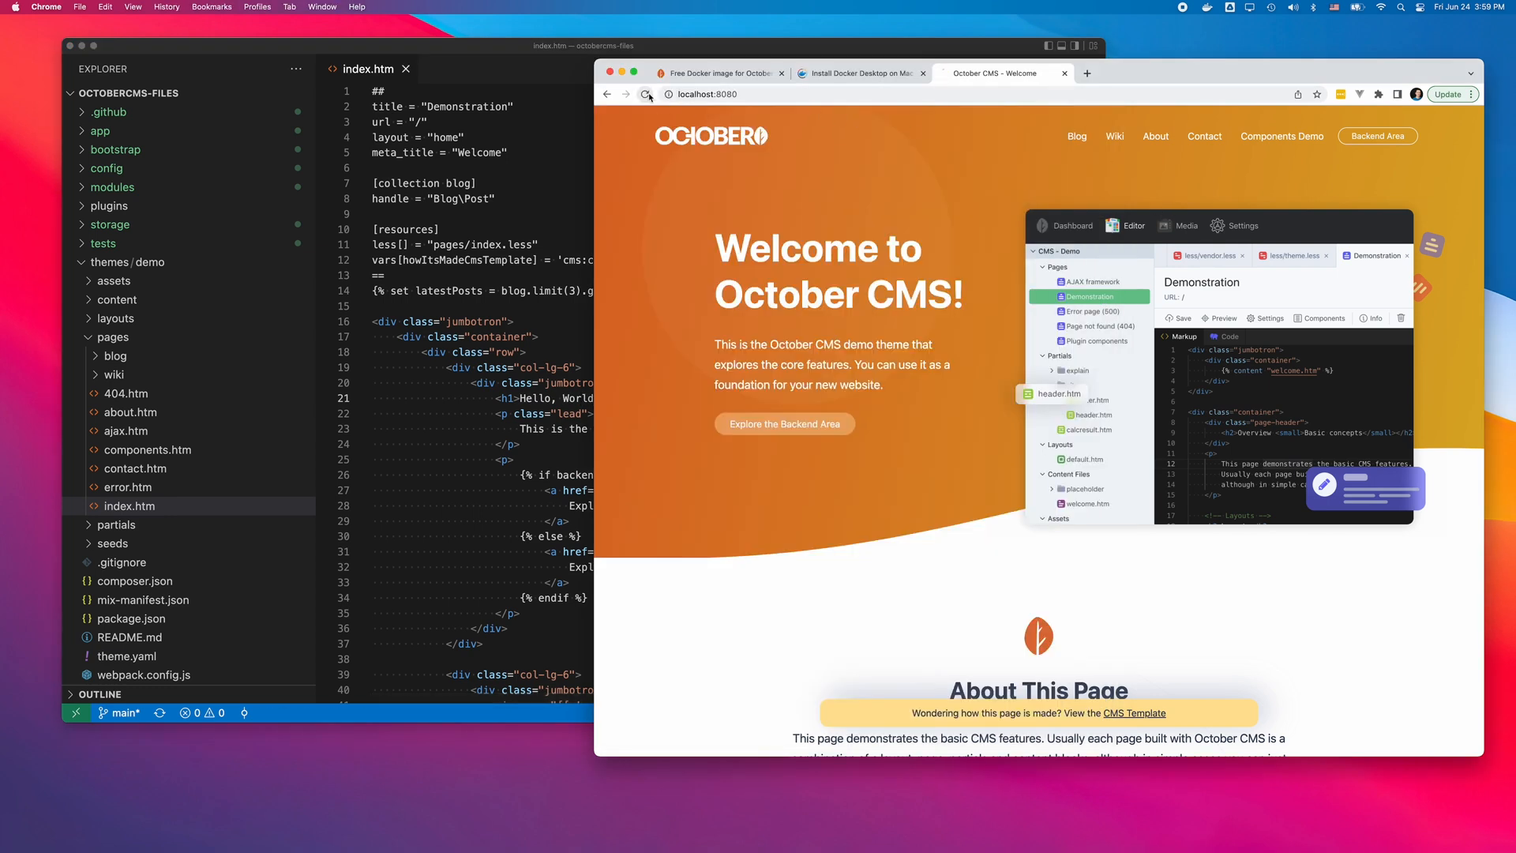
left_click(645, 93)
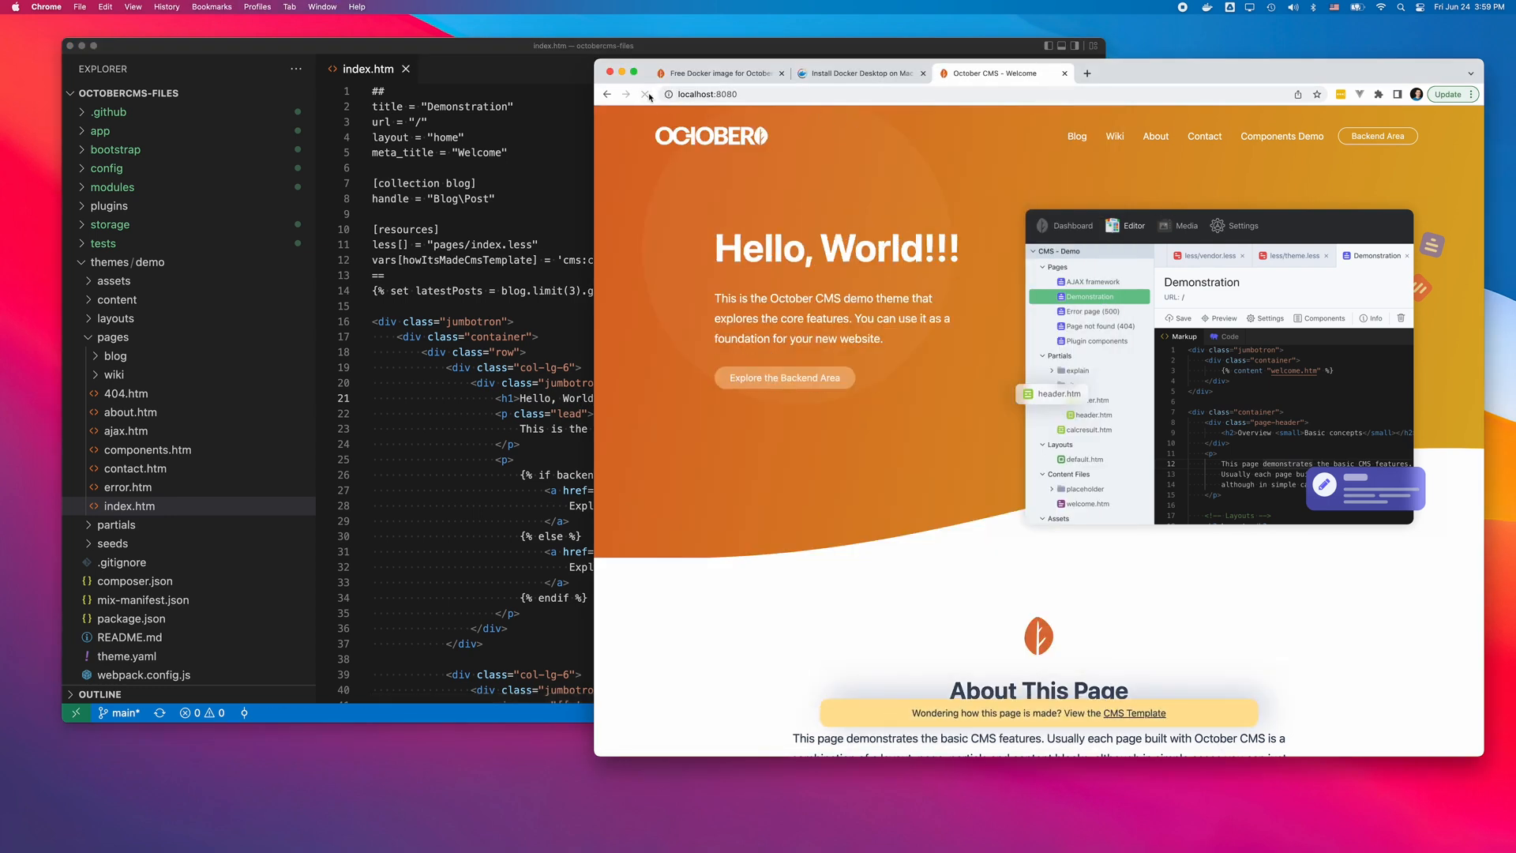
left_click(646, 93)
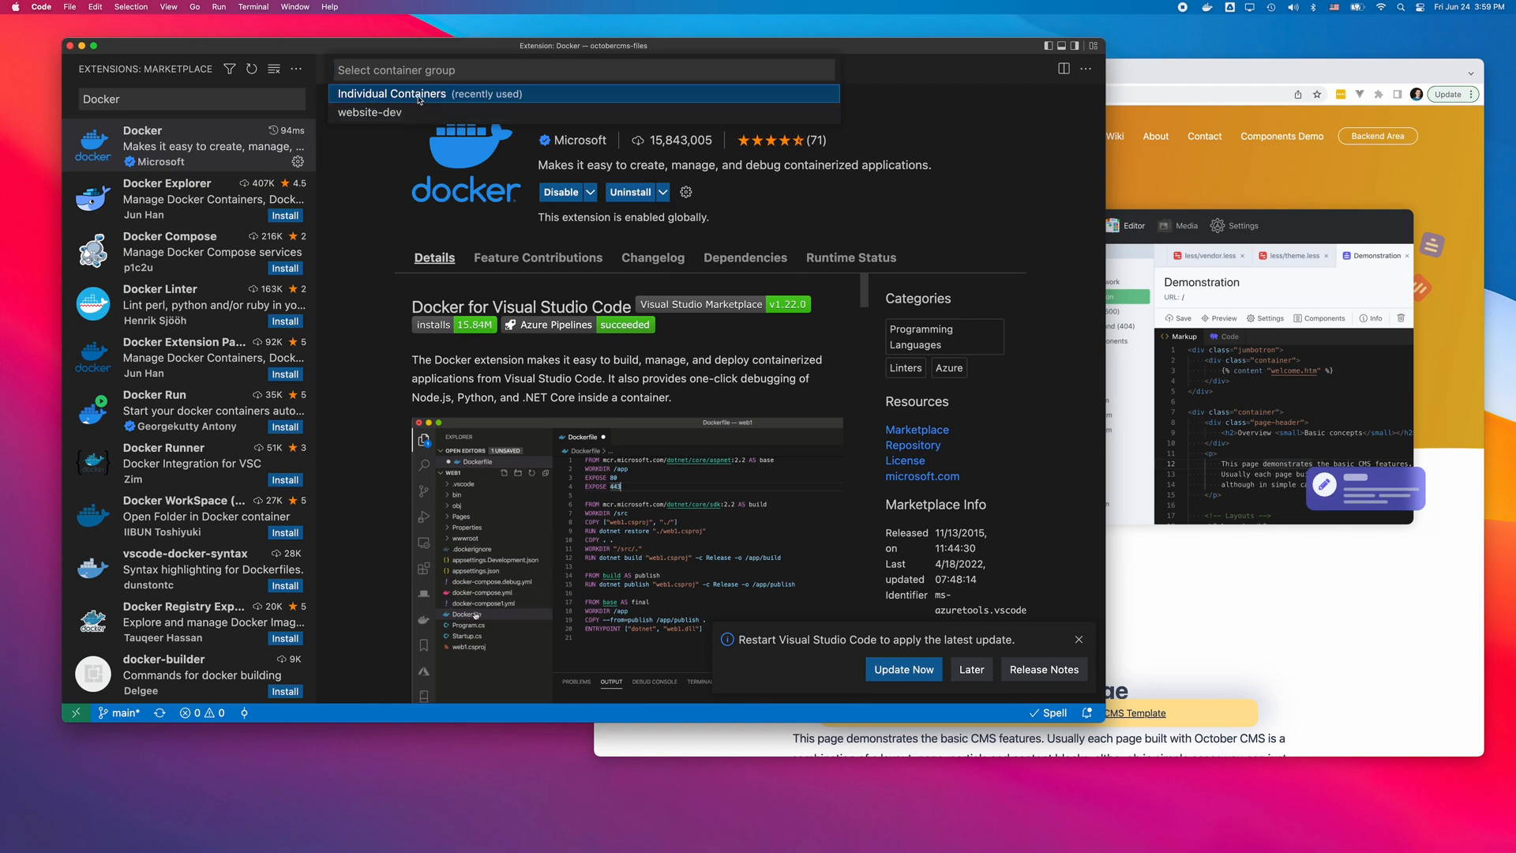
Step: Log into mysql as root in the container shell and from the host, then show tables
left_click(429, 93)
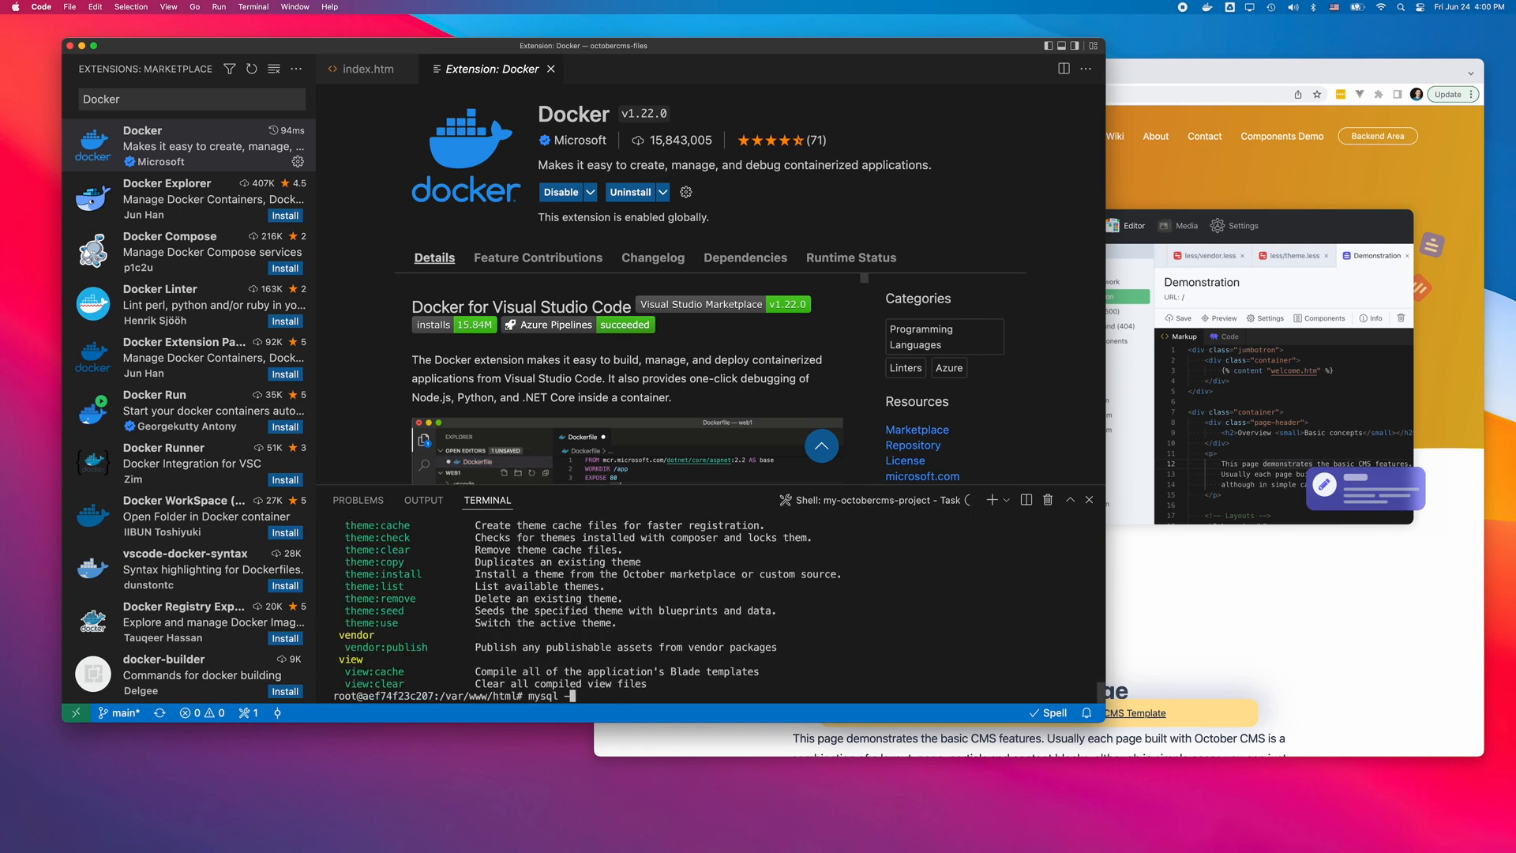
type("-uroot -proot")
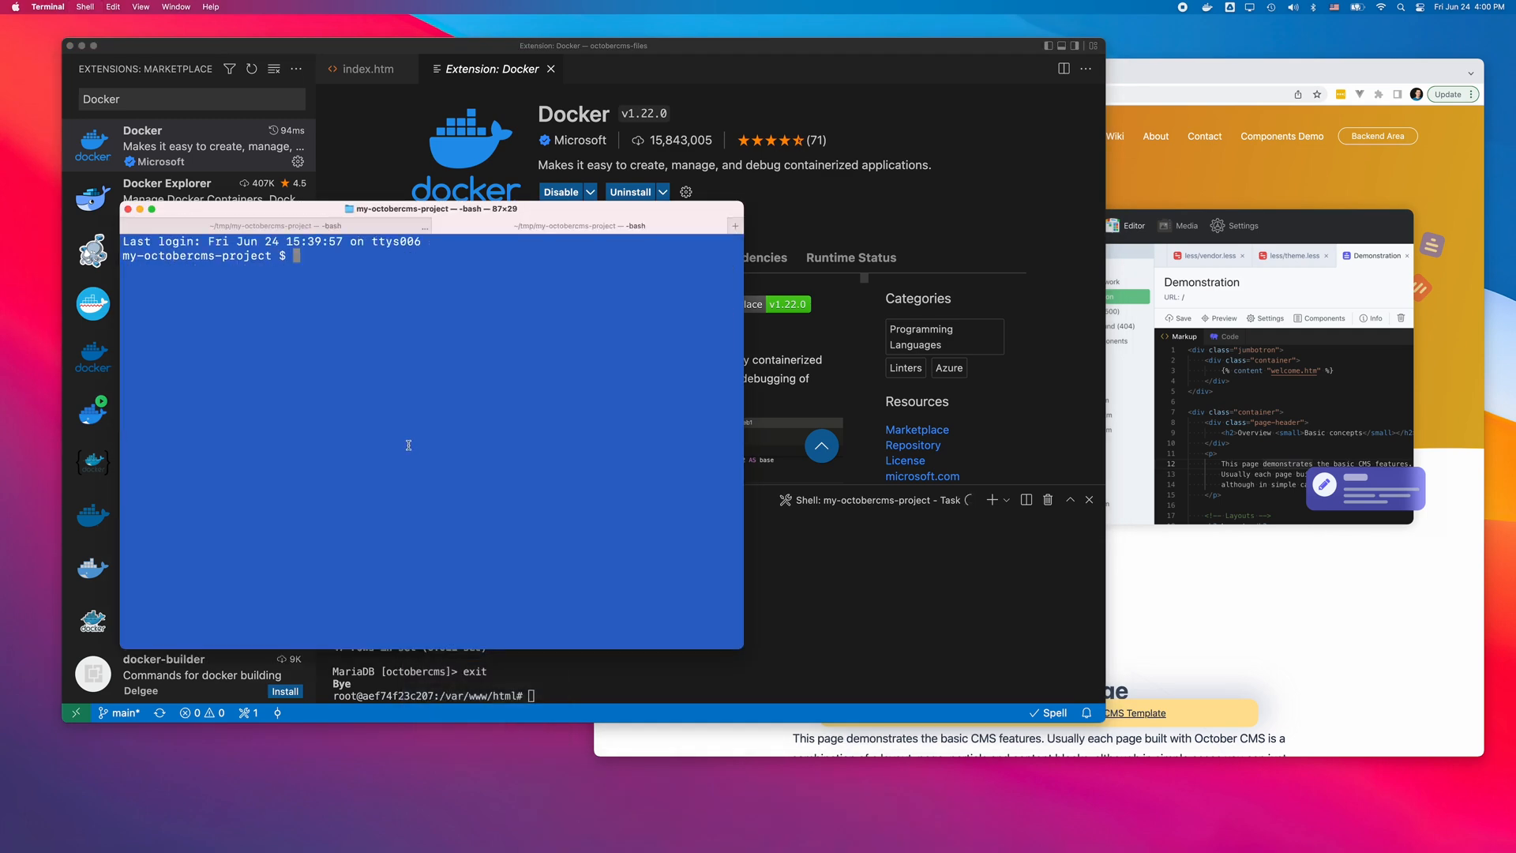
key("Return")
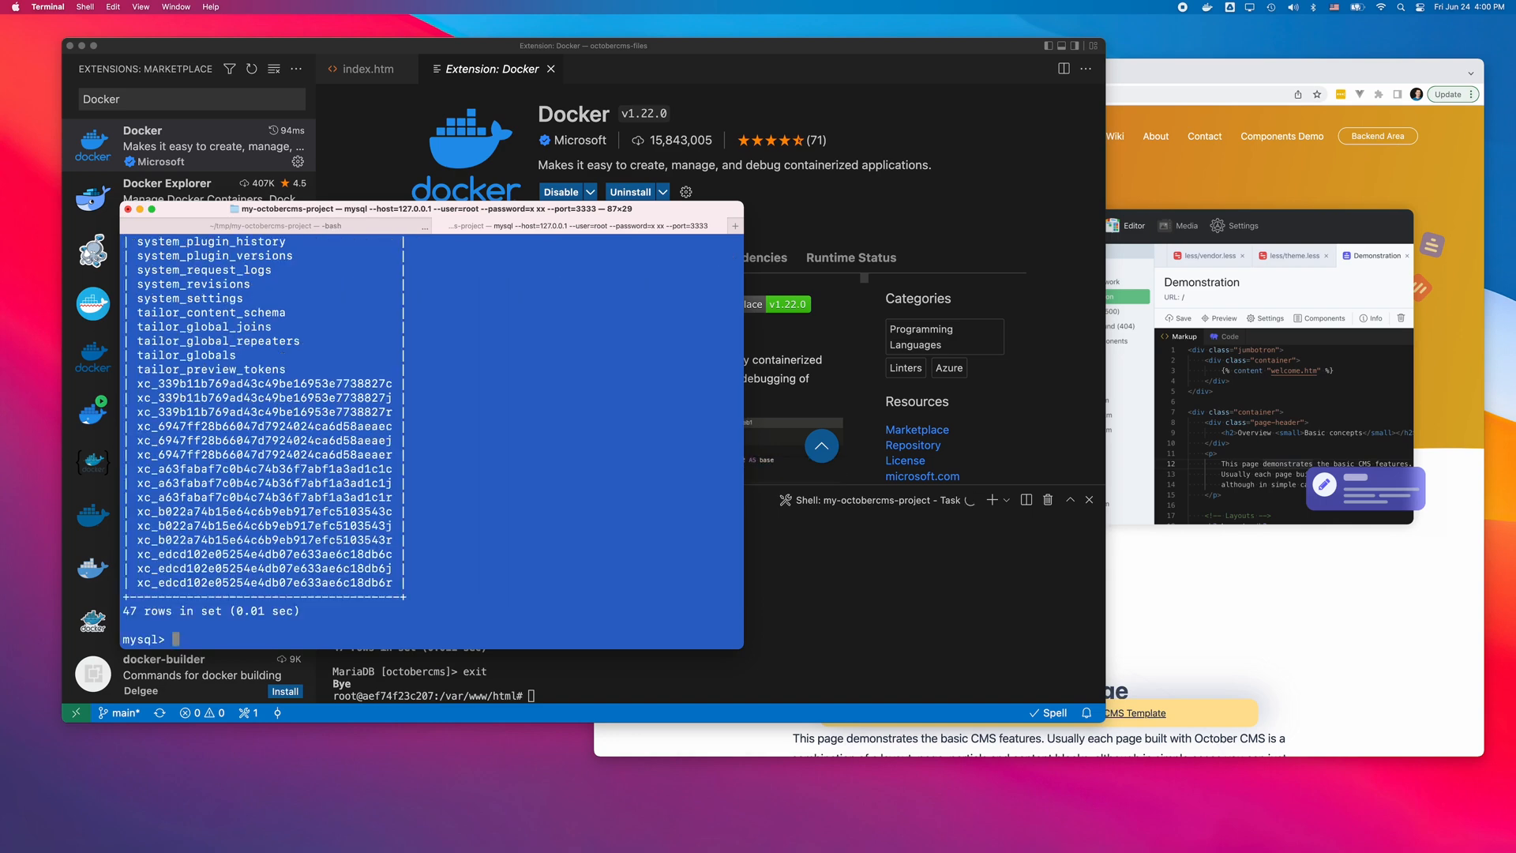
type("show tables;")
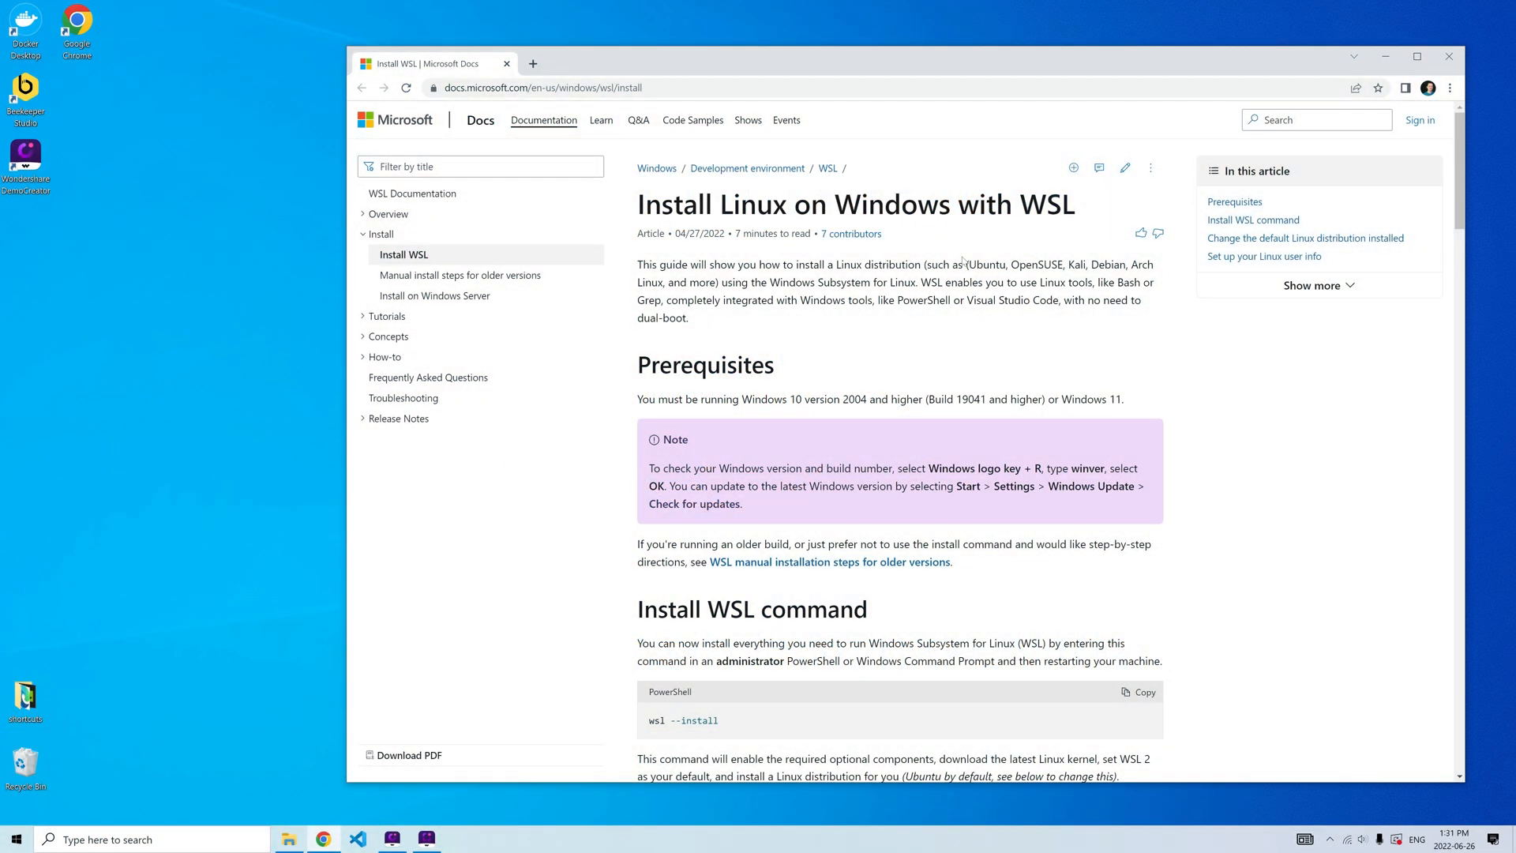
Step: Review the docs.microsoft.com WSL install guide, scrolling through its sections
left_click(542, 87)
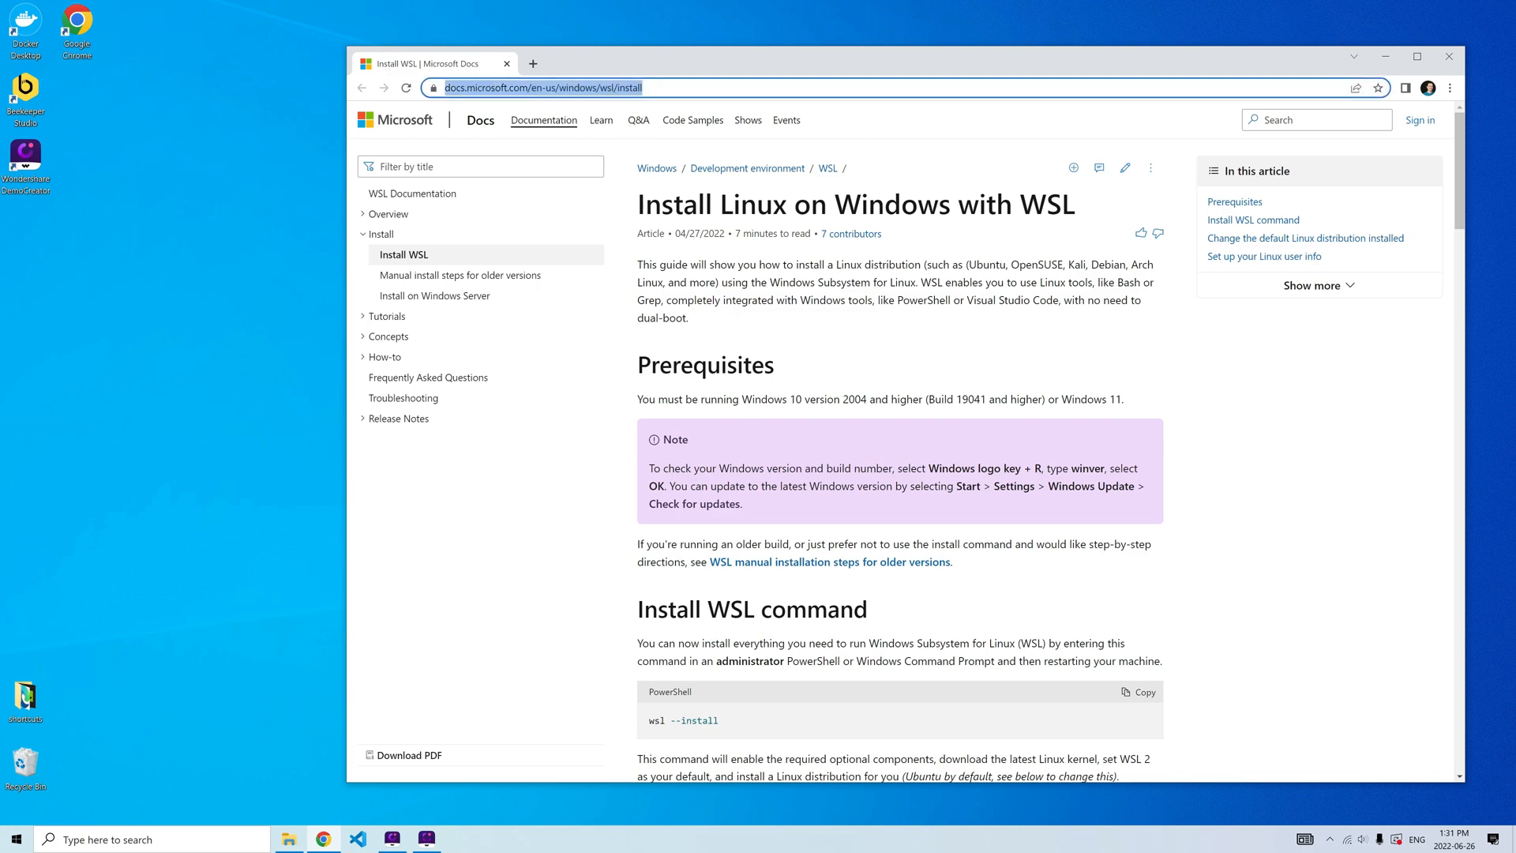
scroll("down", 3)
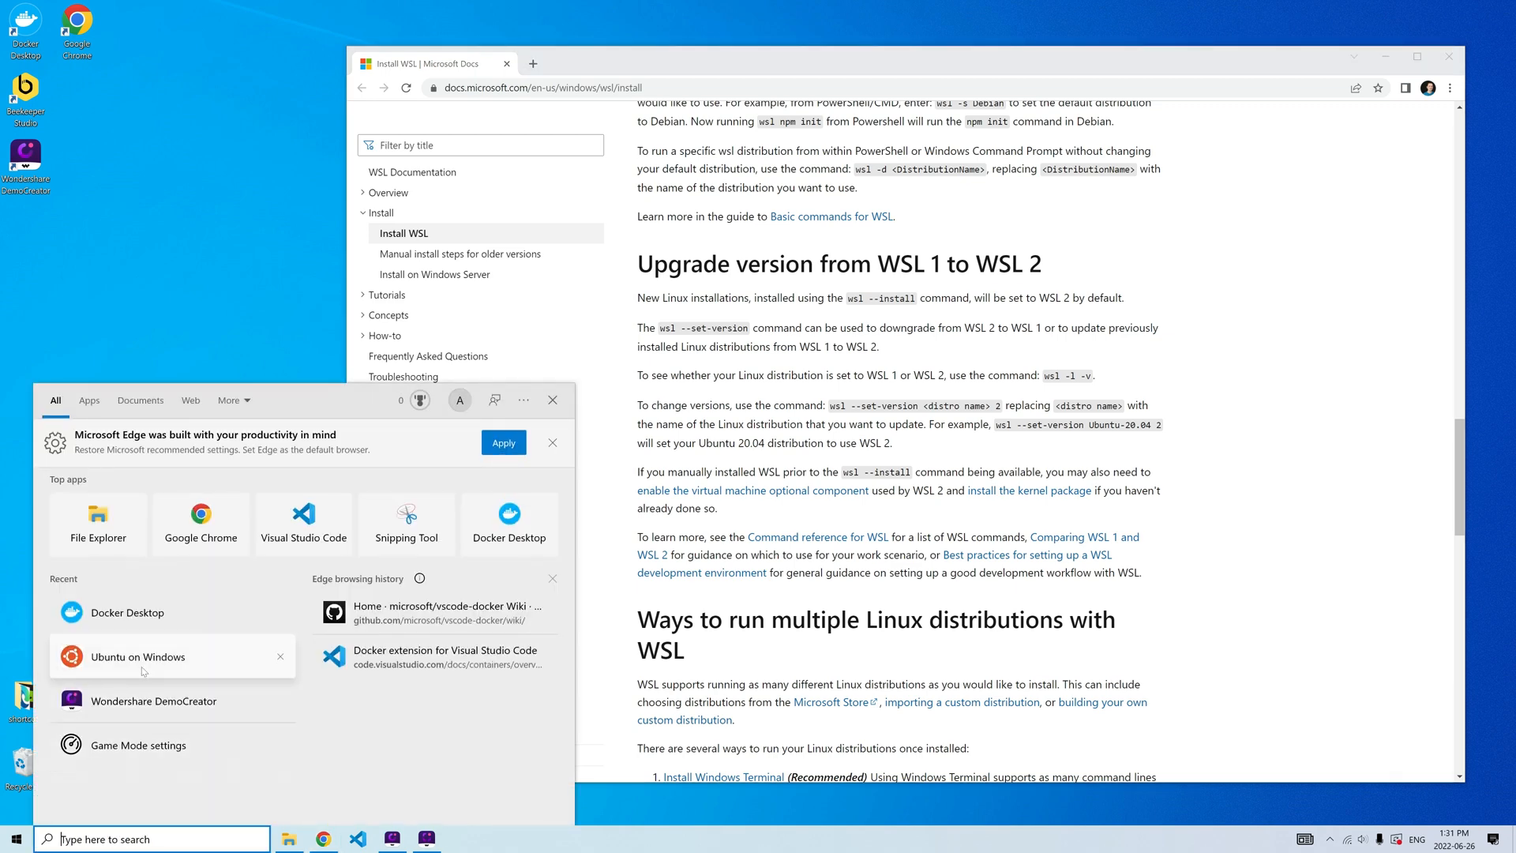
Step: In Ubuntu, make /var/october and git clone the docker-dev-installer as my-octobercms-project
left_click(138, 655)
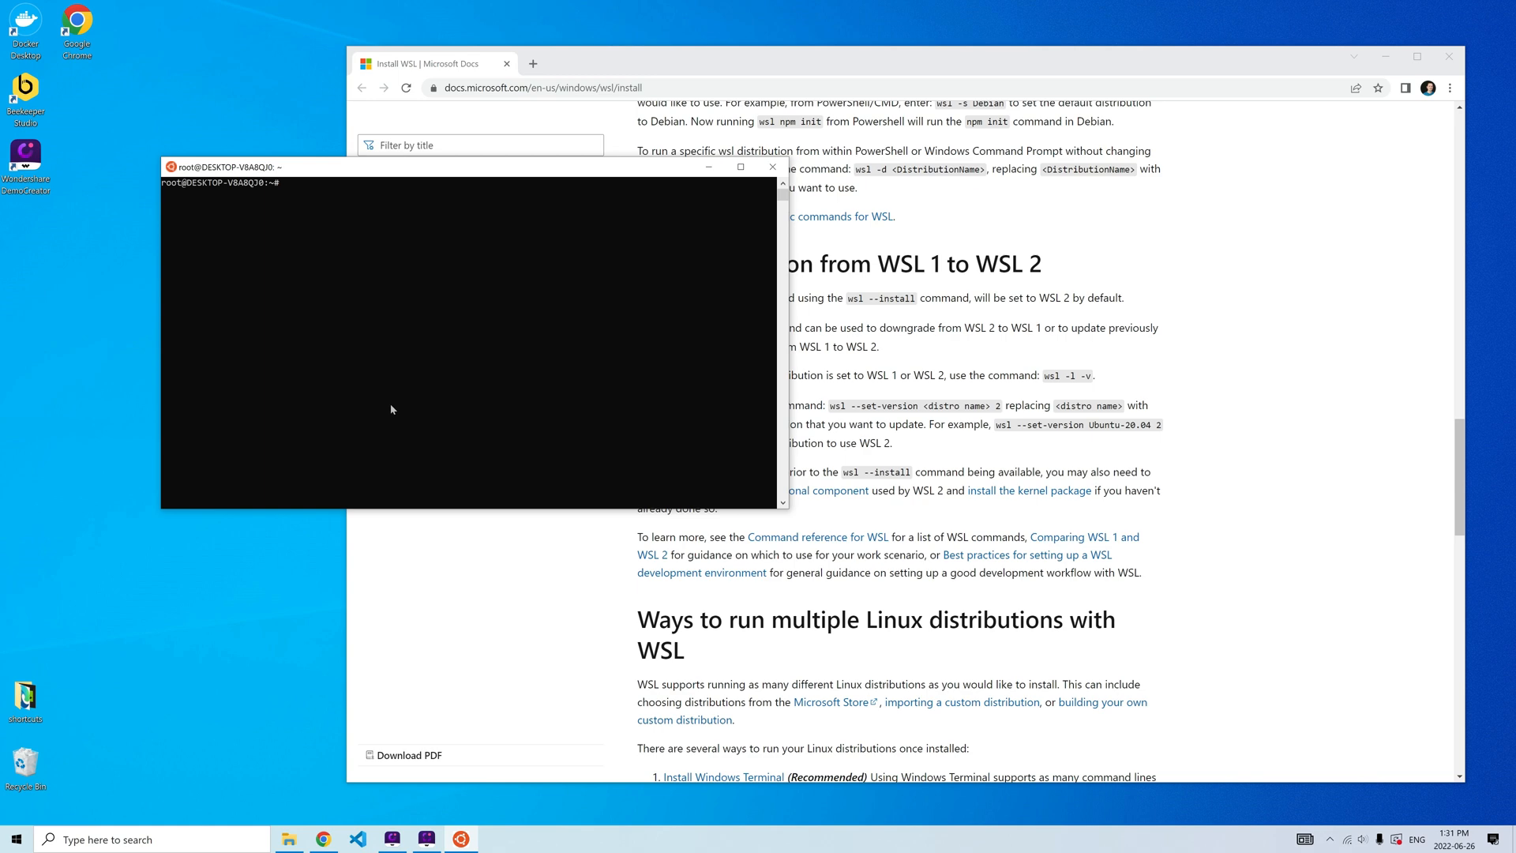
type("mkdir /var/october")
type("cd /var/october/")
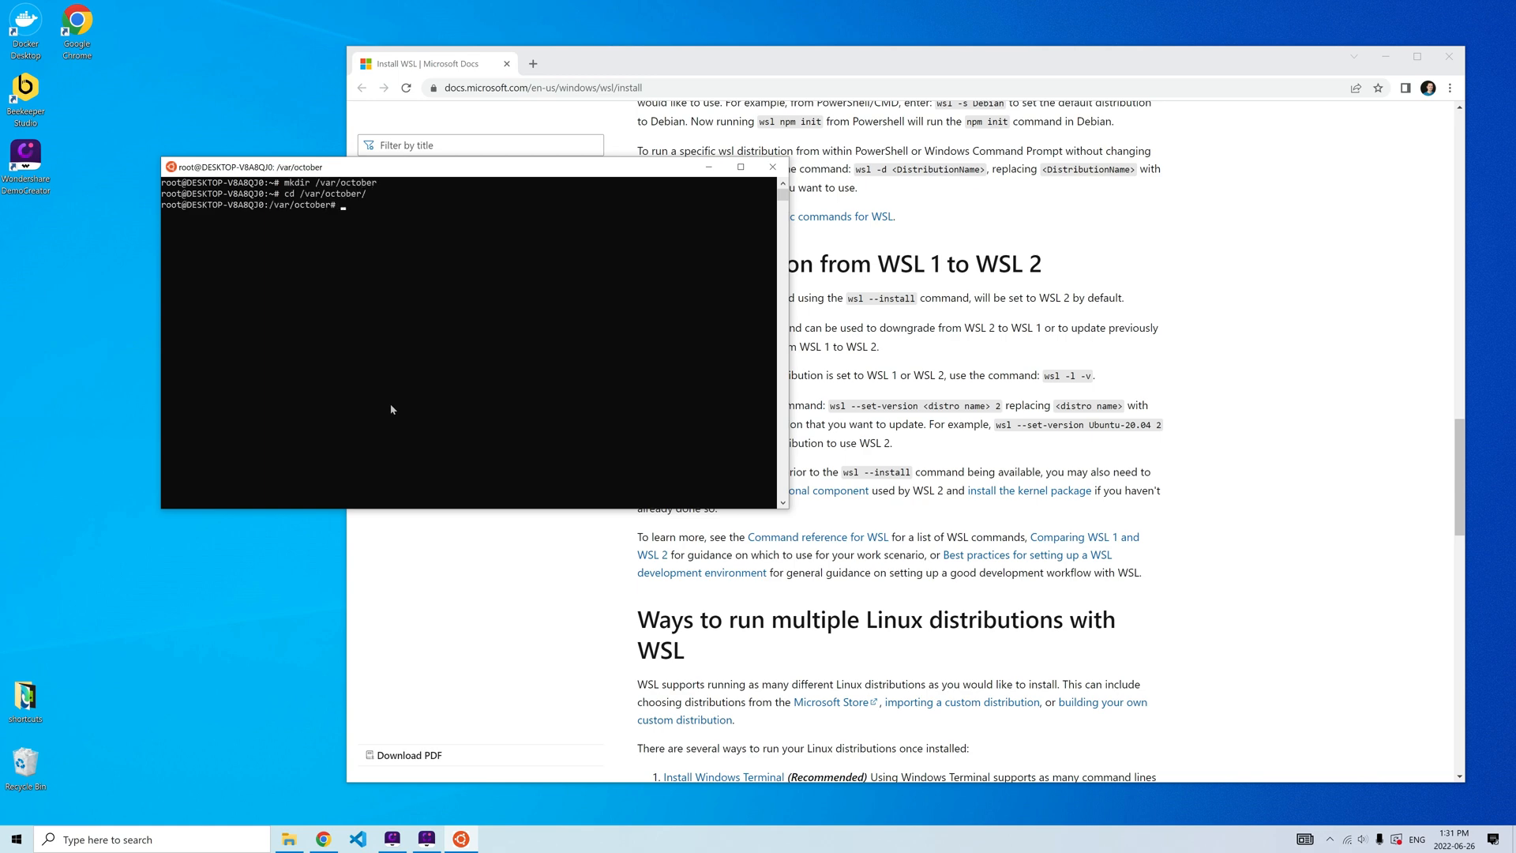
type("git clone https://github.com/octobercms/docker-dev-installer.git my-octobercms-project")
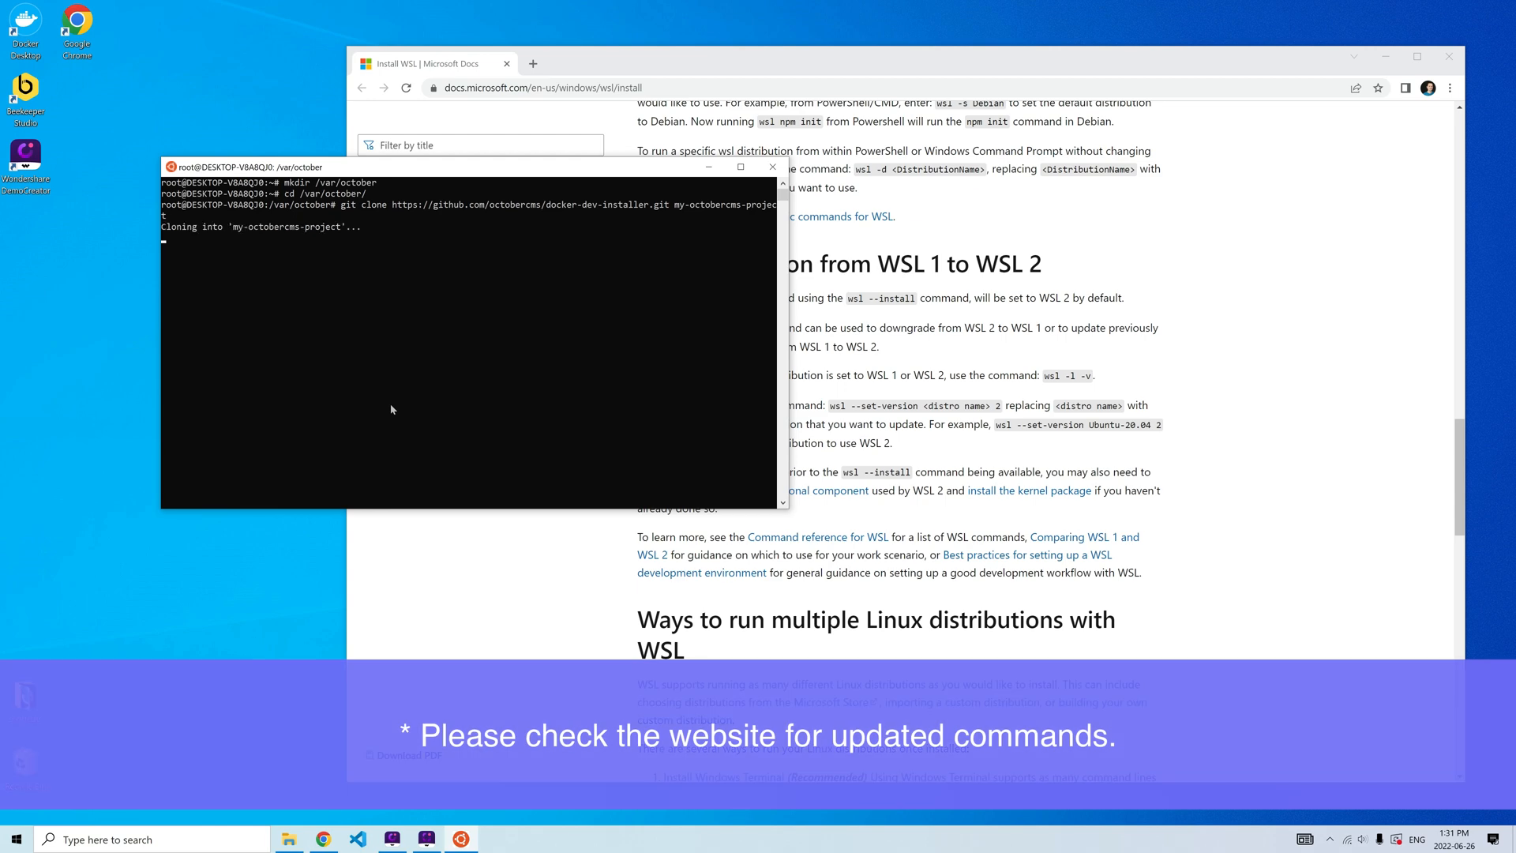
type("cd my-octobercms-project/")
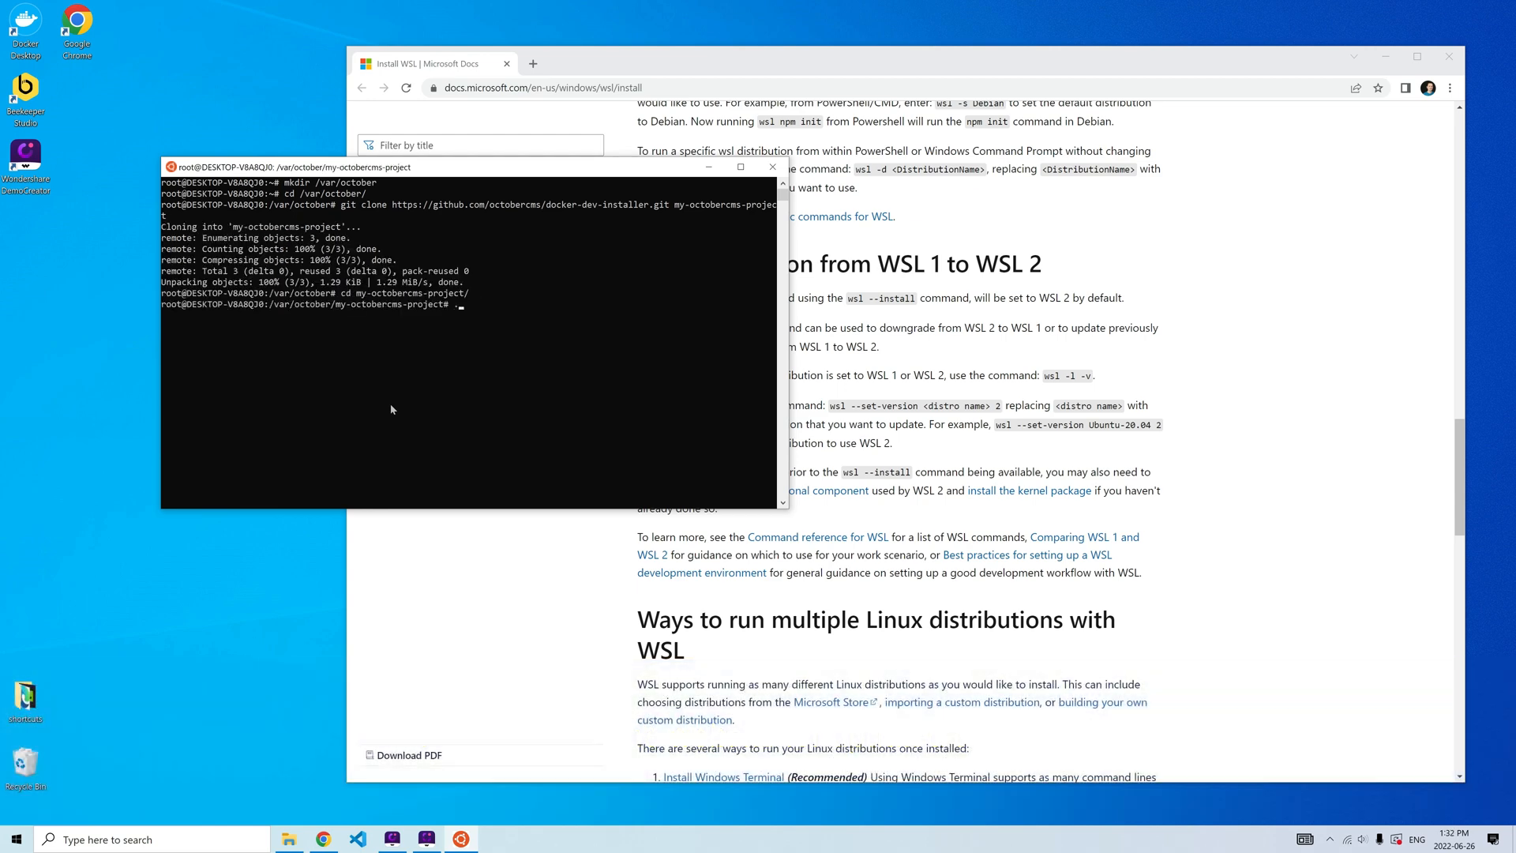
Step: Run ./october-docker-install.sh, copy the new site's URL, and launch the project with code
type("./october-docker-install.sh")
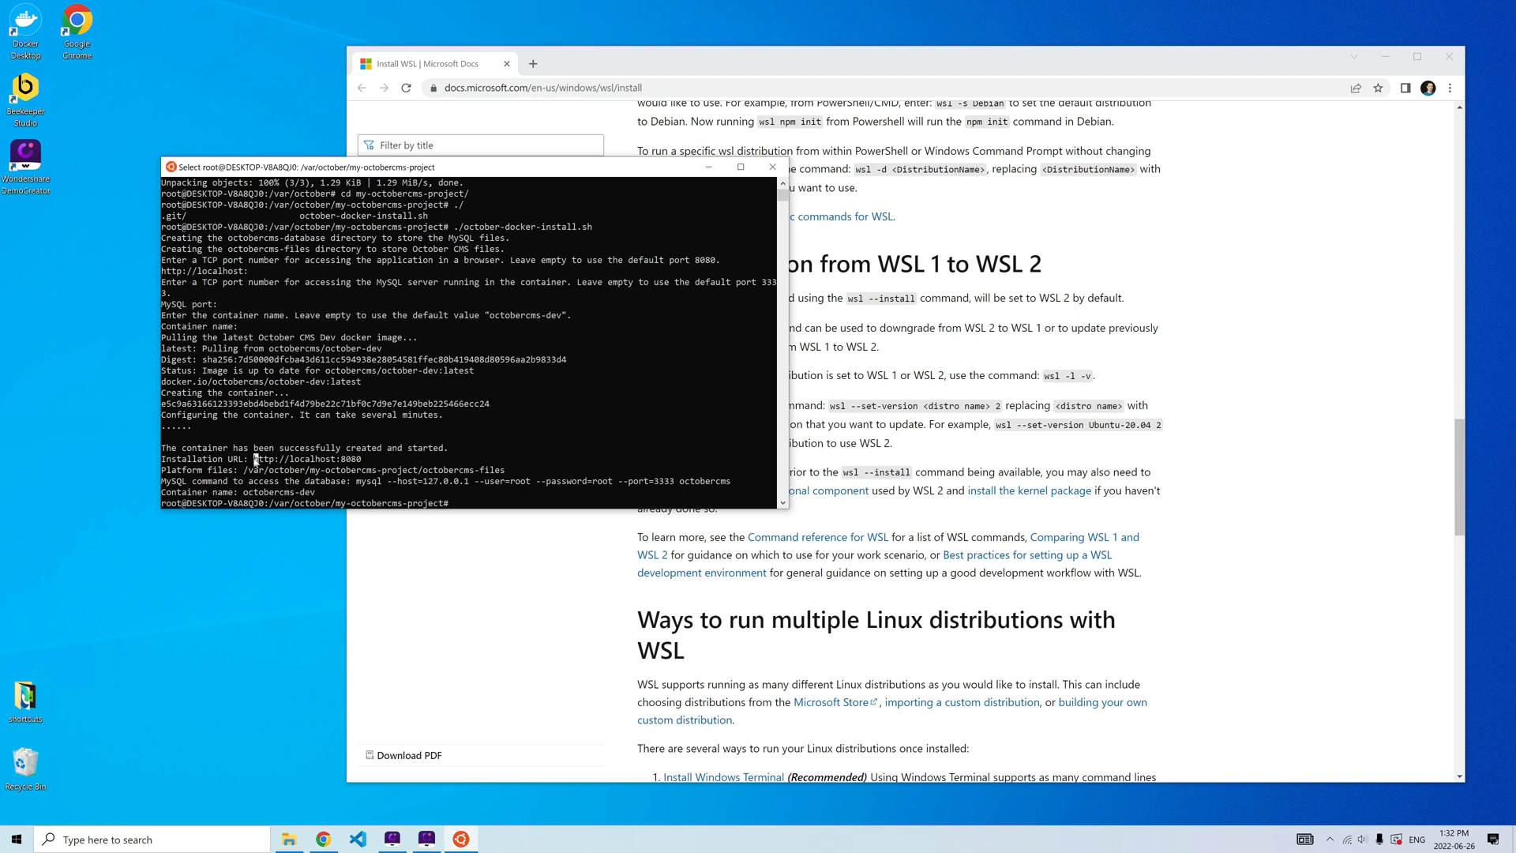
right_click(579, 88)
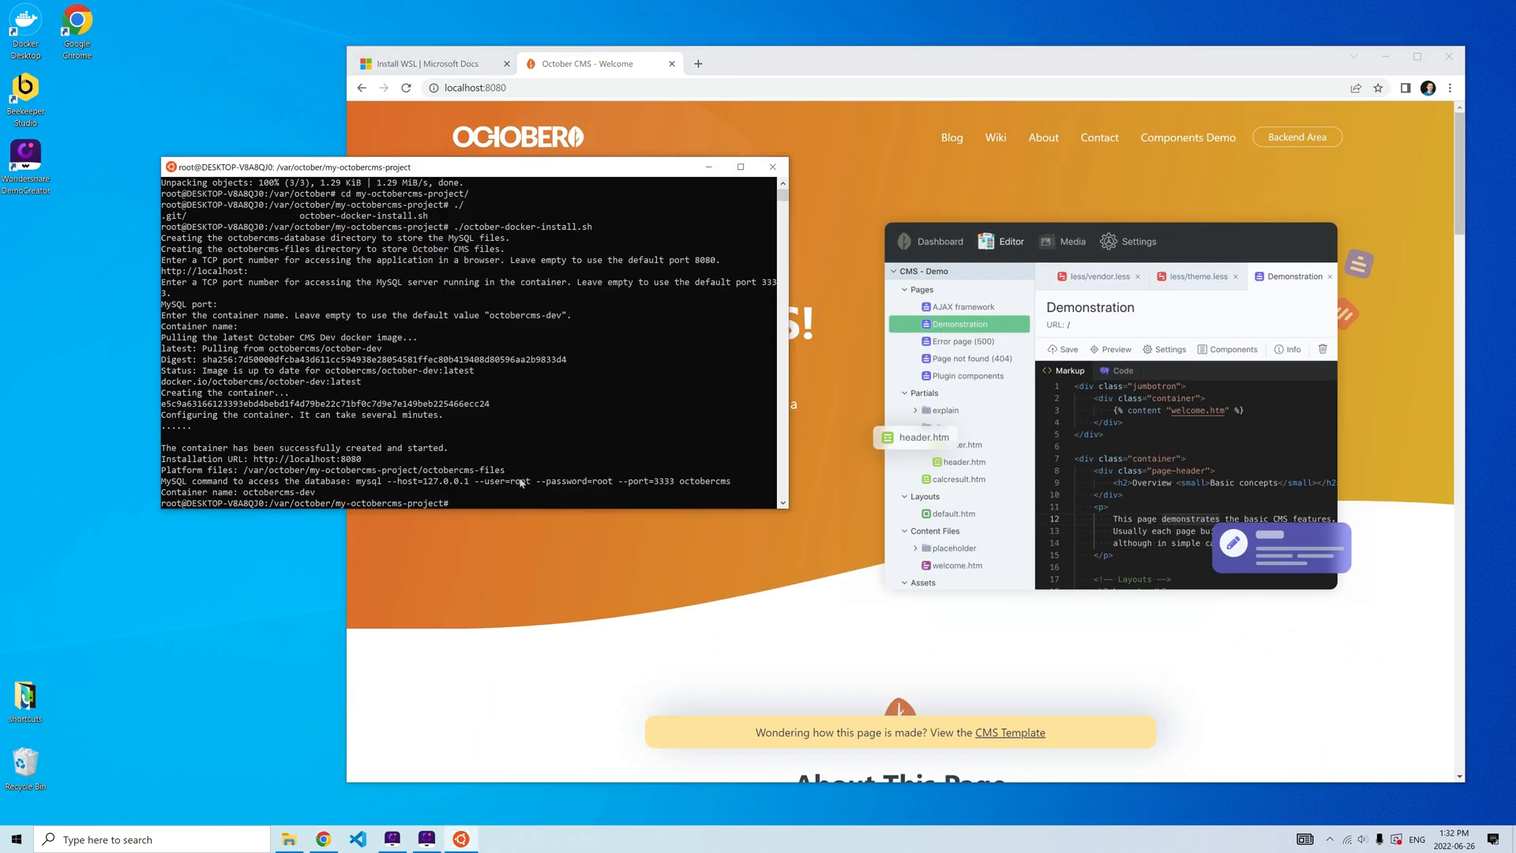
type("code")
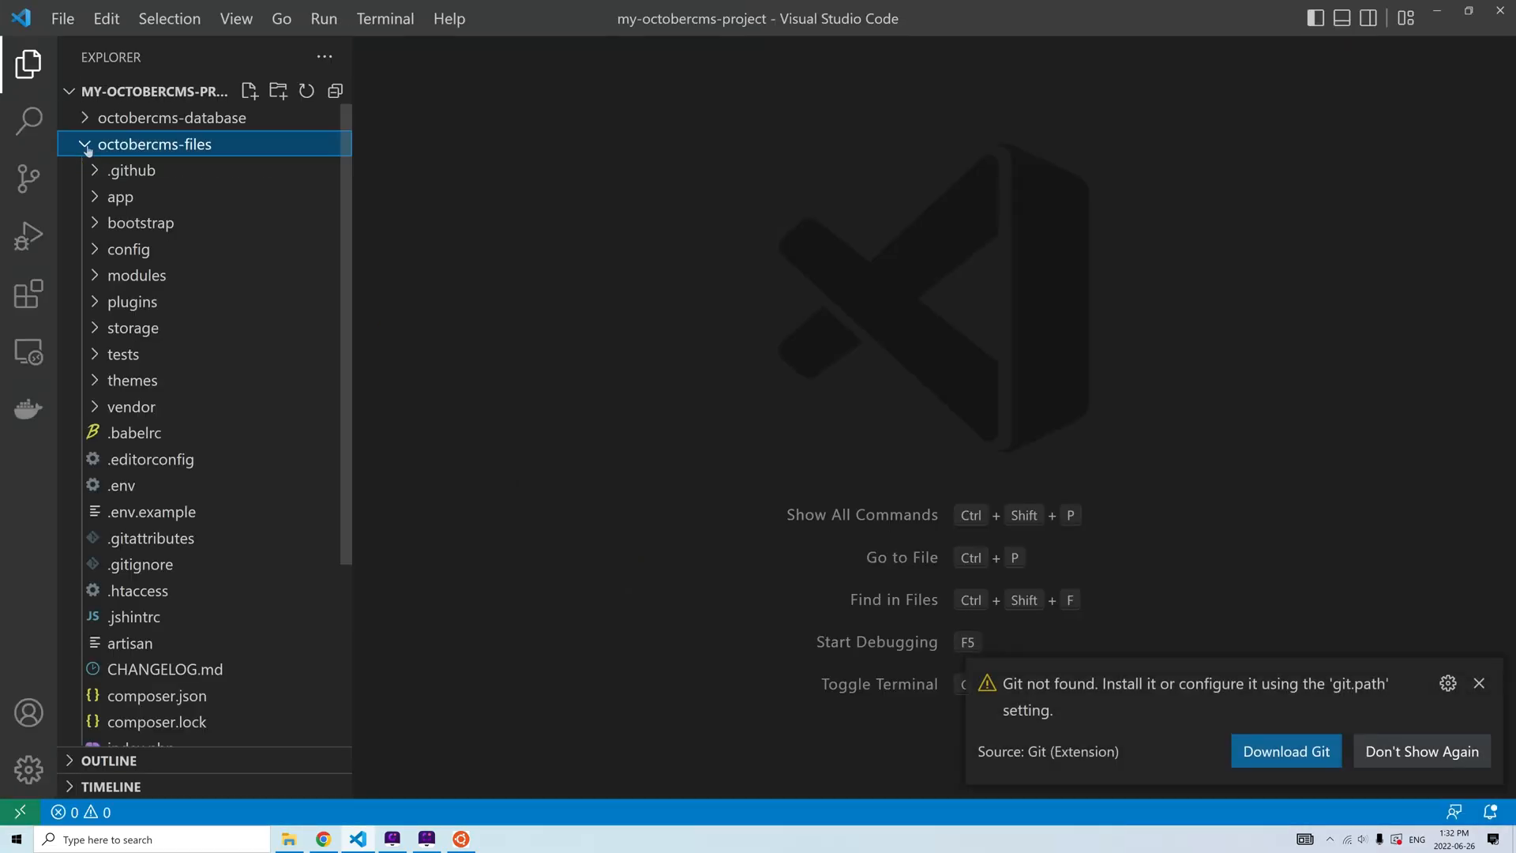
Step: Edit themes/demo/pages/index.htm so the h1 reads Hello, world!!! and save it
left_click(131, 381)
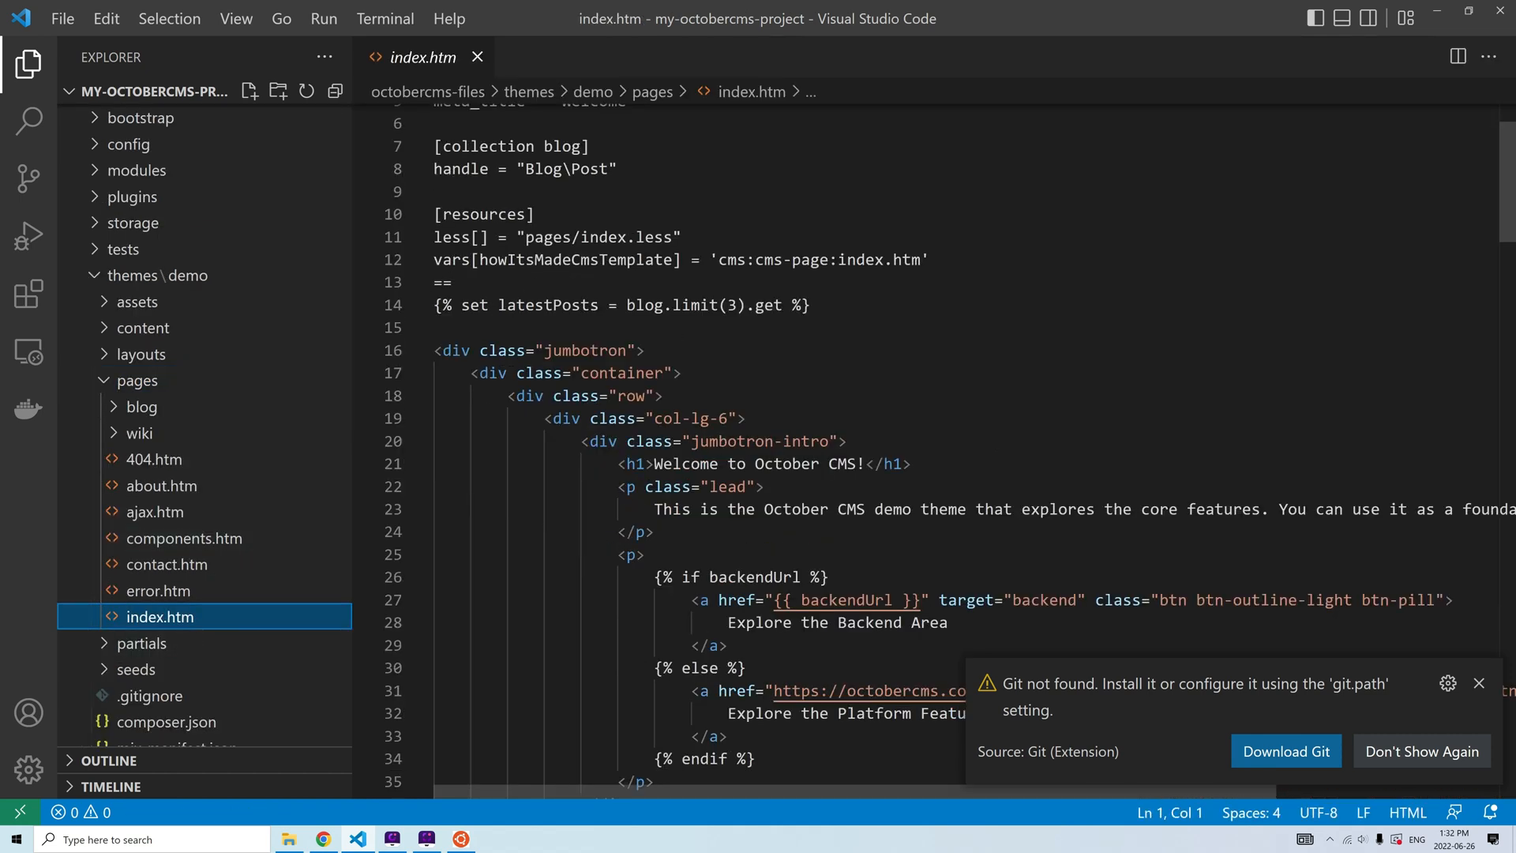
type("Hello, world")
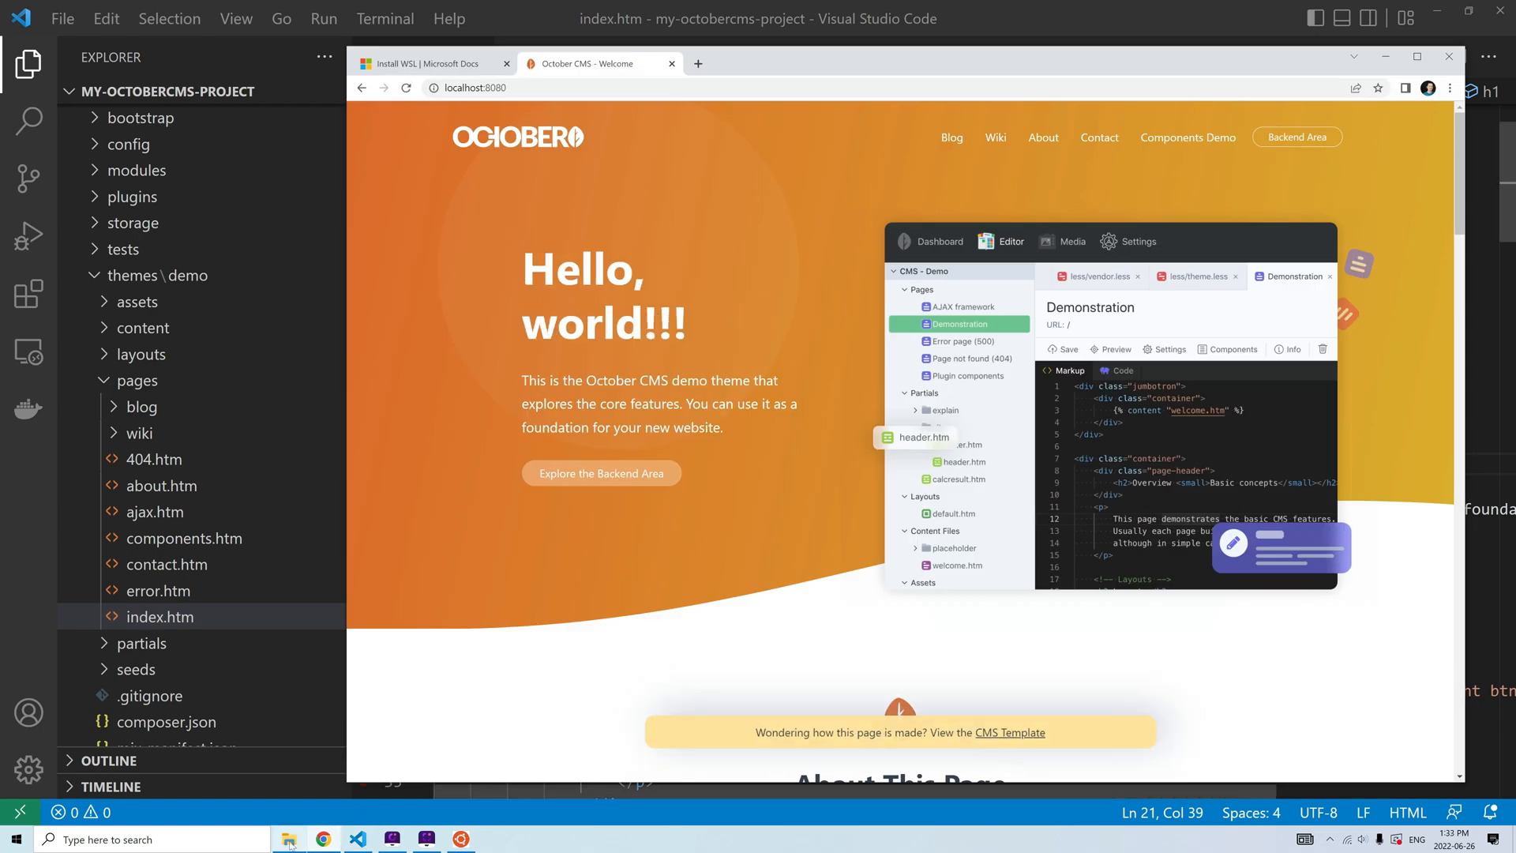
left_click(291, 839)
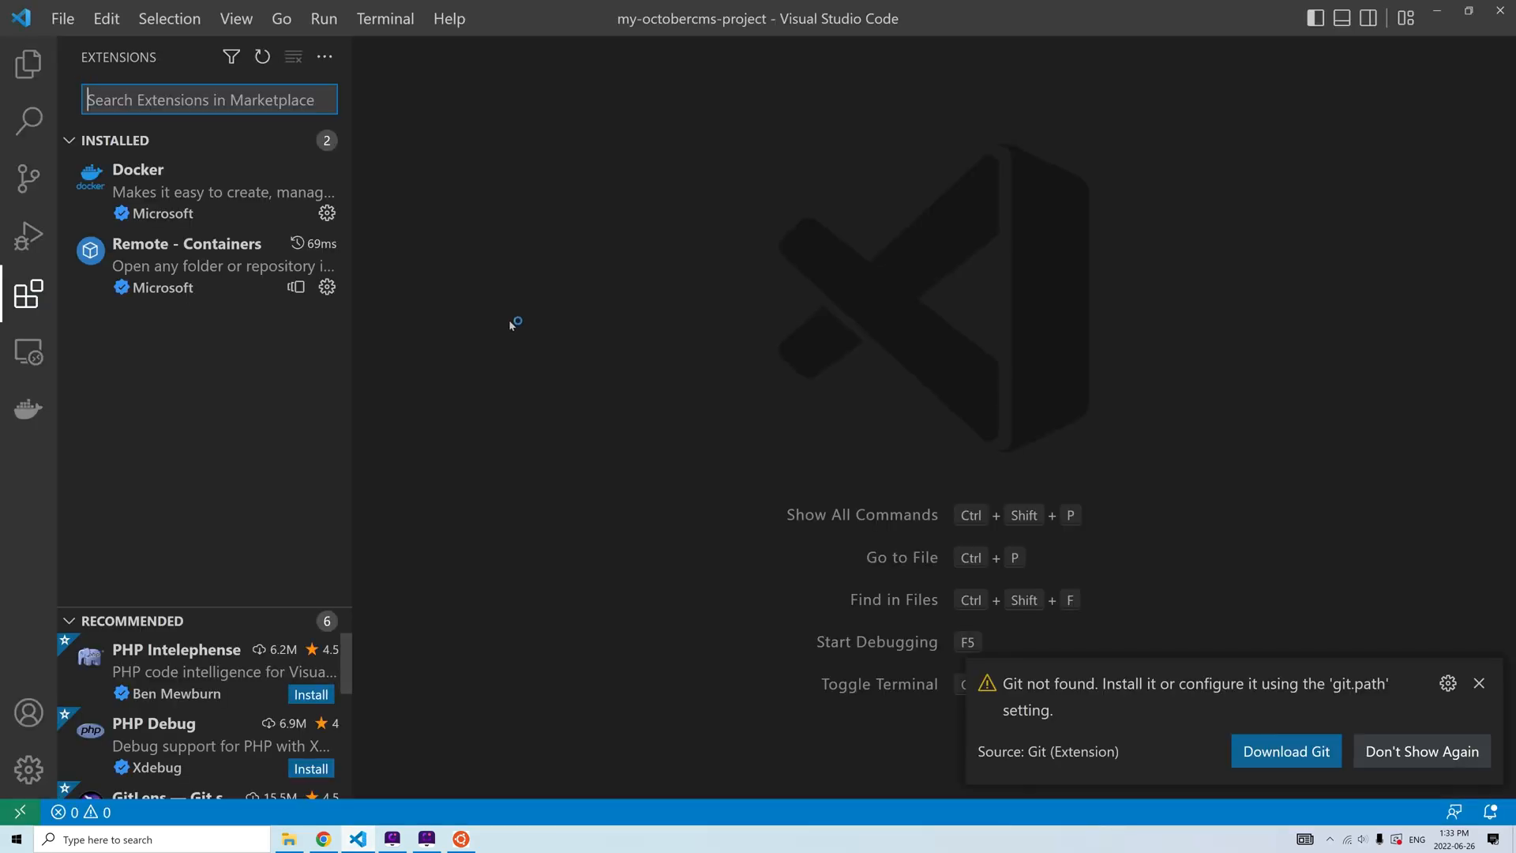
Step: Attach to the running container and open its /var/www/html folder
left_click(187, 243)
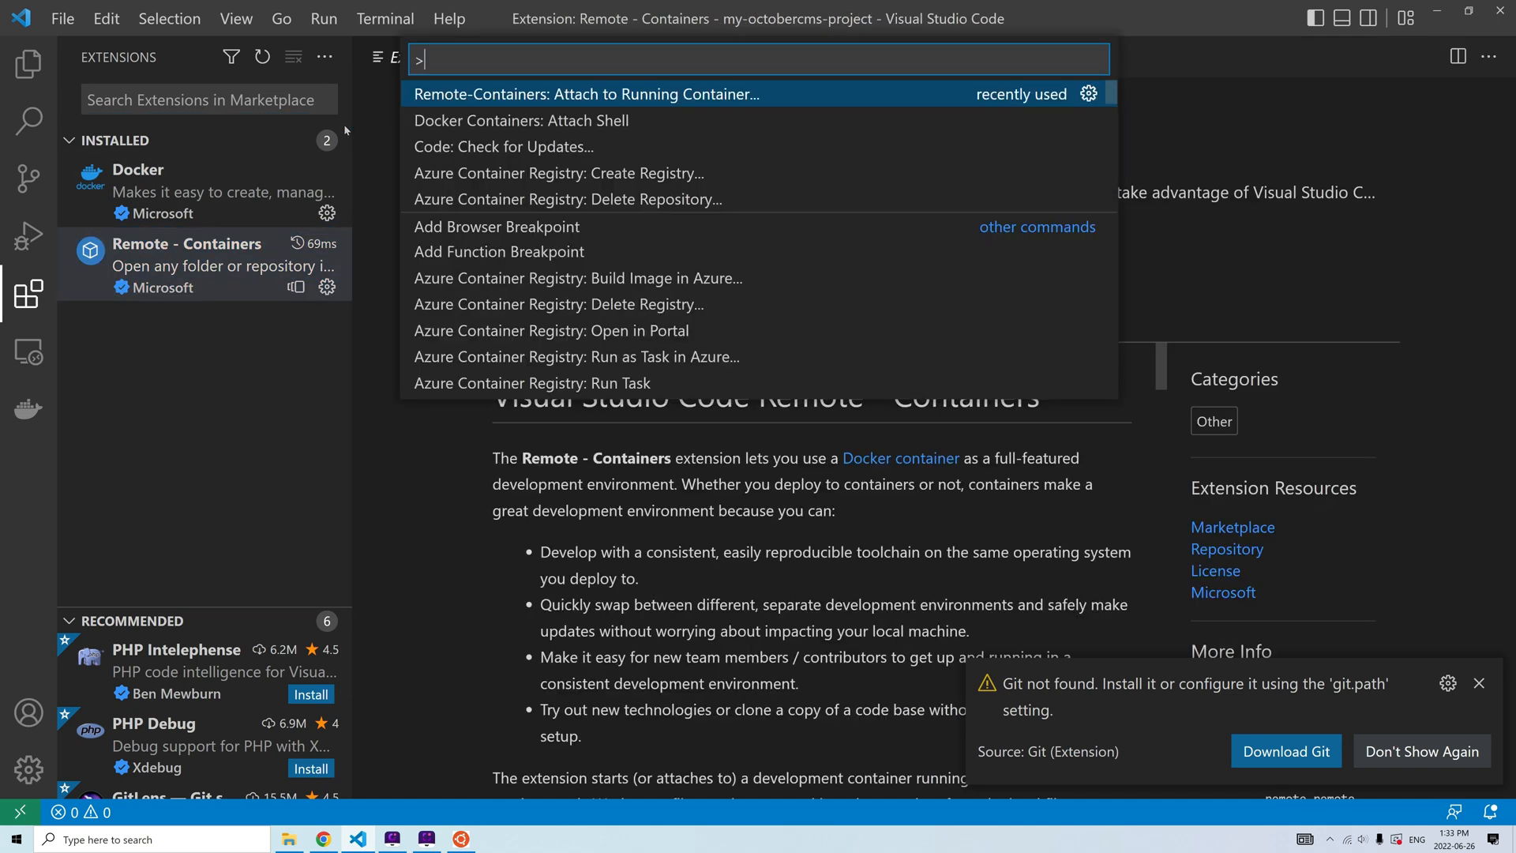
left_click(587, 93)
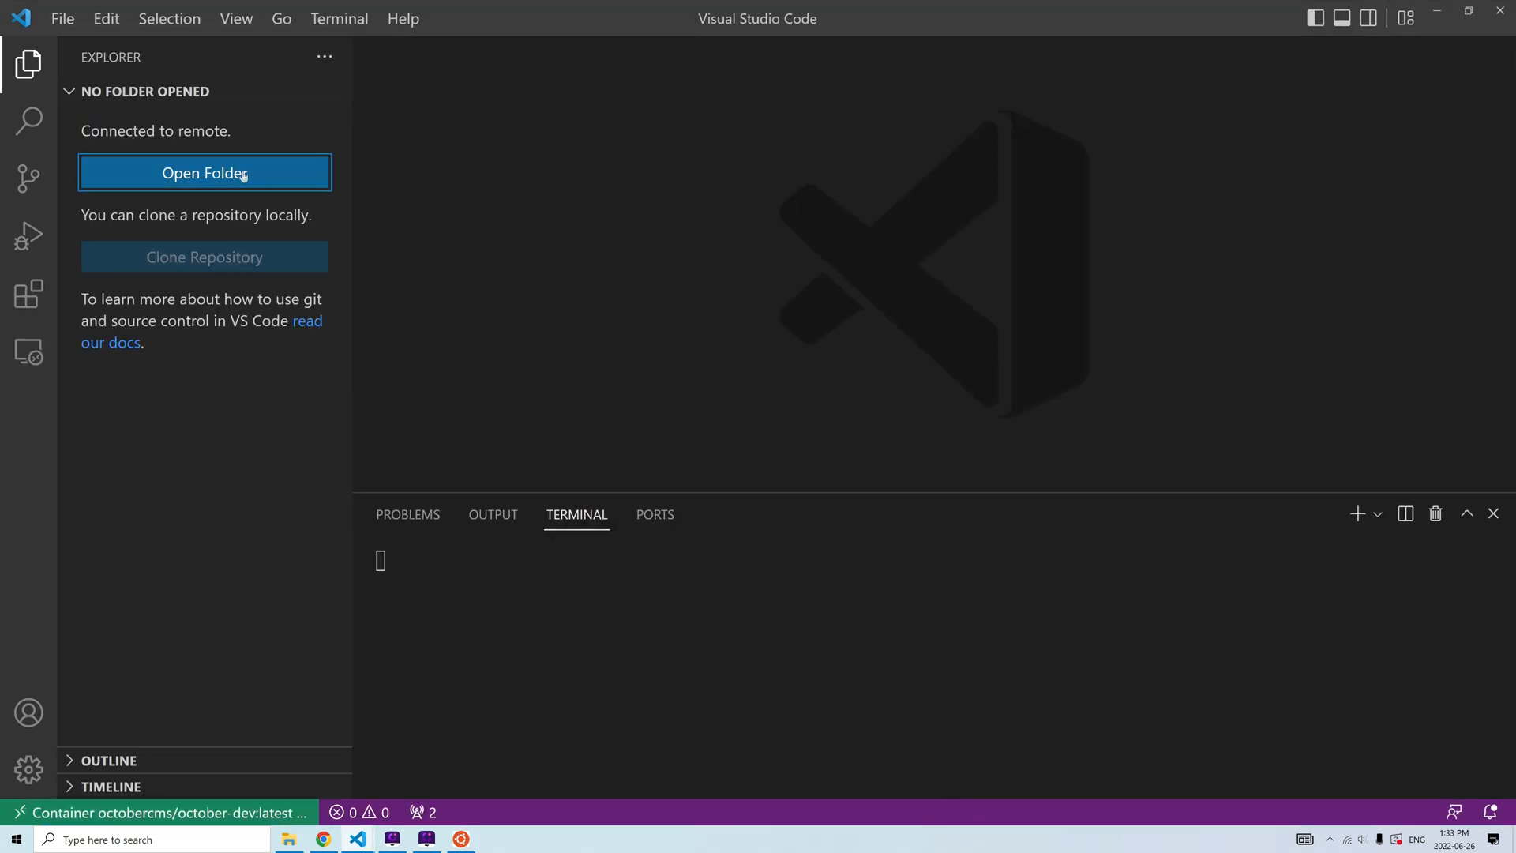
left_click(204, 172)
type("/var/www/html")
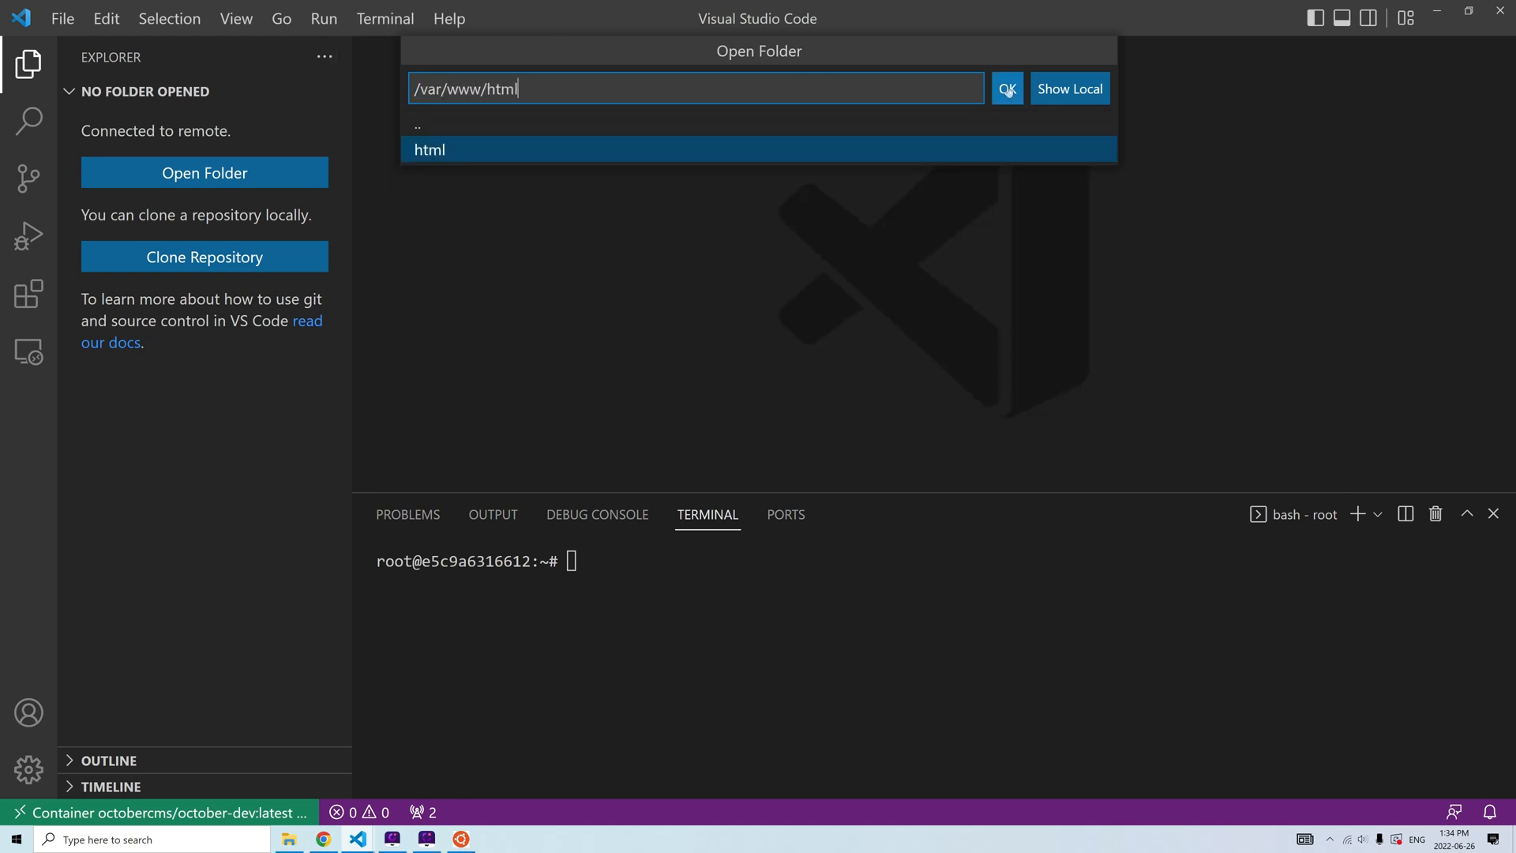
left_click(1006, 88)
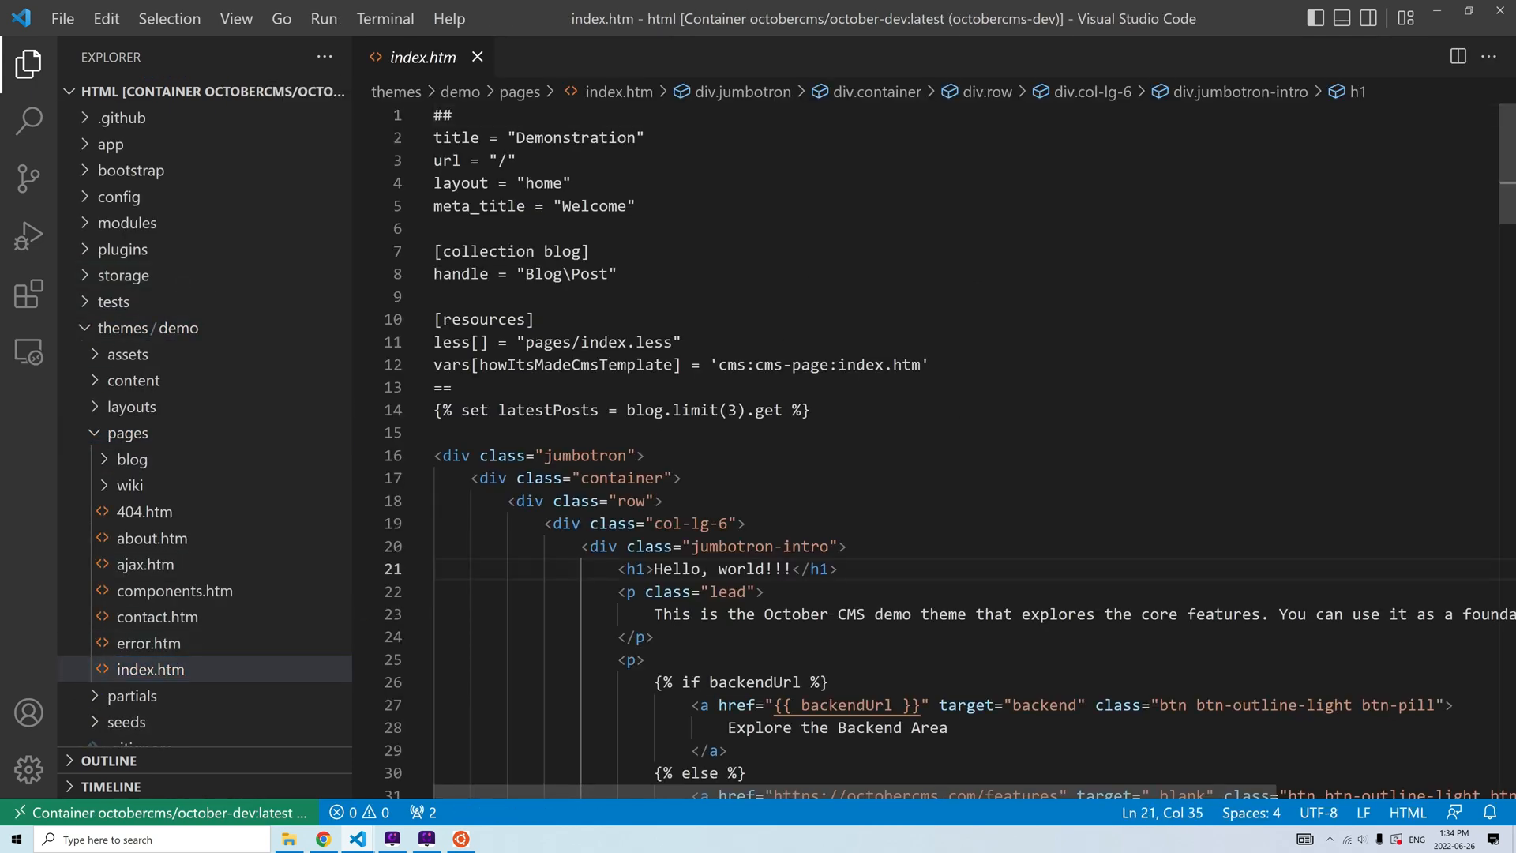
Step: Show a terminal inside the container via View > Terminal, then return to the original window
left_click(235, 19)
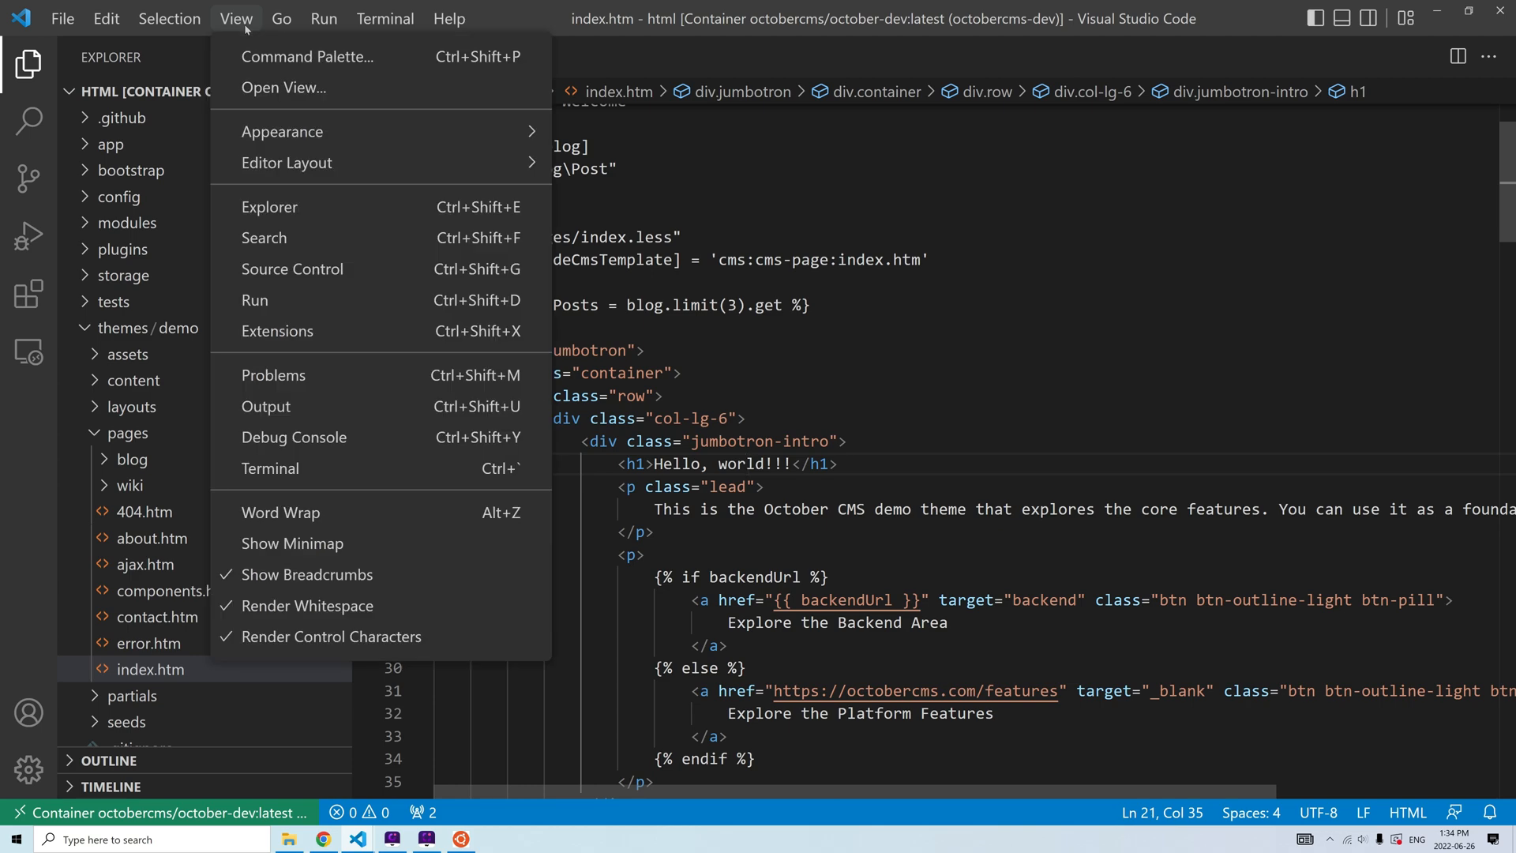
left_click(270, 467)
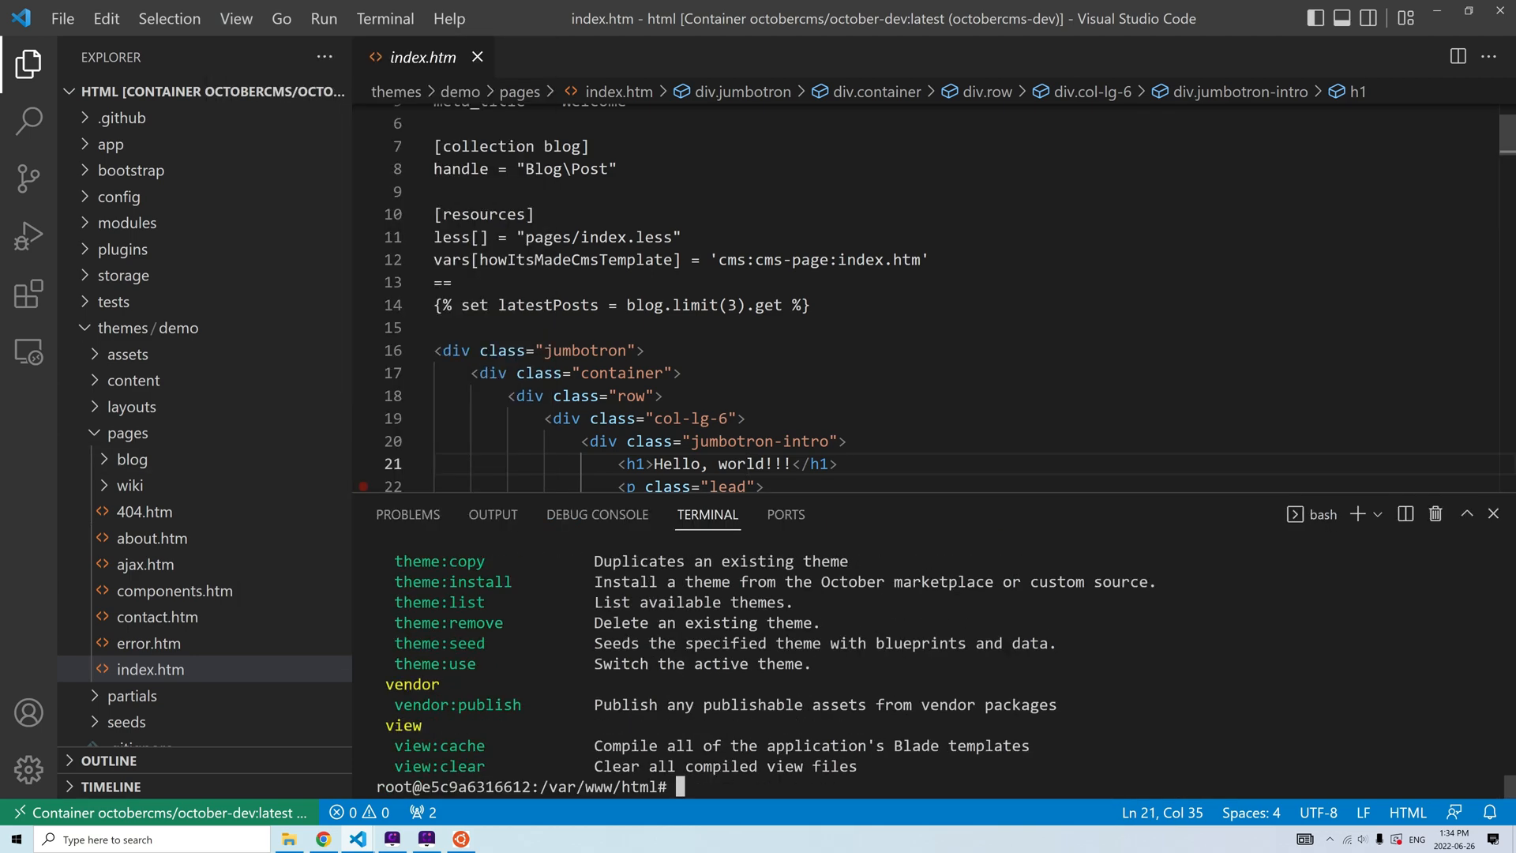
left_click(29, 294)
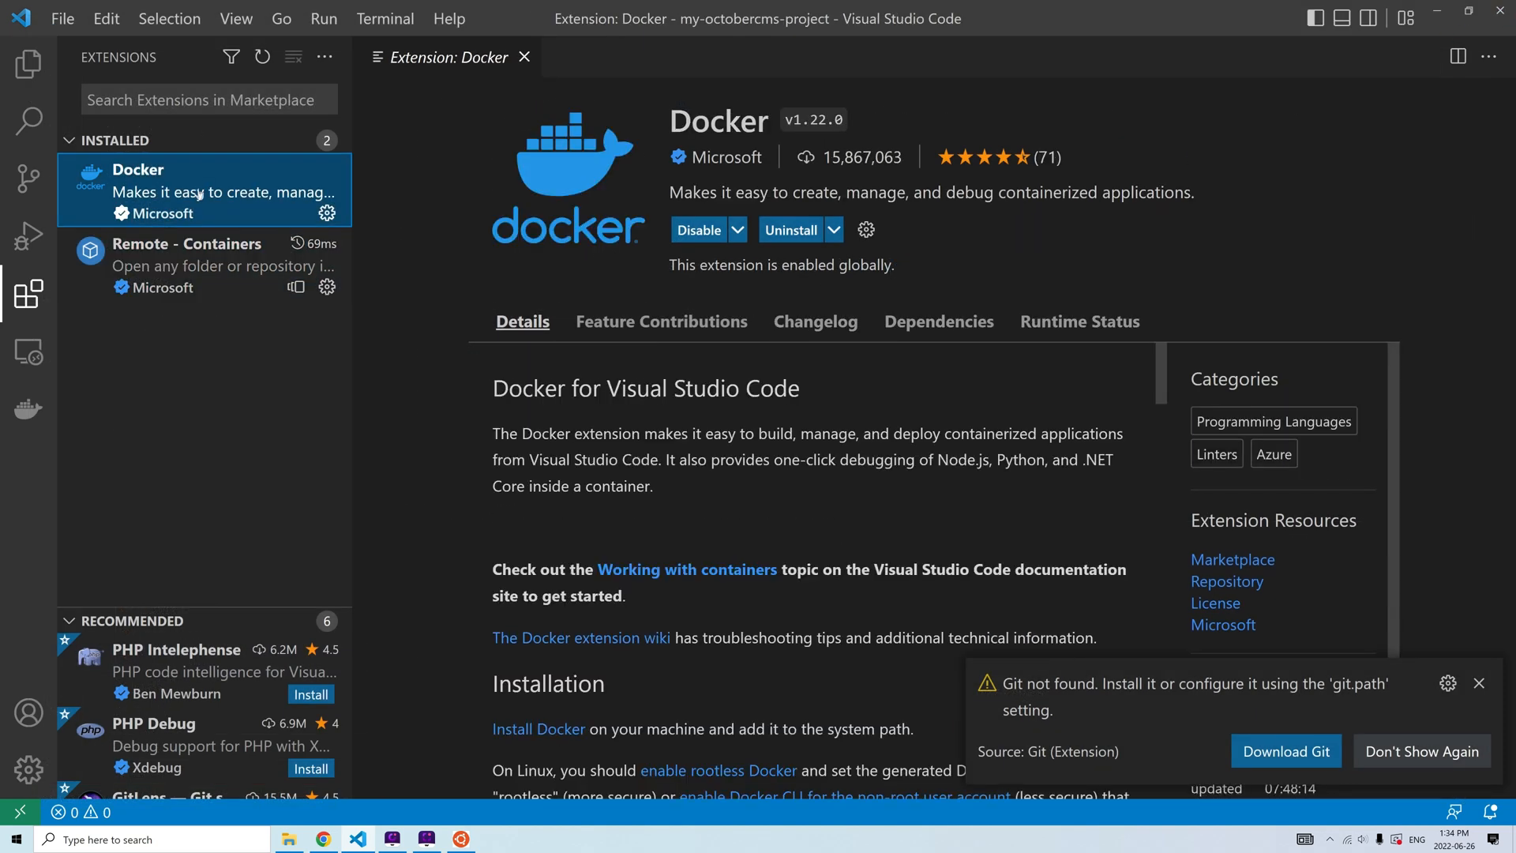
Step: Attach a shell to the container, reach the MariaDB monitor via php artisan, and run show tables;
key("ctrl+shift+p")
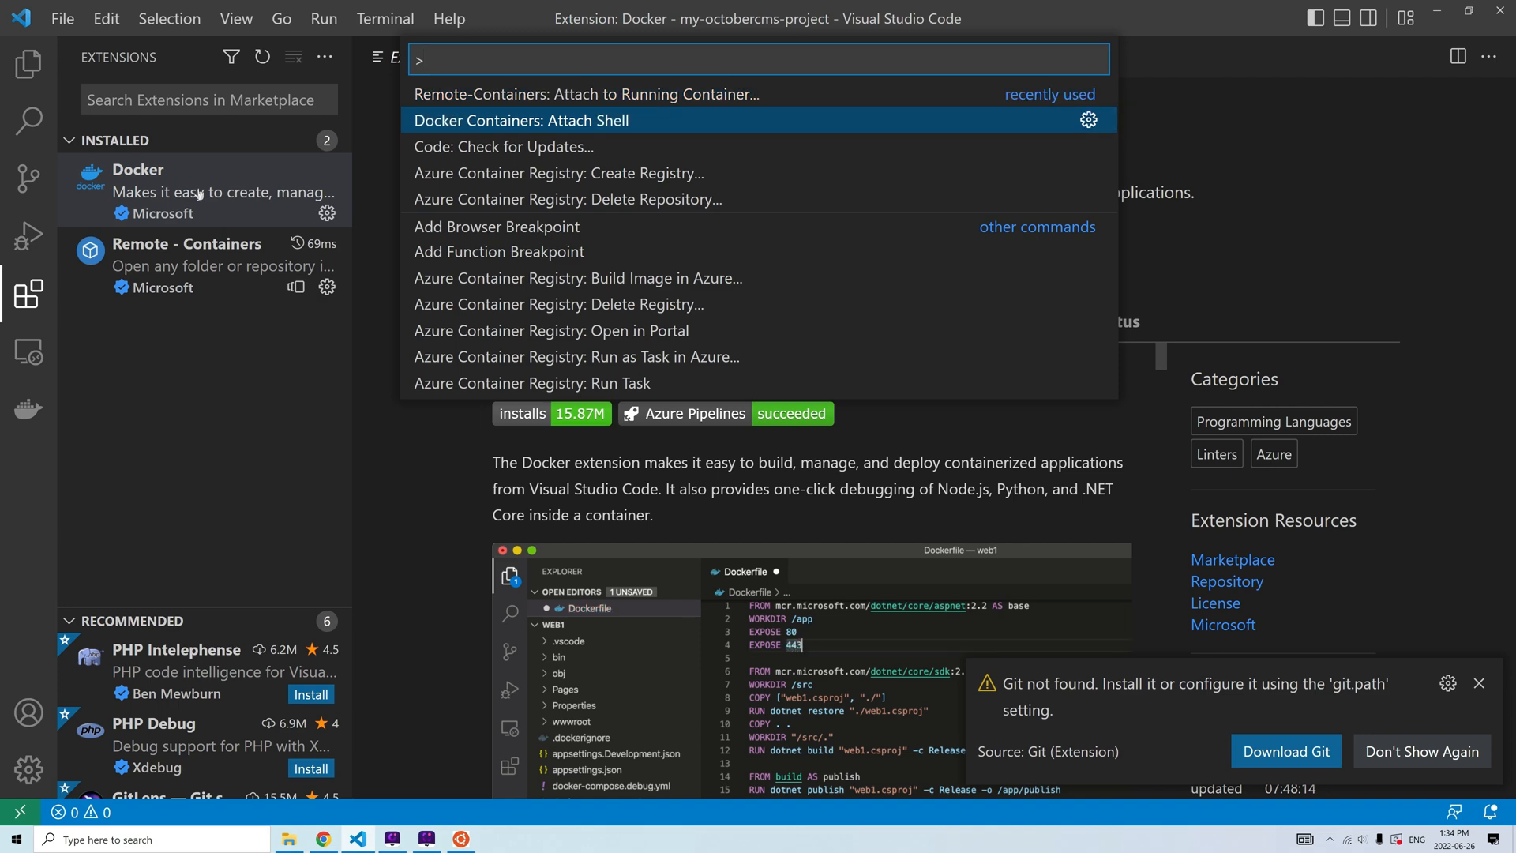
left_click(519, 120)
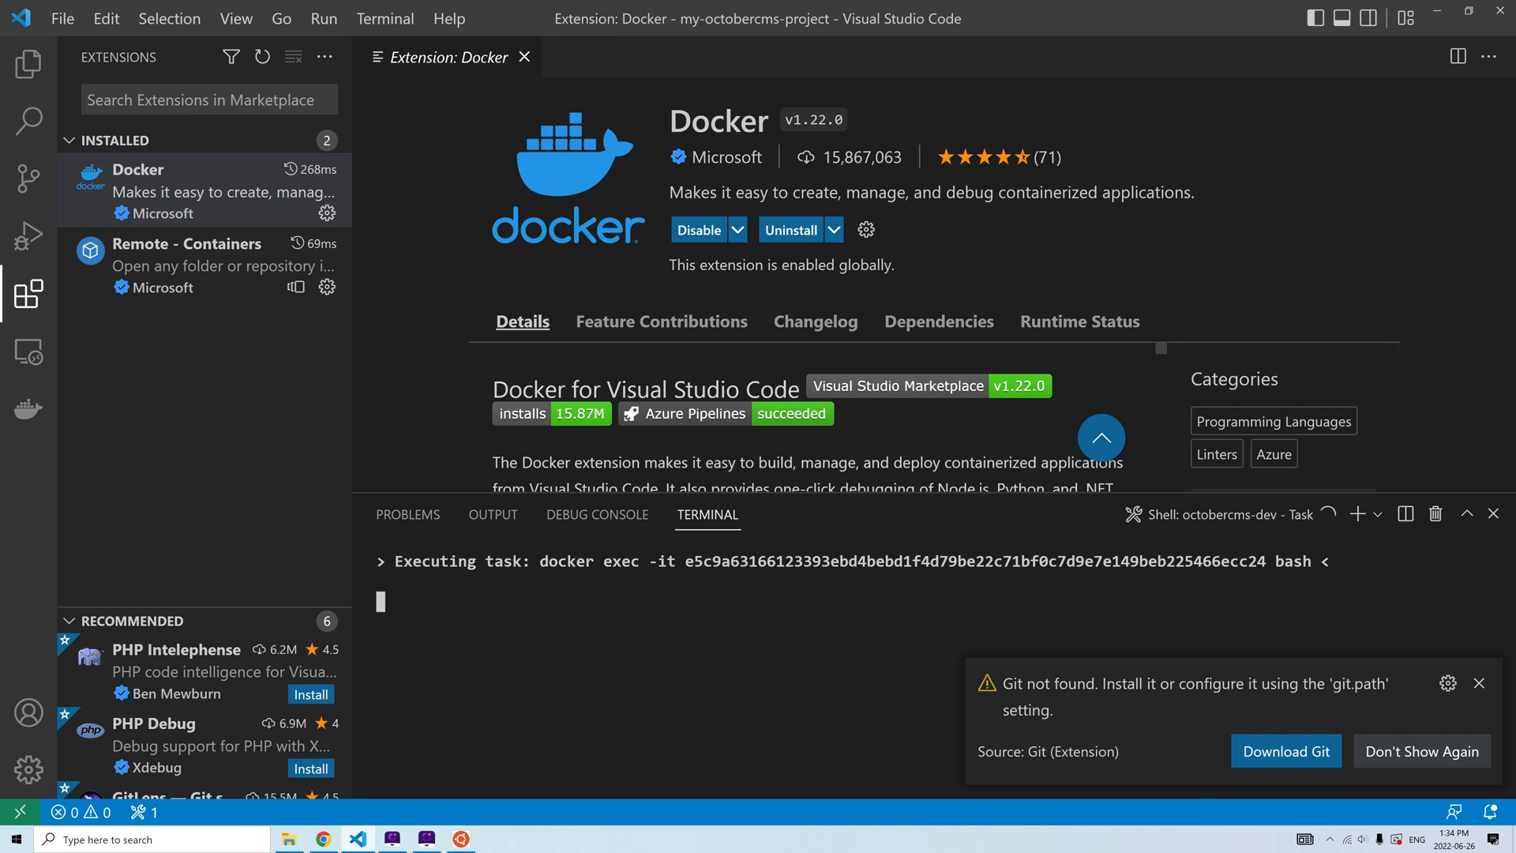
type("php arti")
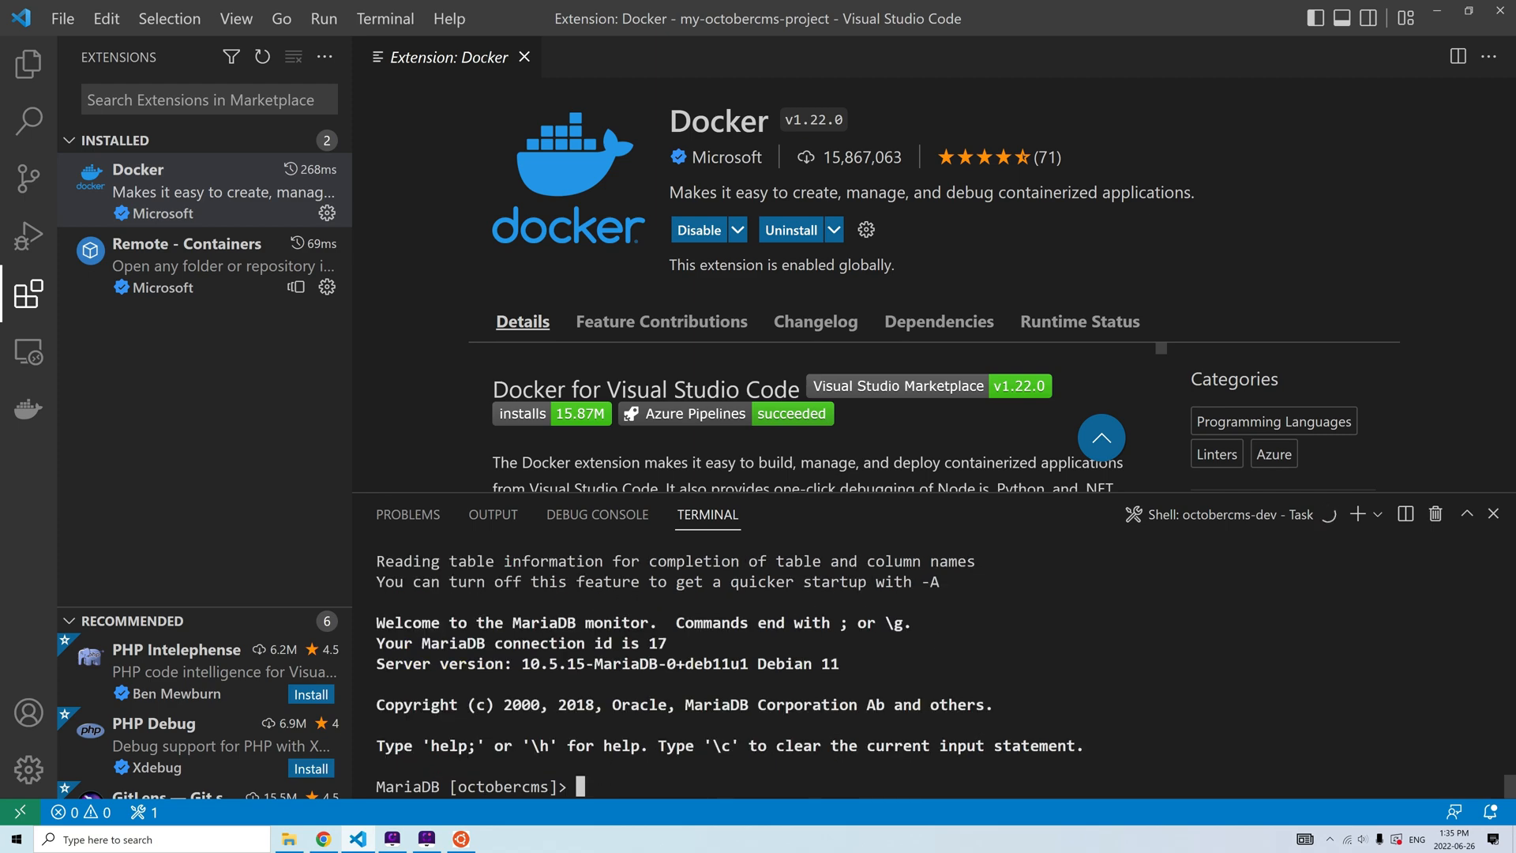
type("show tables;")
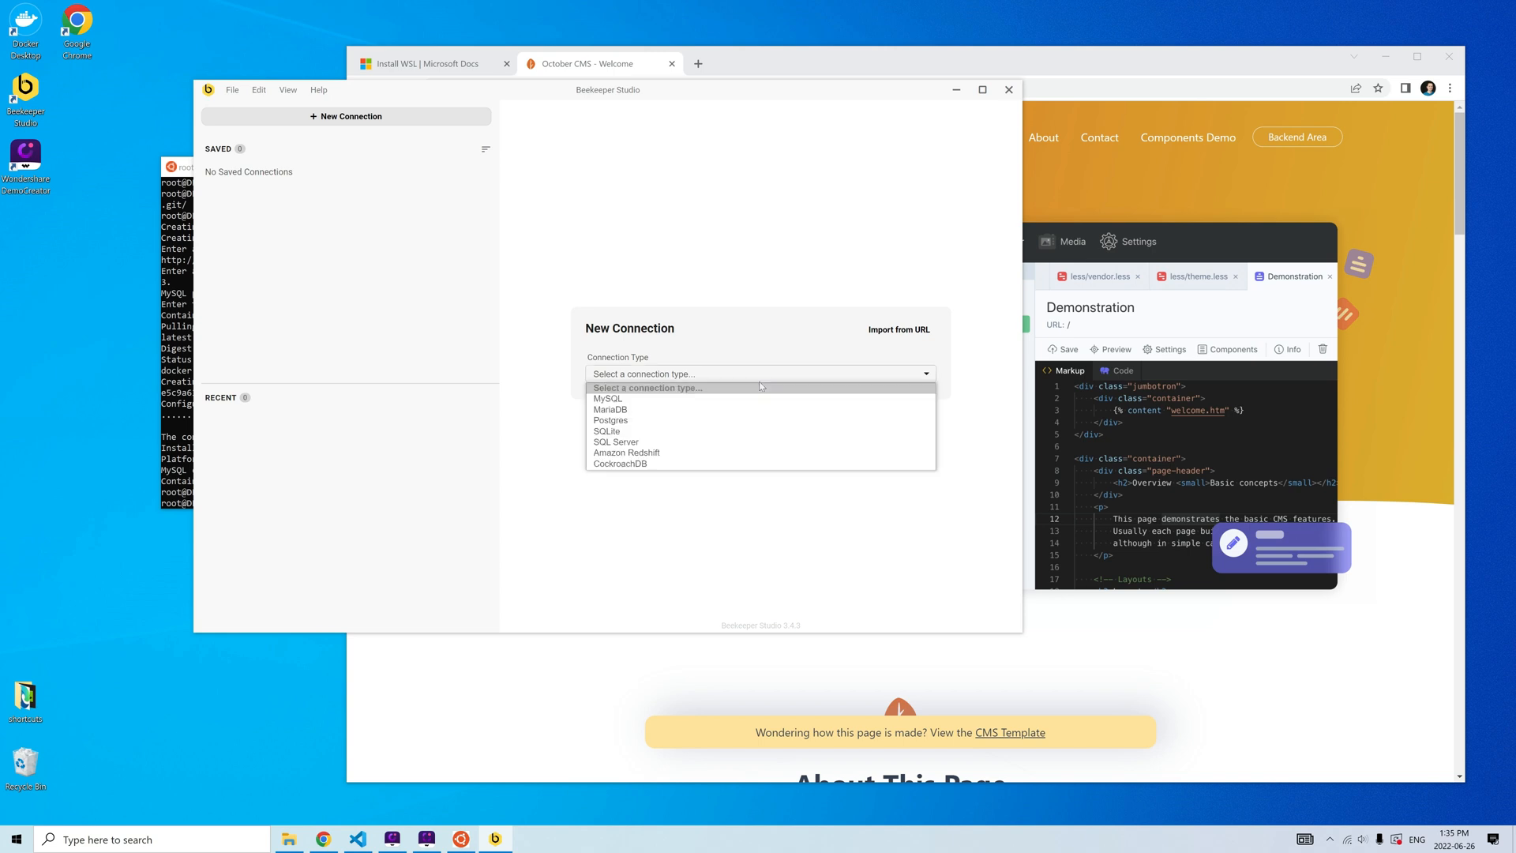
Step: Create a MySQL connection to localhost:3333 and select the octobercms database
left_click(607, 398)
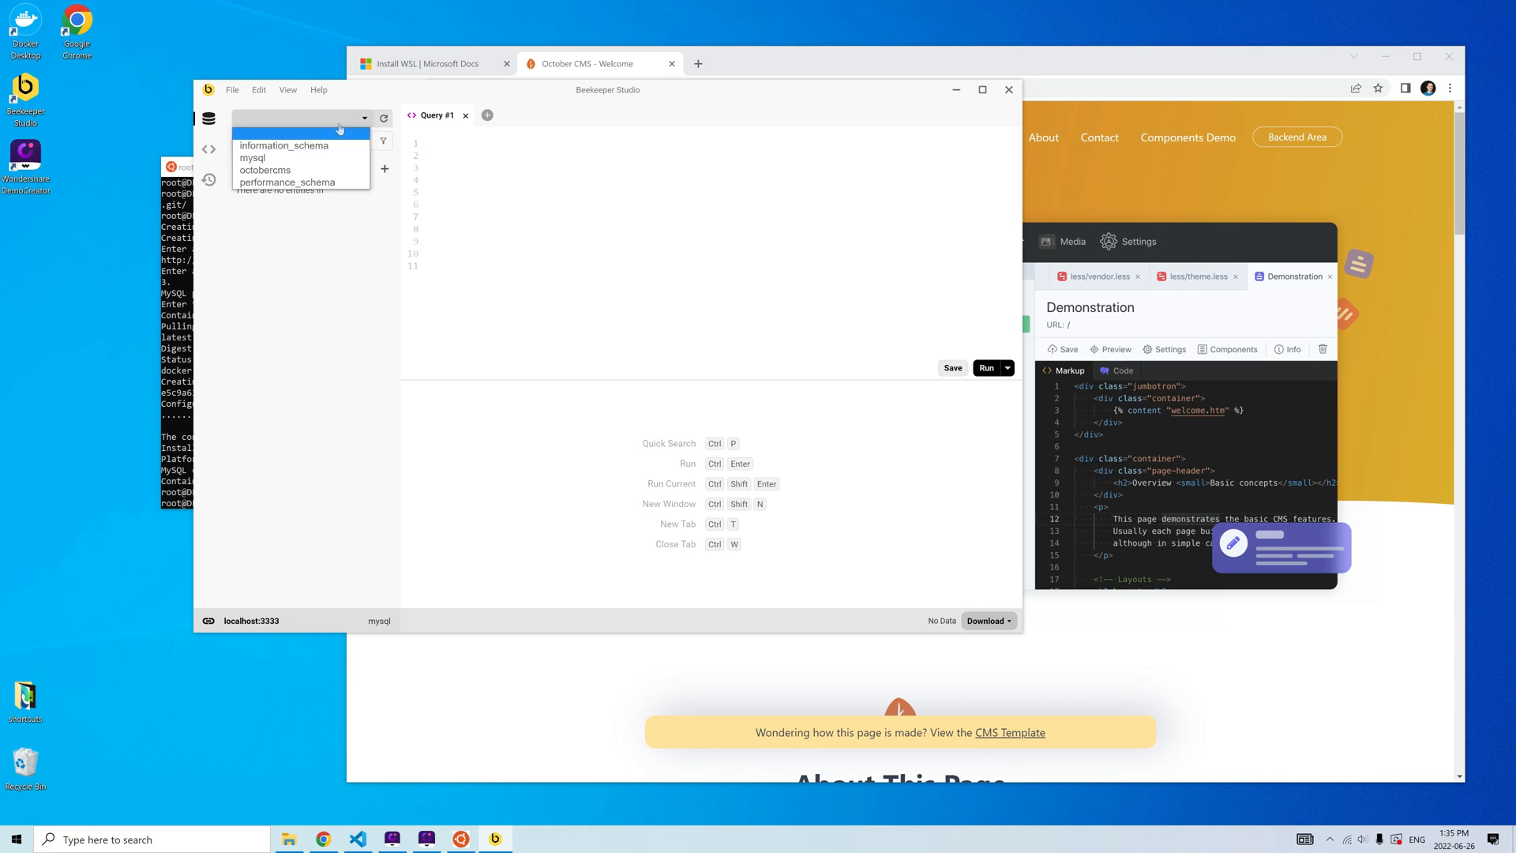
left_click(265, 169)
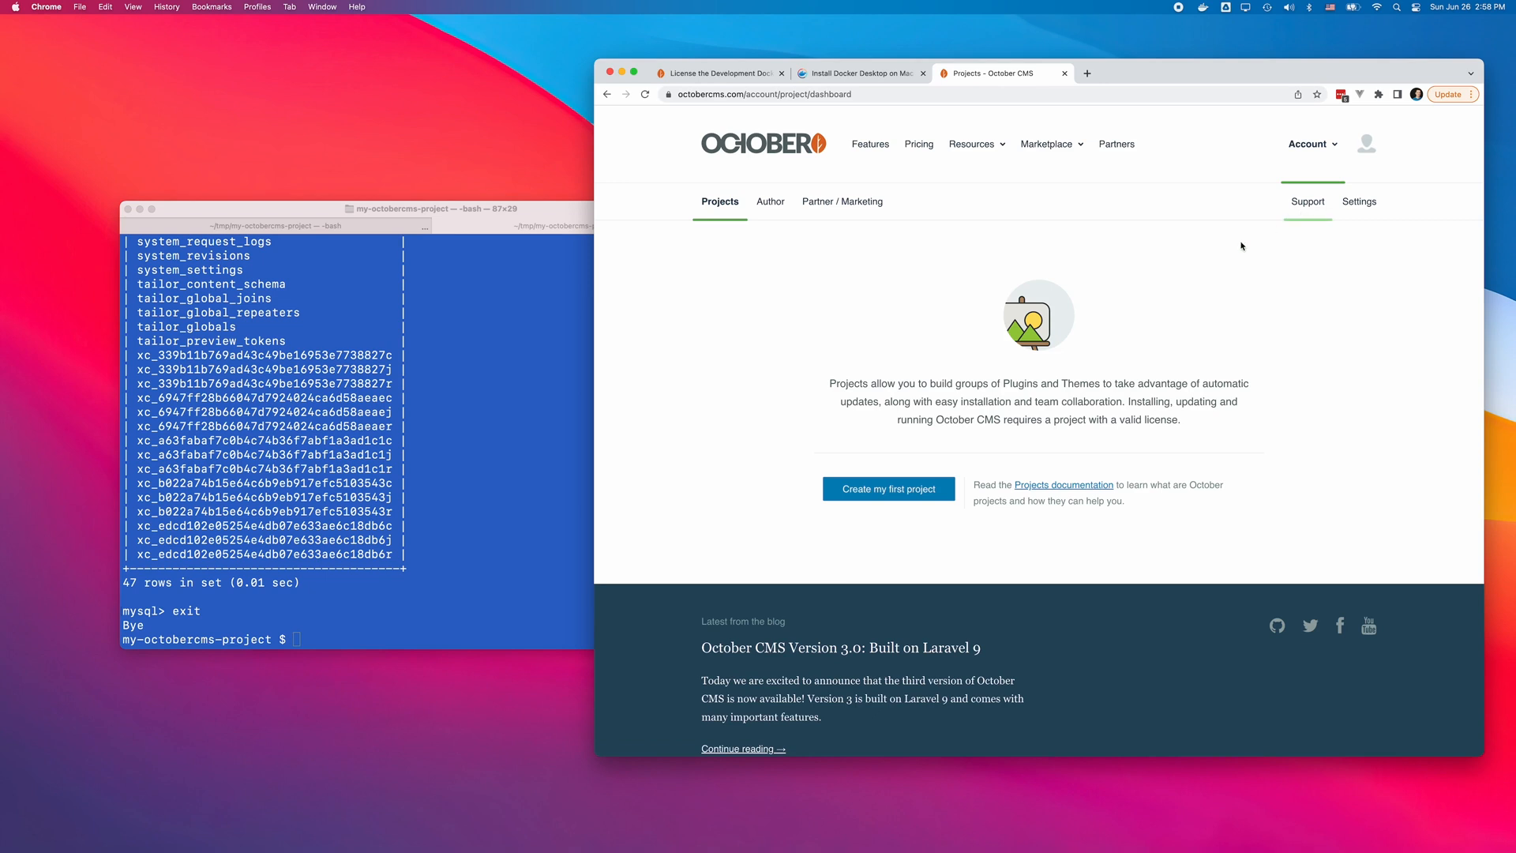
mouse_move(955, 457)
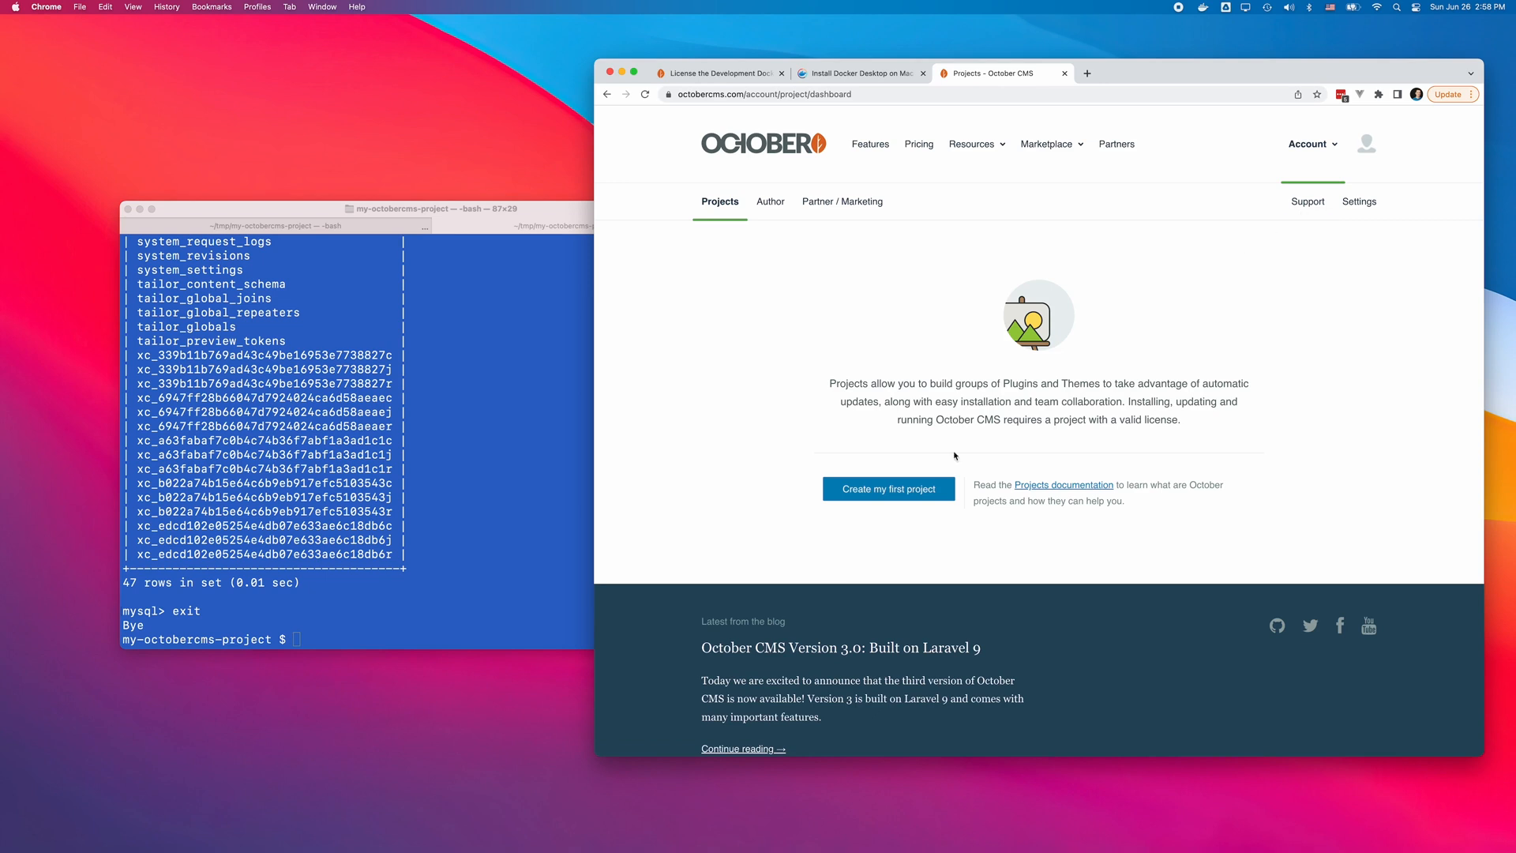
mouse_move(906, 477)
type("My Te")
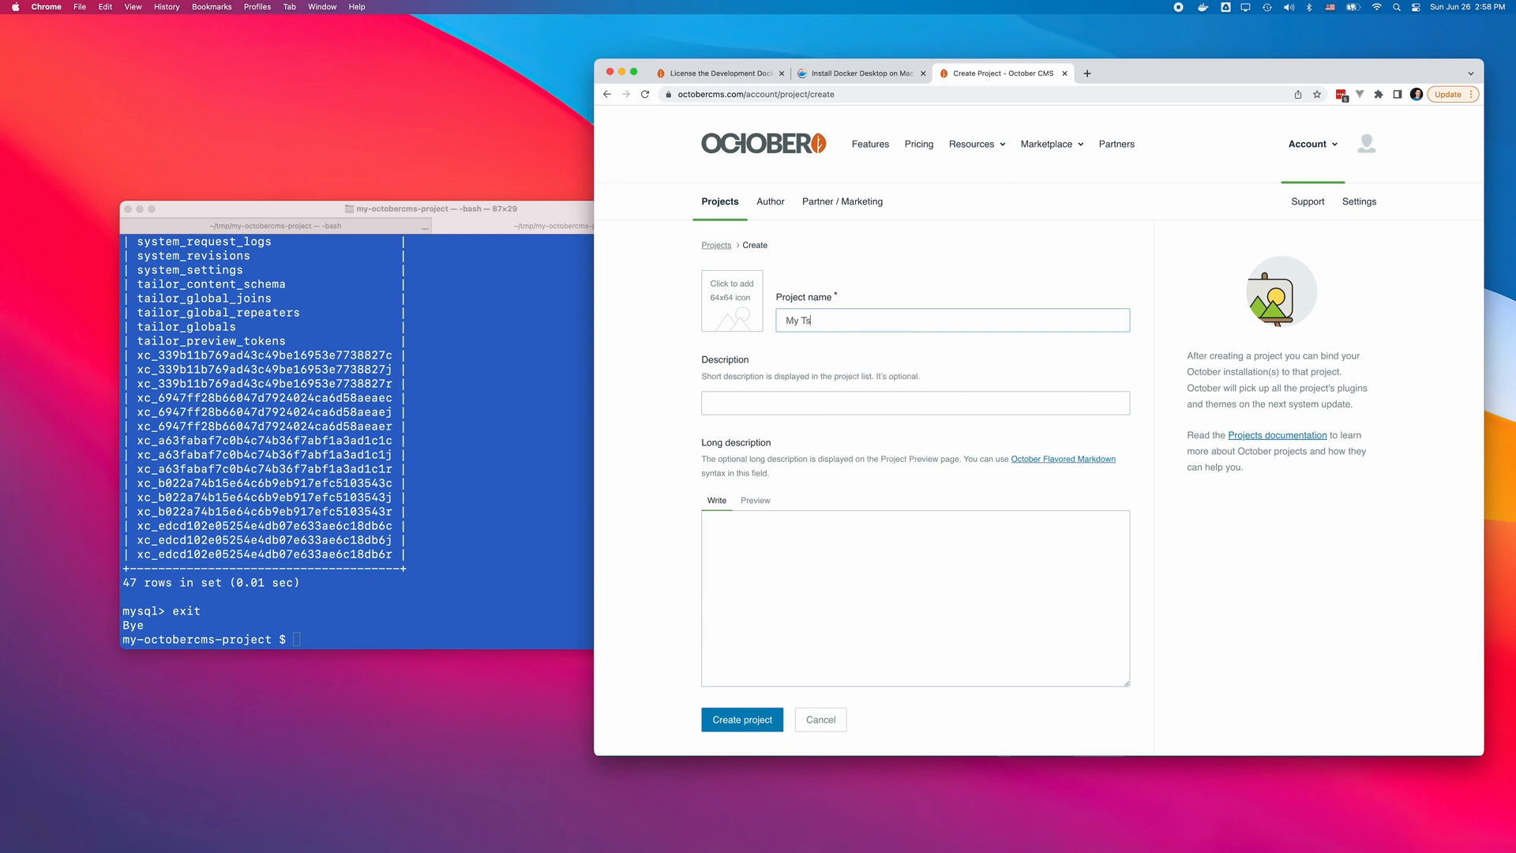
Step: Create My Test Project and buy its license, paying by credit card
left_click(740, 720)
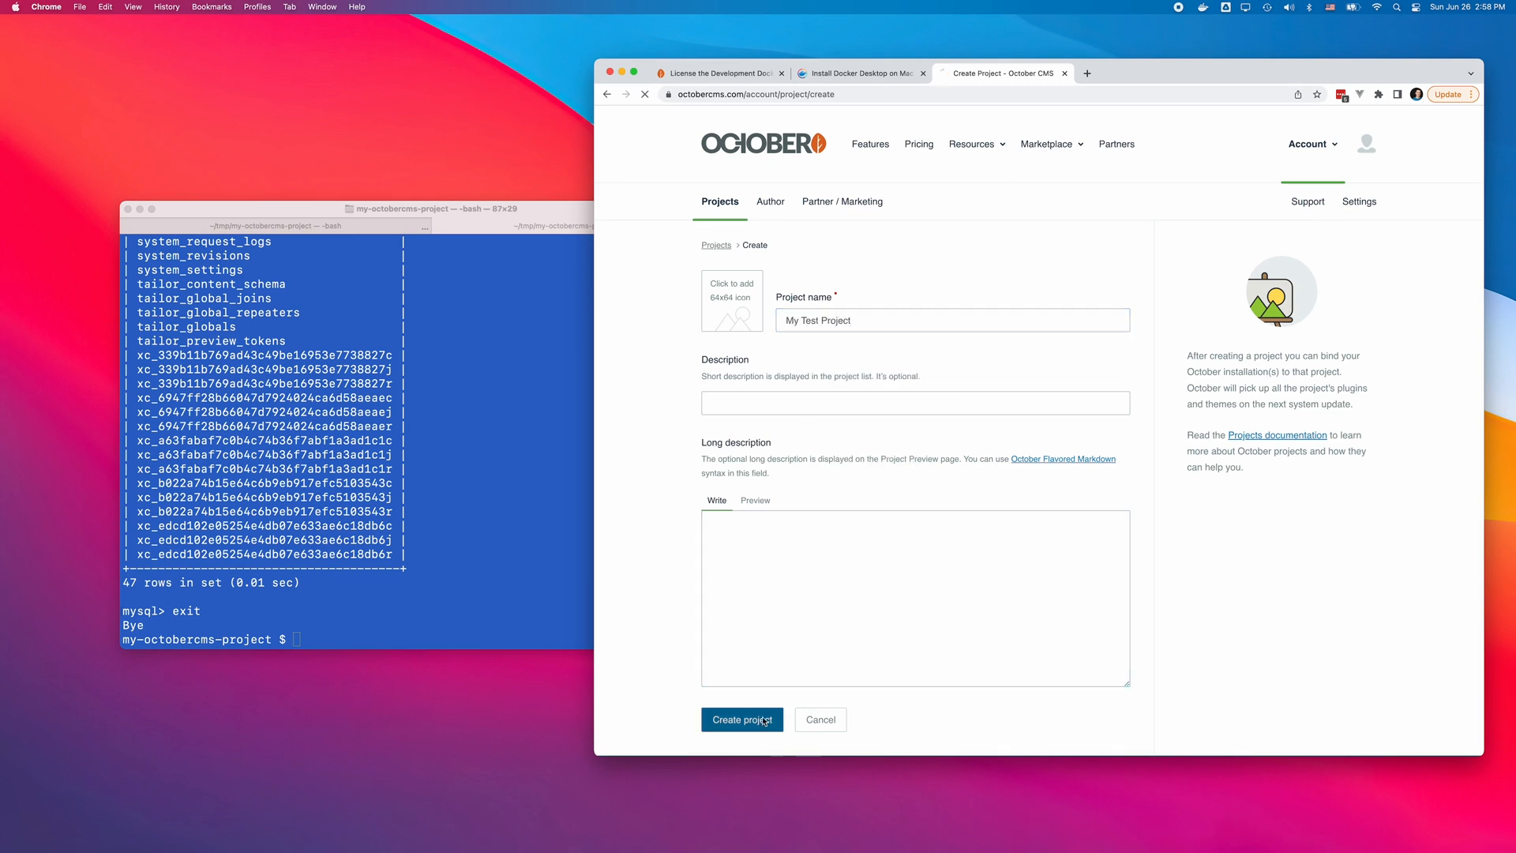
left_click(740, 720)
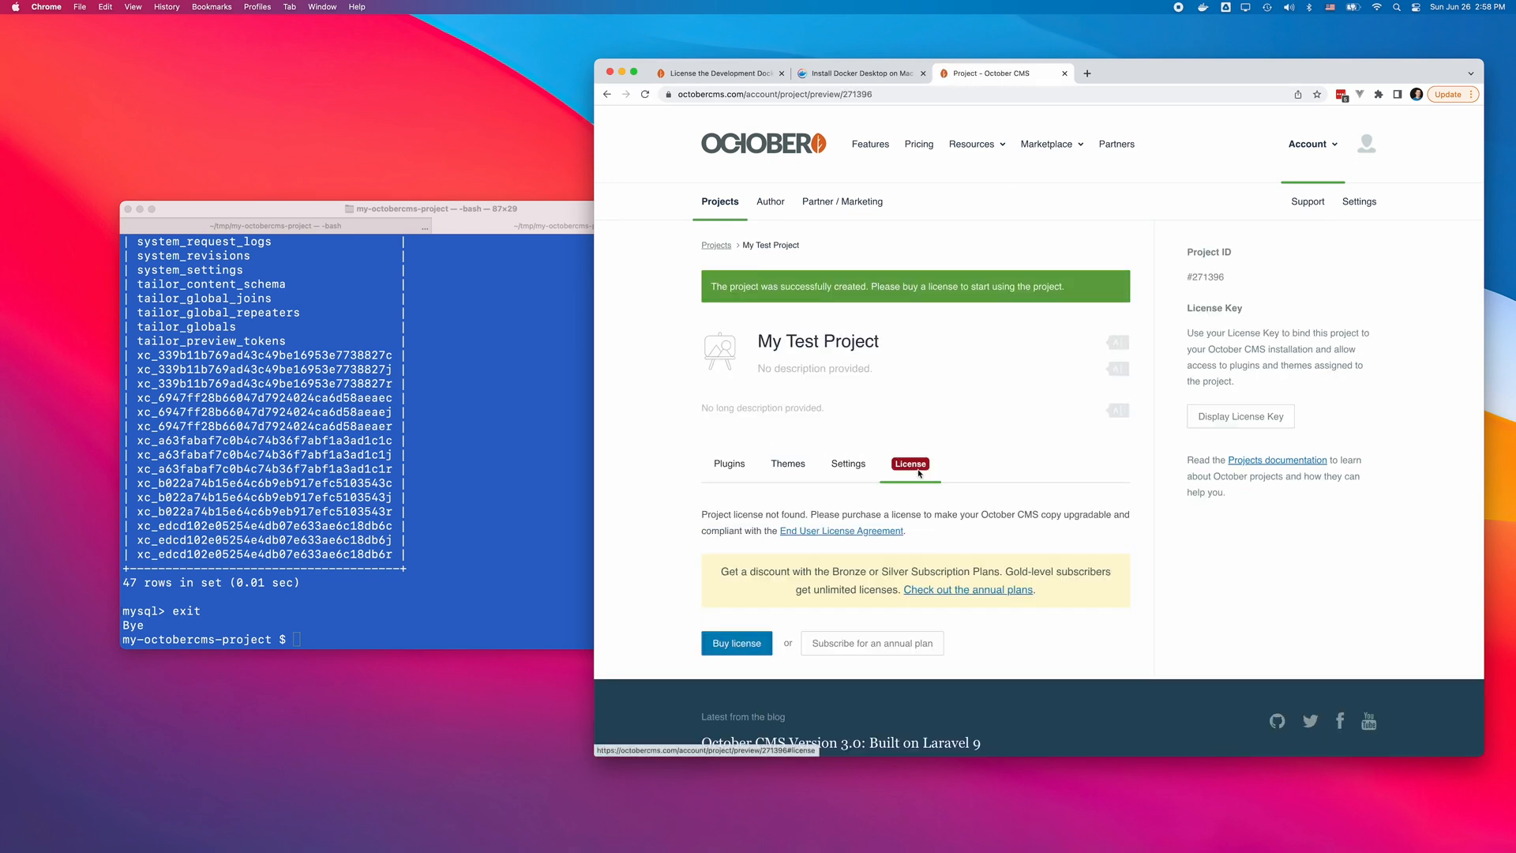
scroll("down", 3)
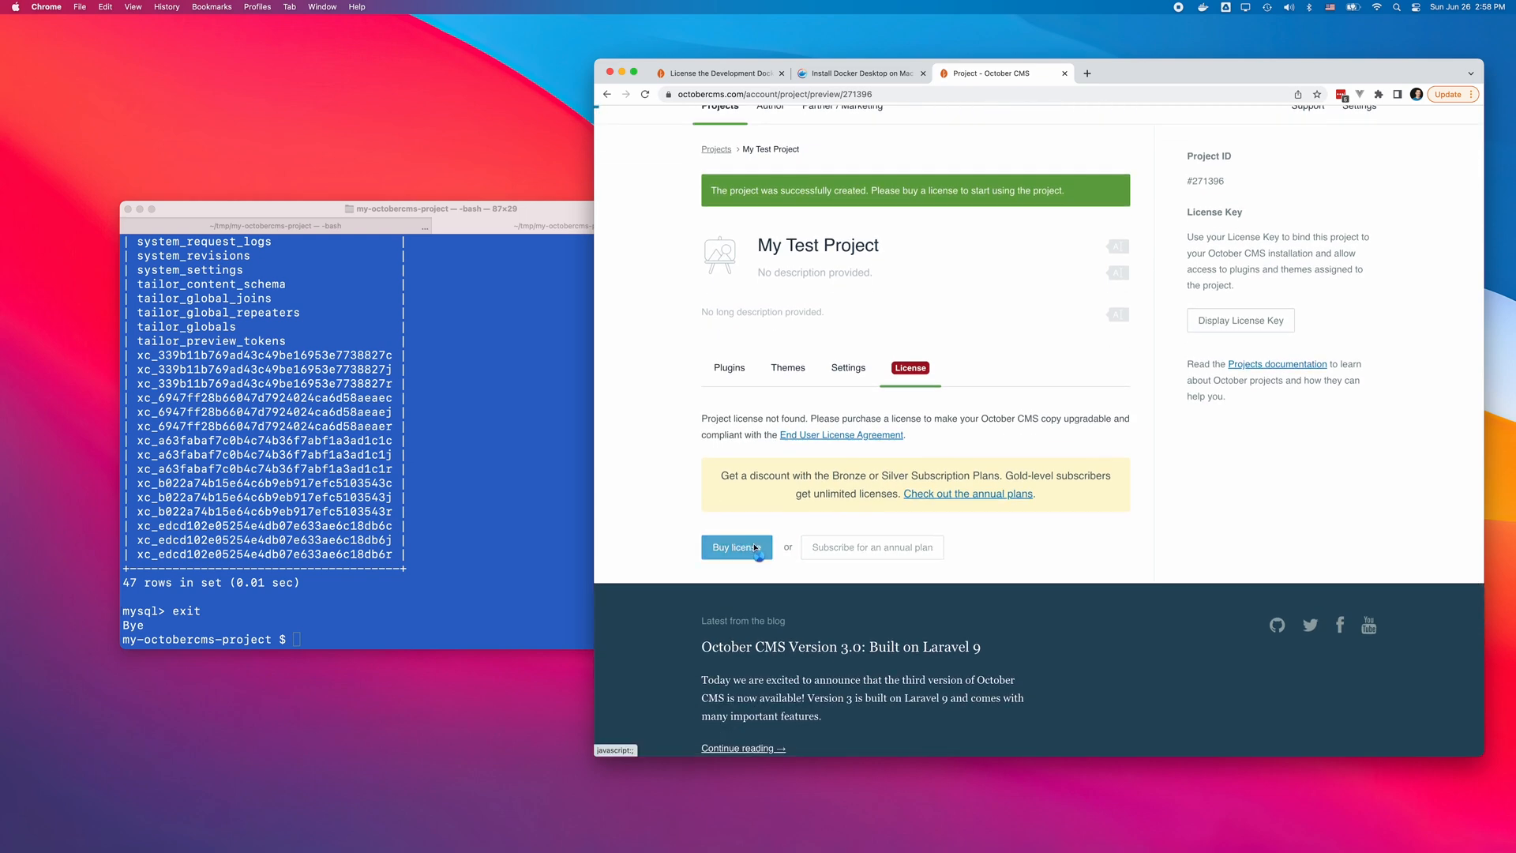
left_click(735, 548)
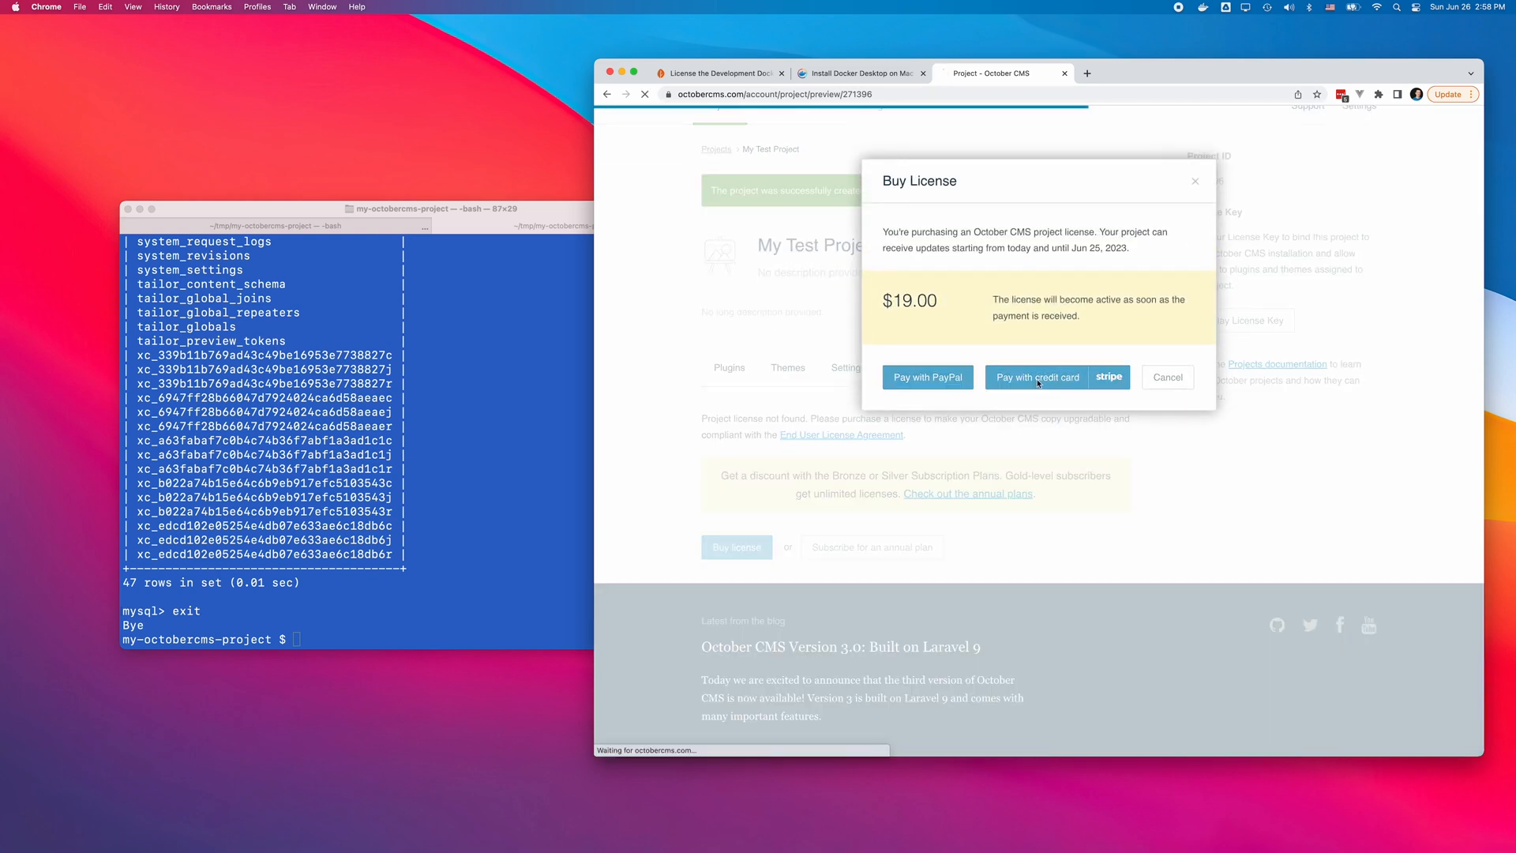
left_click(1036, 377)
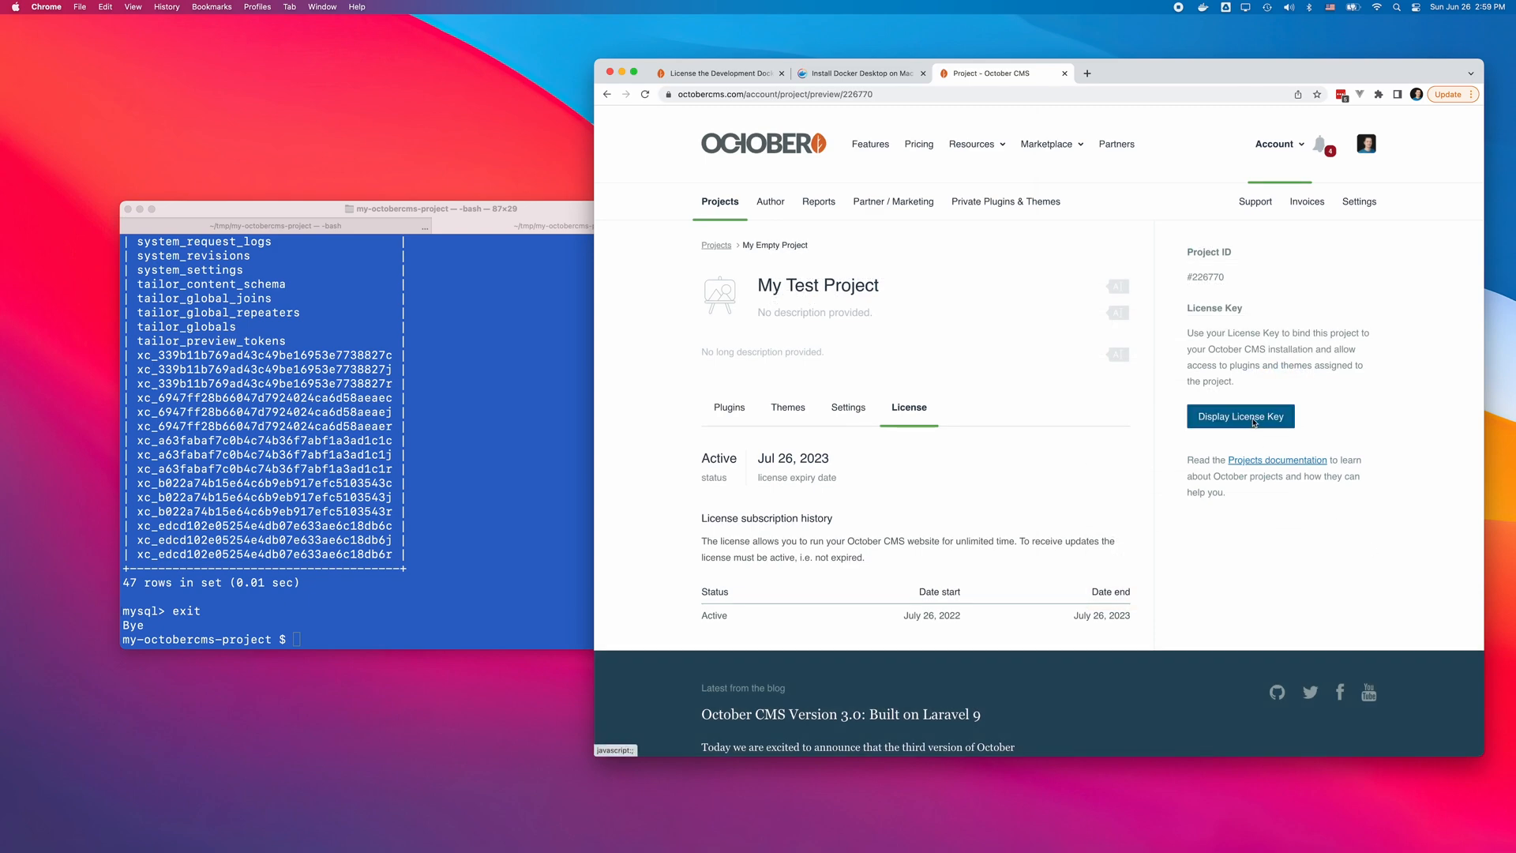
Step: Display the project's license key and copy it for use in Visual Studio Code
left_click(1239, 415)
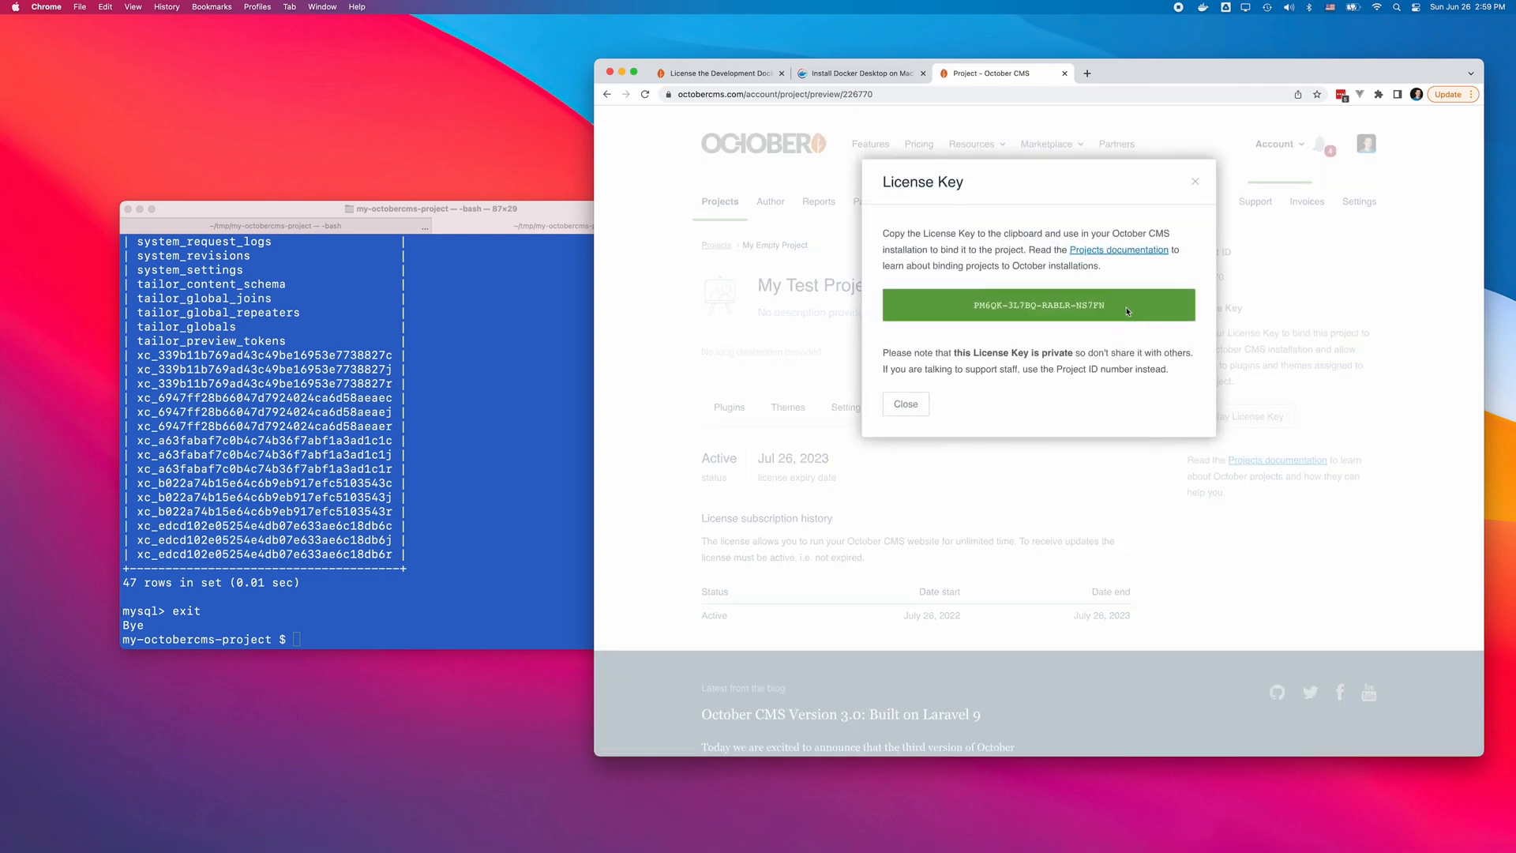
right_click(1038, 304)
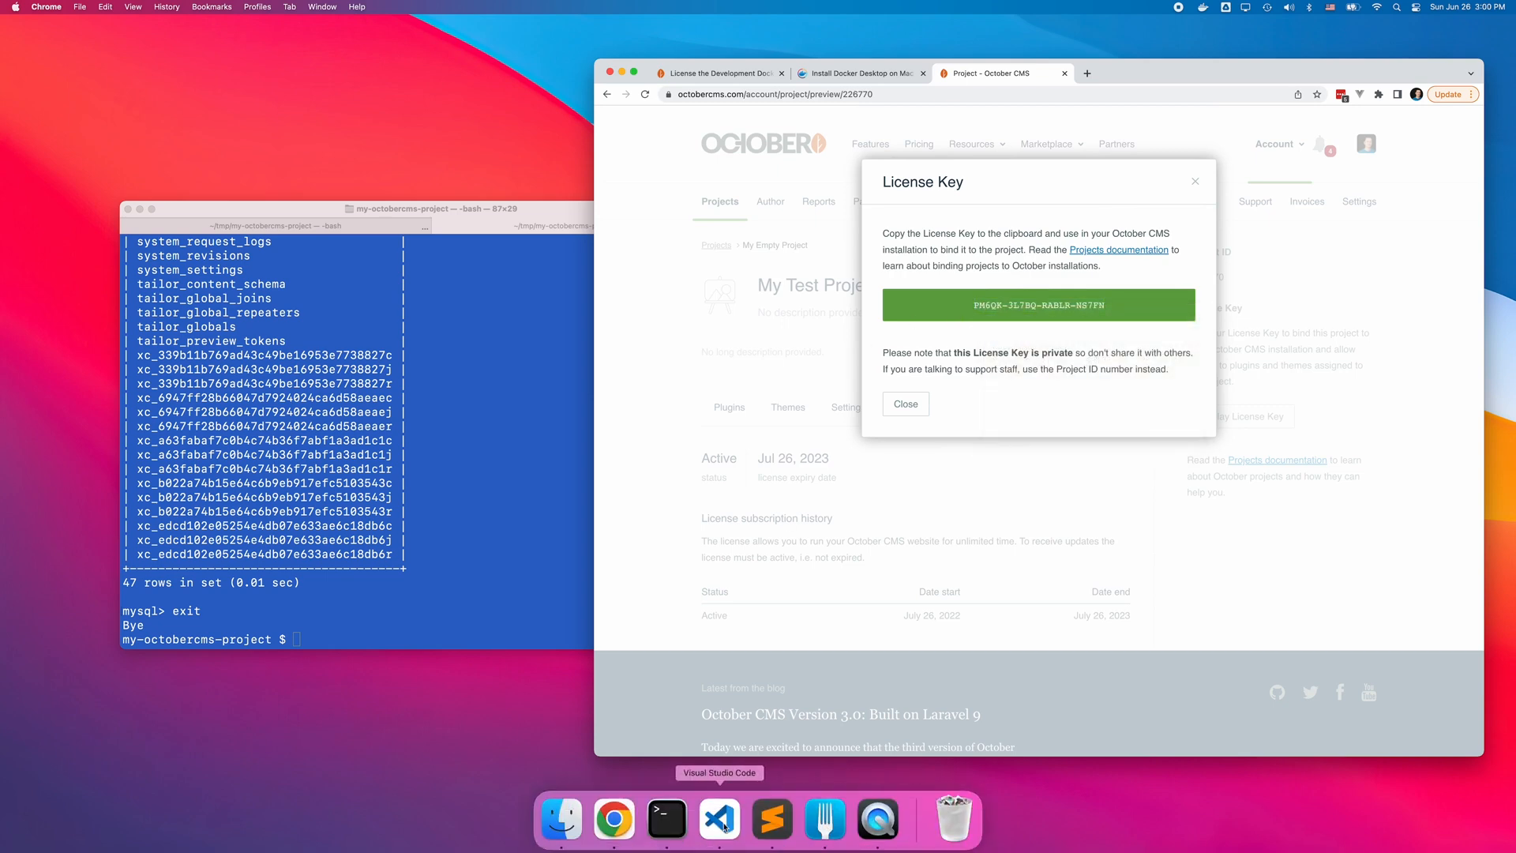
left_click(720, 820)
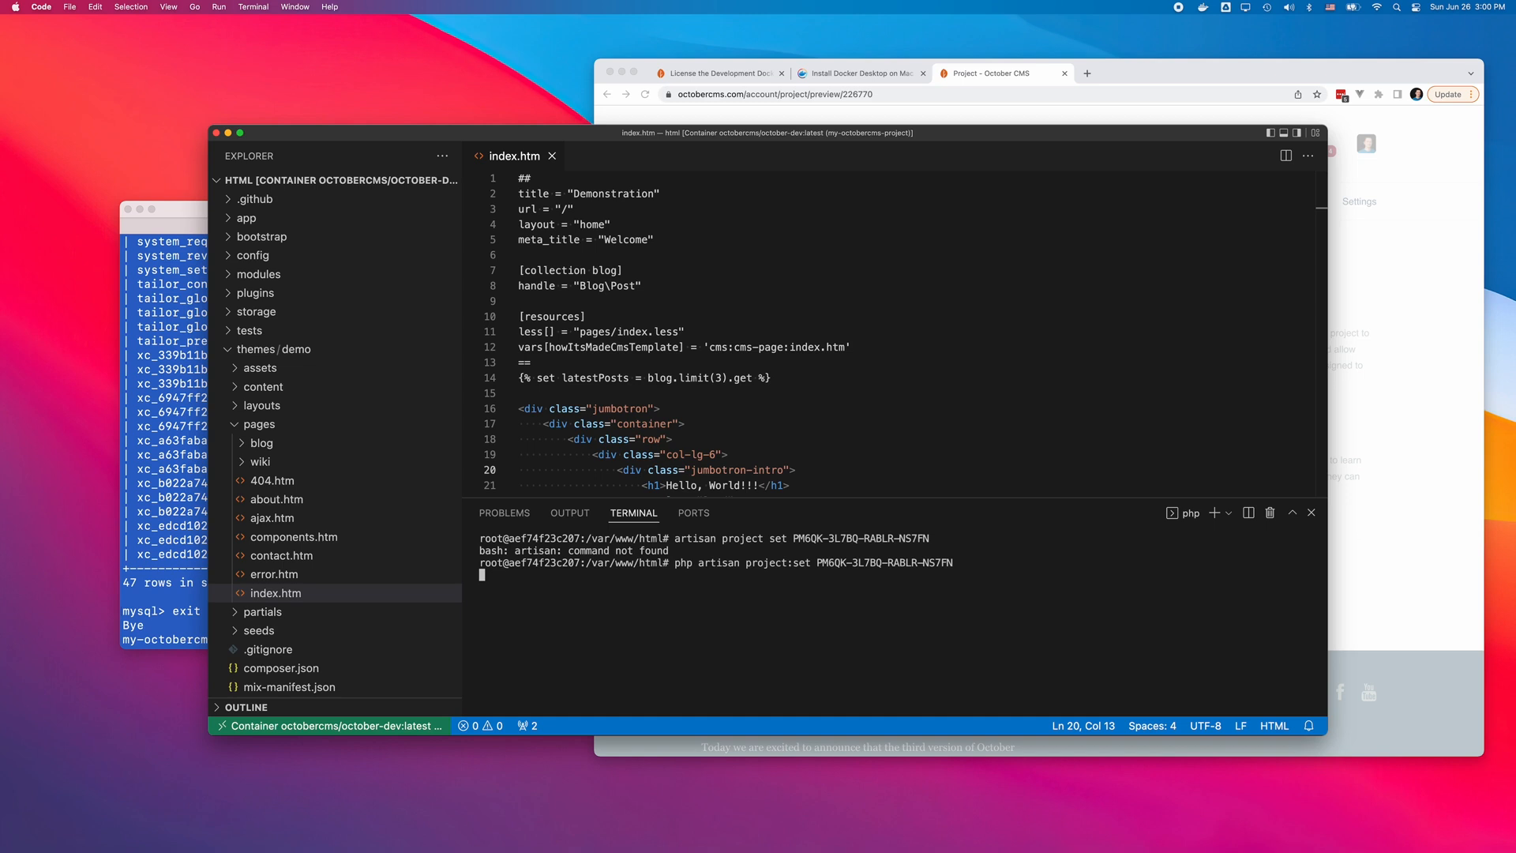
Step: After php artisan project:set confirms the license, begin a composer command in the terminal
type("compos")
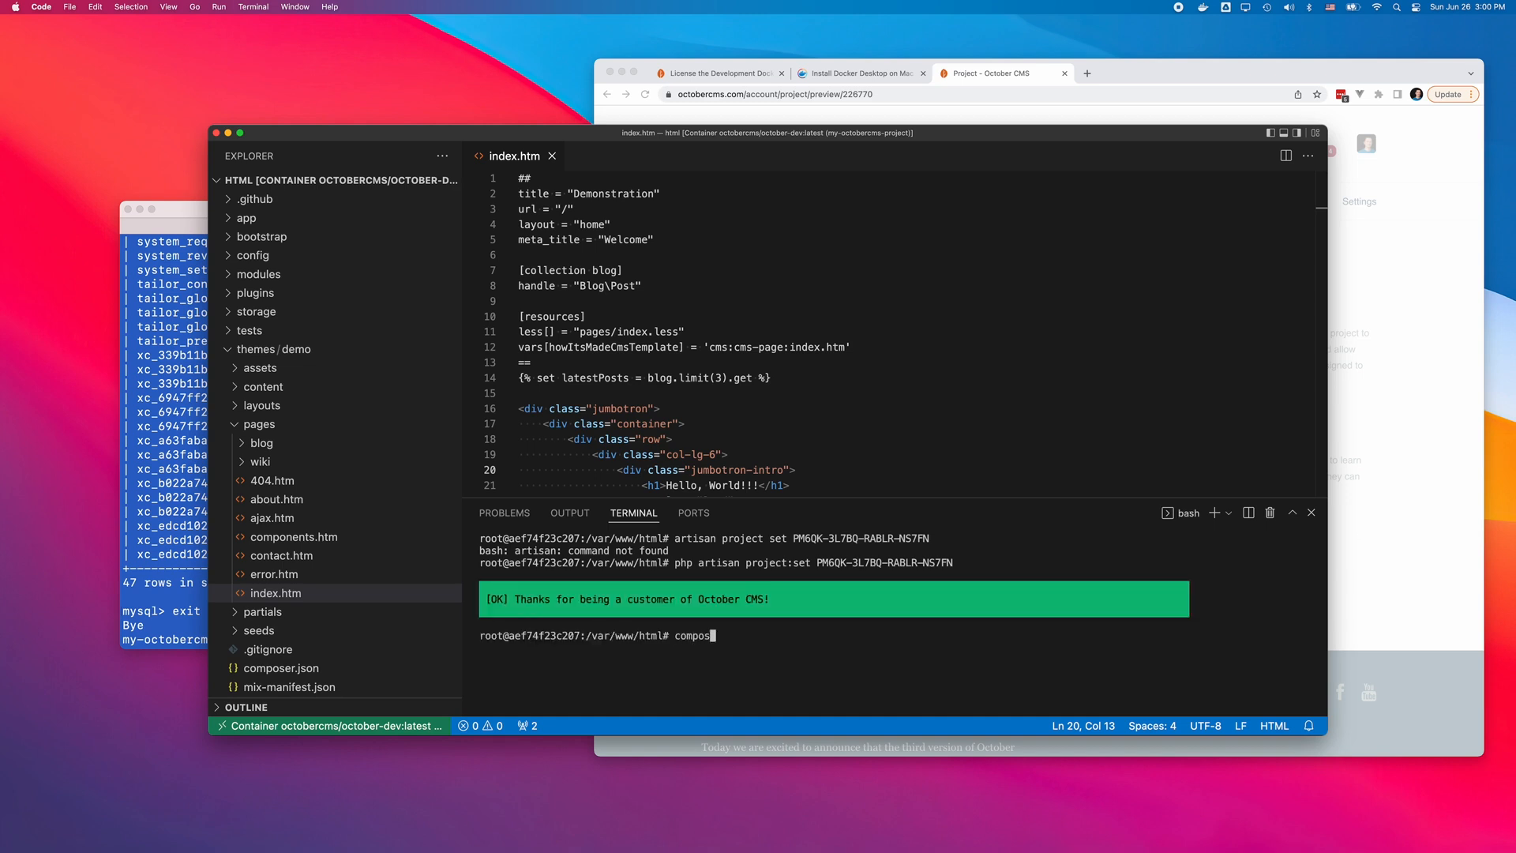